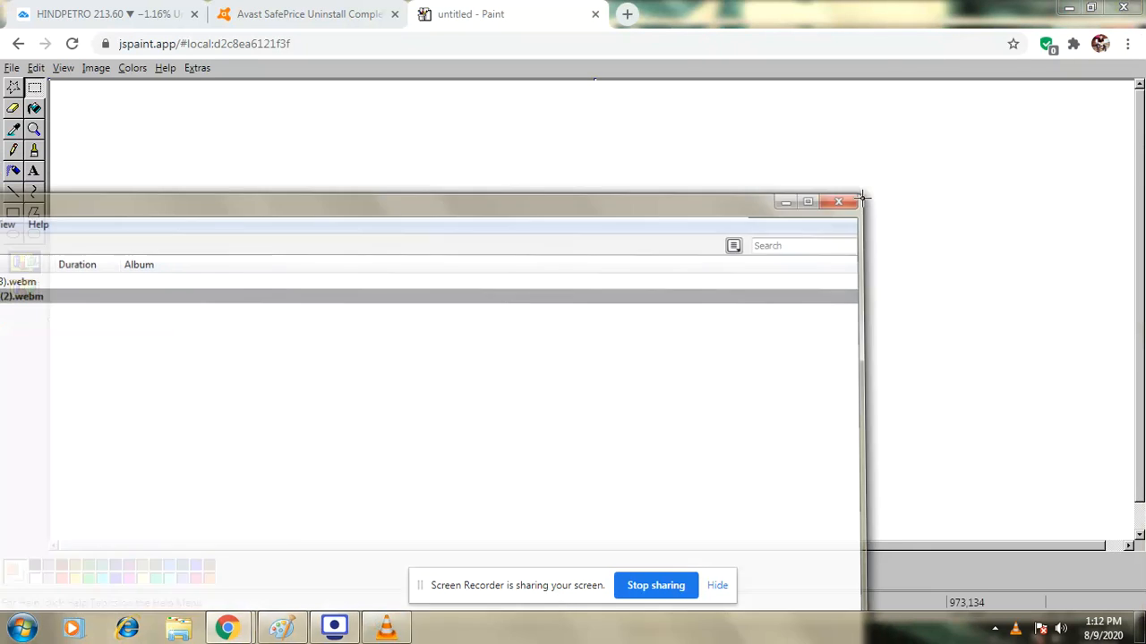
- Close the media window that covers the blank canvas
click(837, 201)
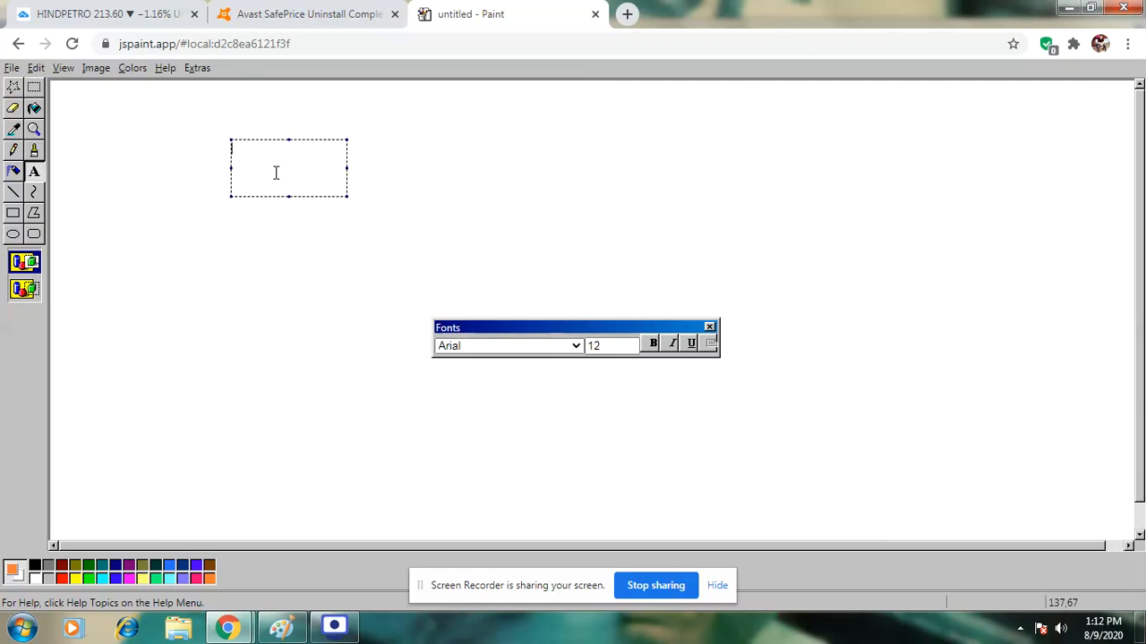
- Write 'three line price break' and 'up down pattern' in the text box and commit it
text(three line)
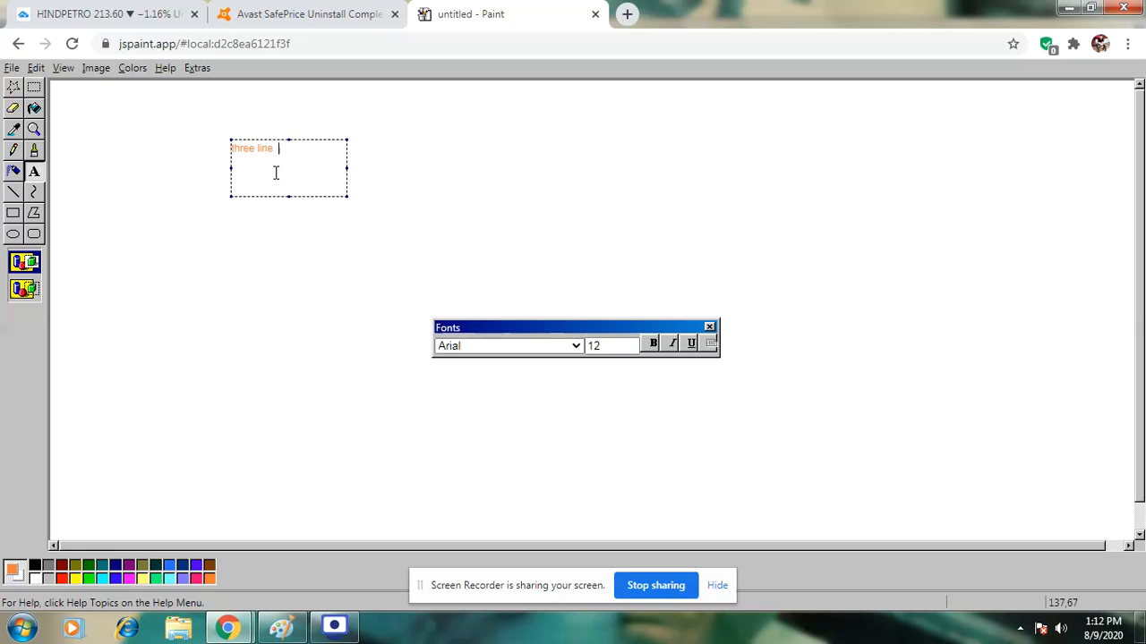
text(price)
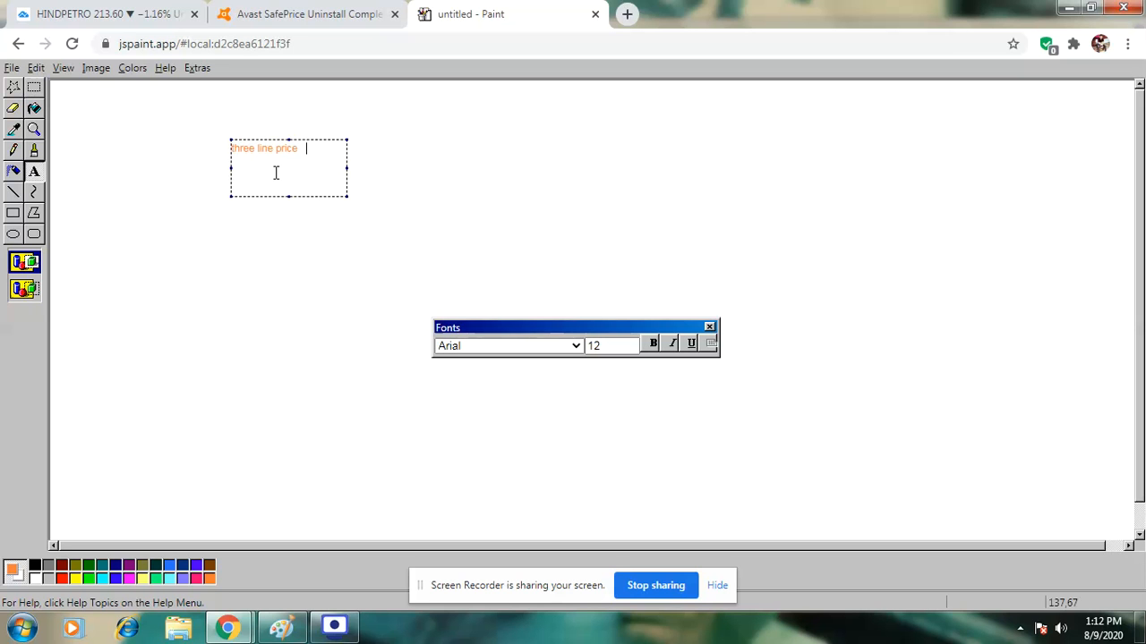
text(break.)
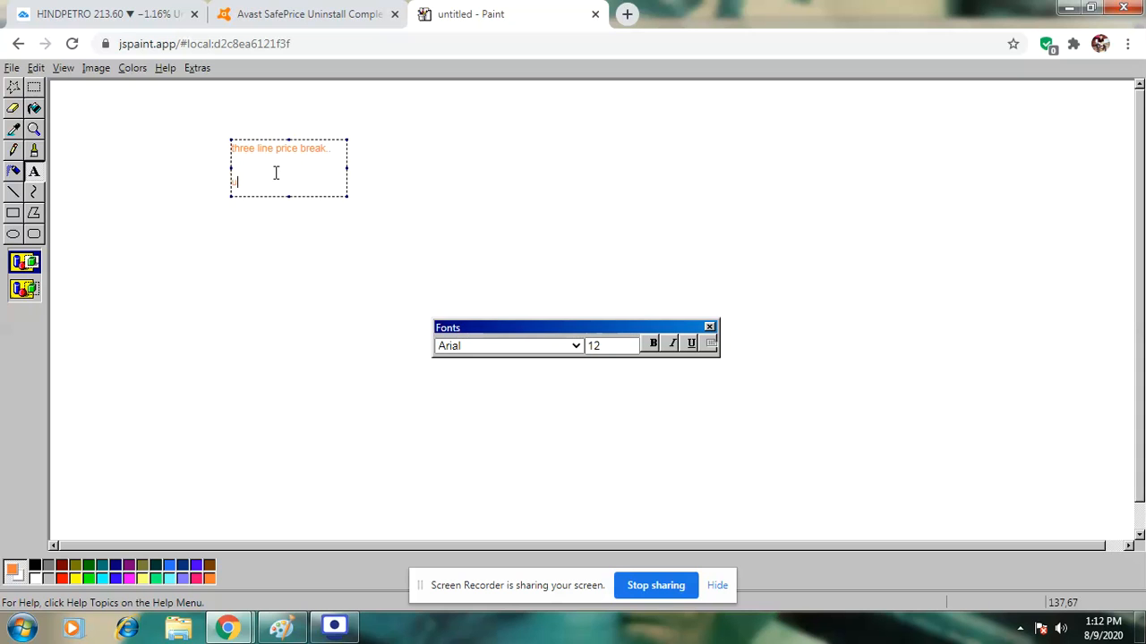
text(up dowen)
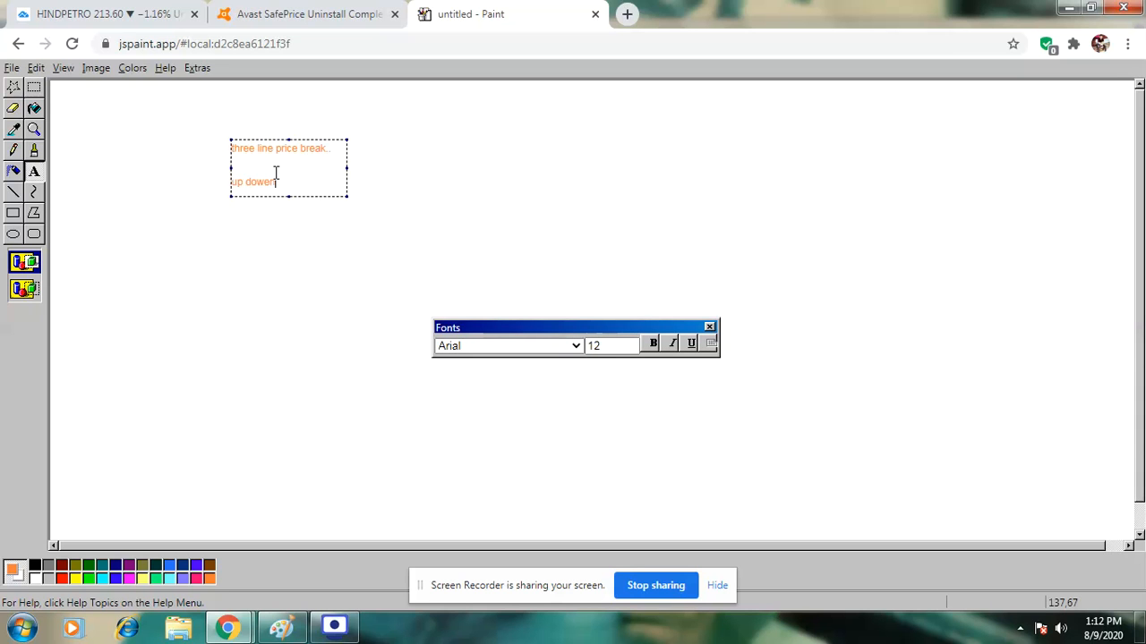
text(patter)
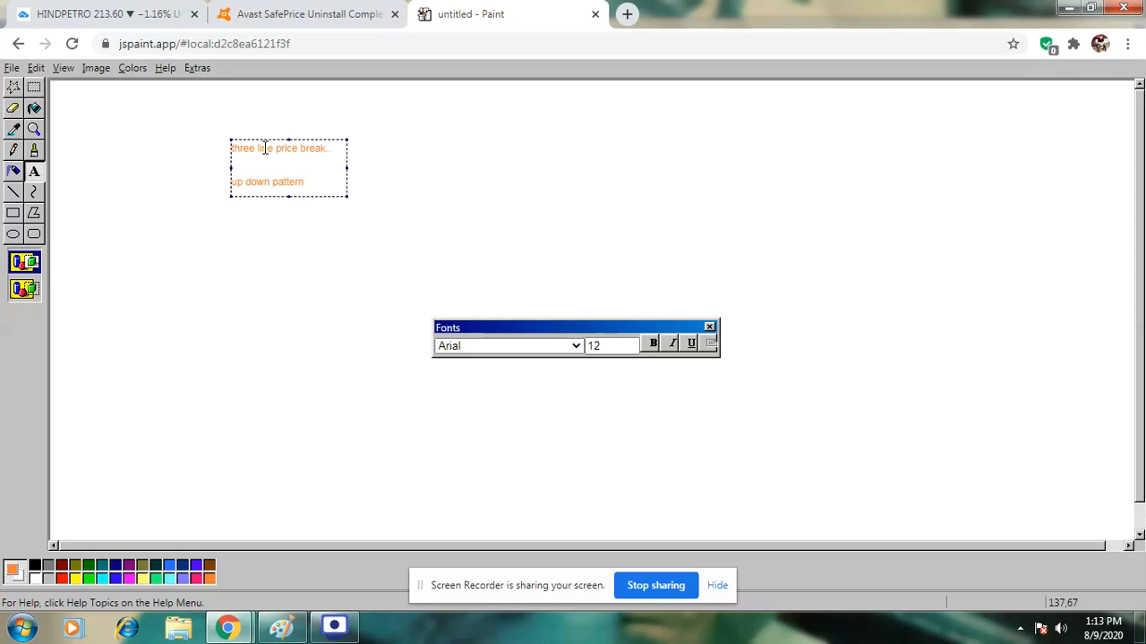
click(90, 14)
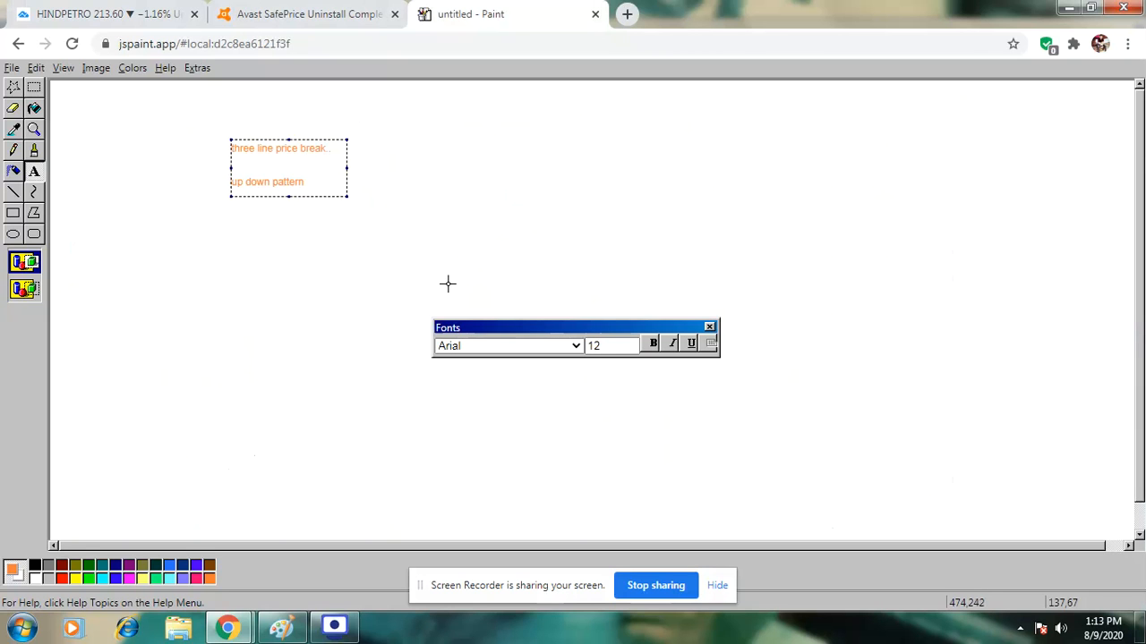
mouse_move(407, 280)
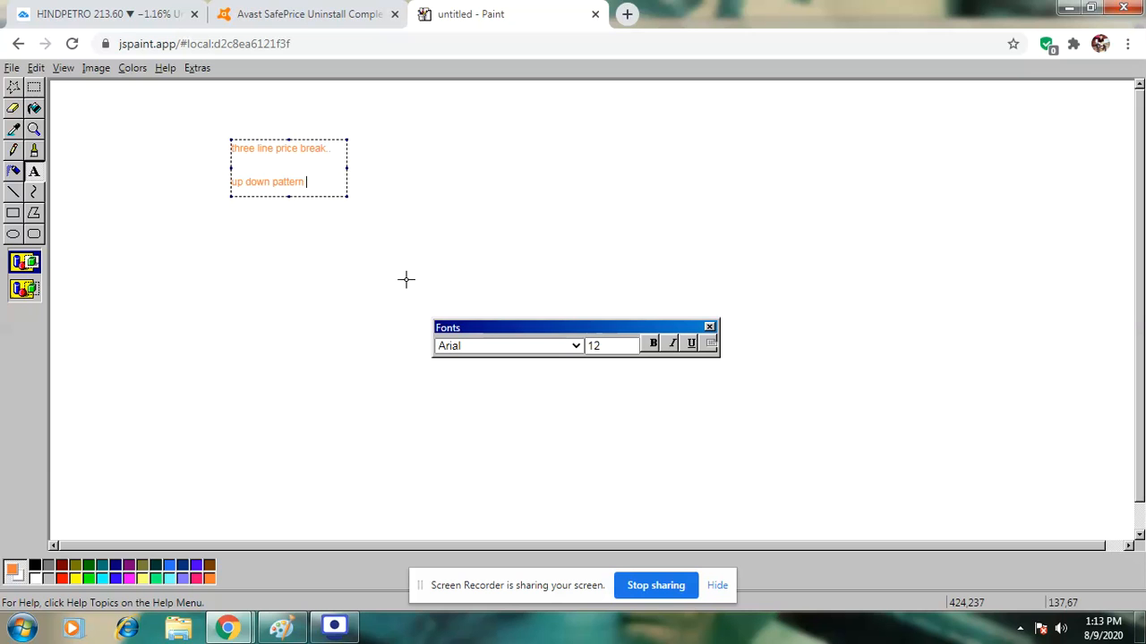
mouse_move(324, 290)
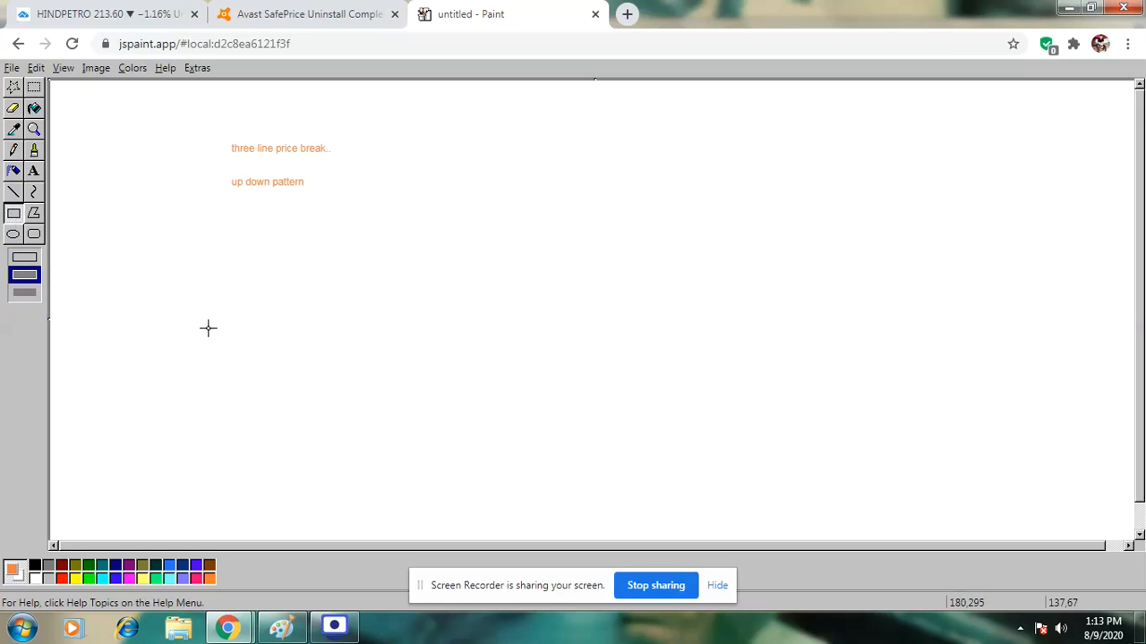
mouse_move(208, 317)
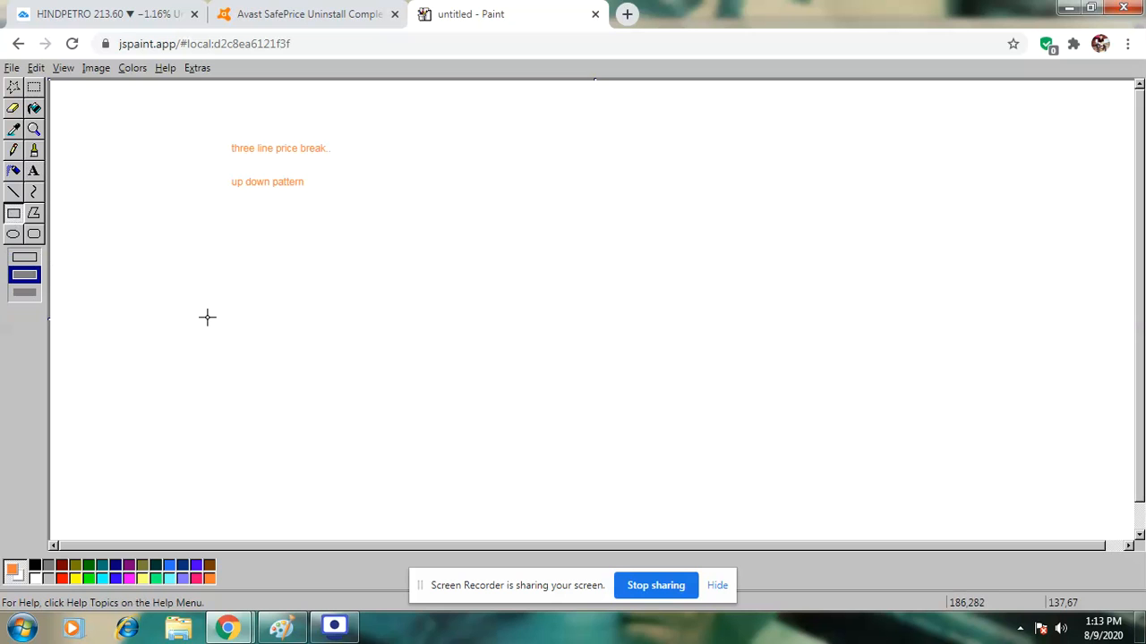
mouse_move(293, 200)
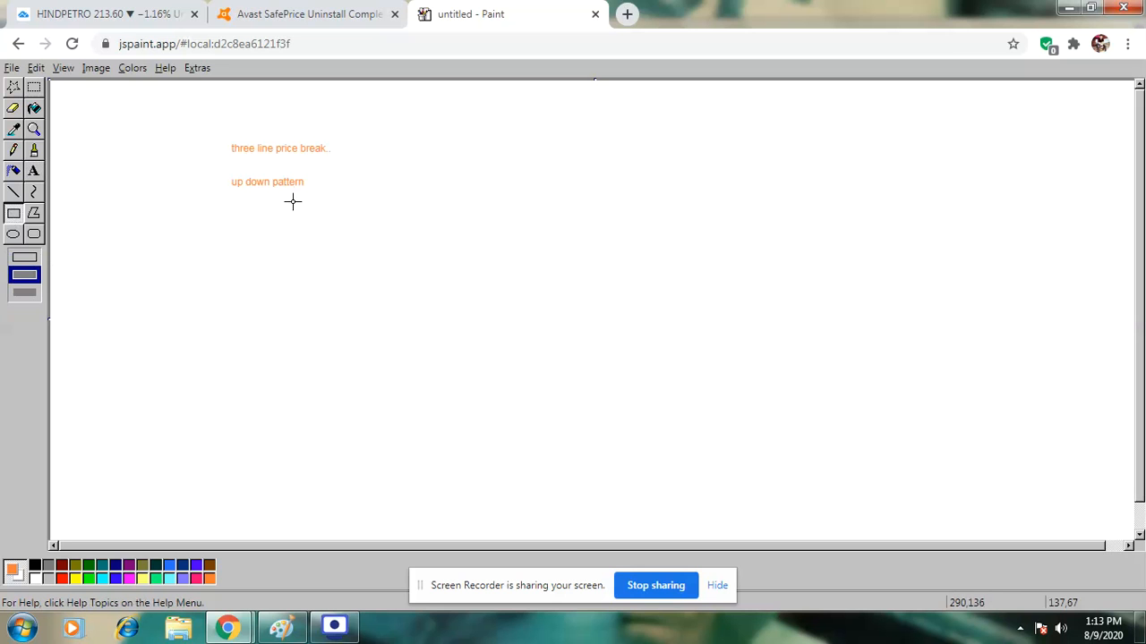
mouse_move(236, 312)
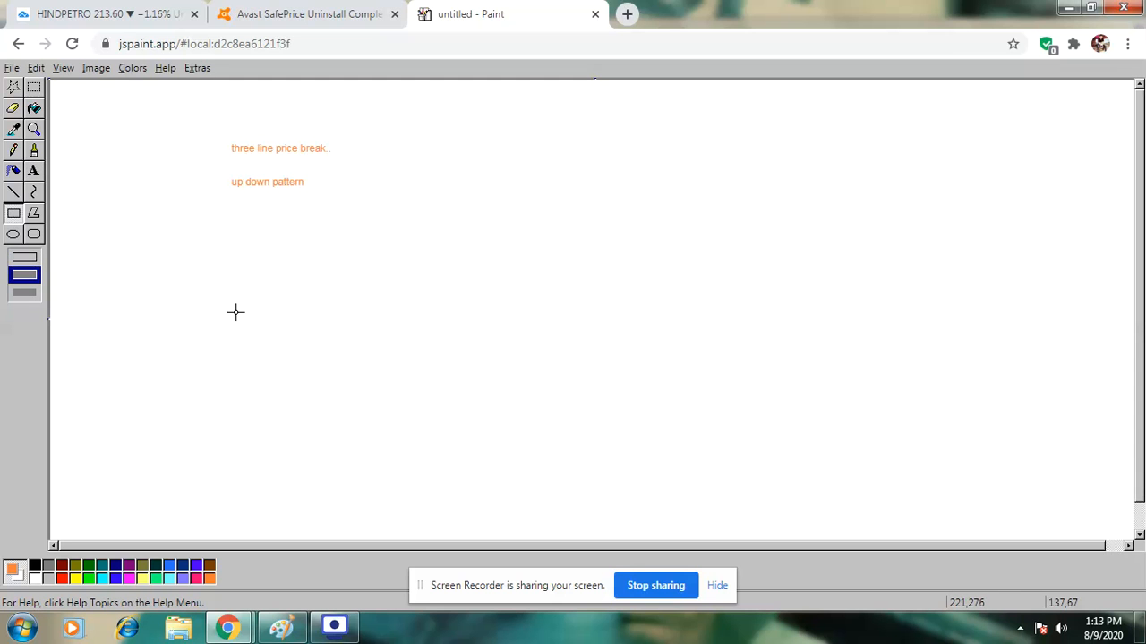
mouse_move(224, 347)
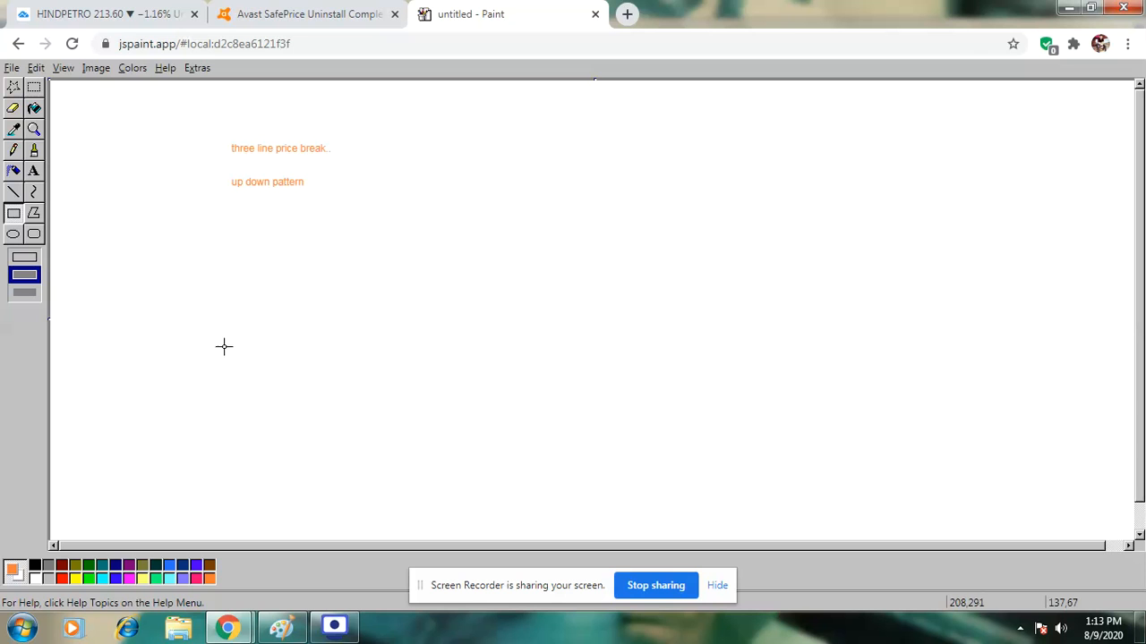
- Draw three bars stepping upward, then a long bar dropping below them
drag(224, 347, 245, 412)
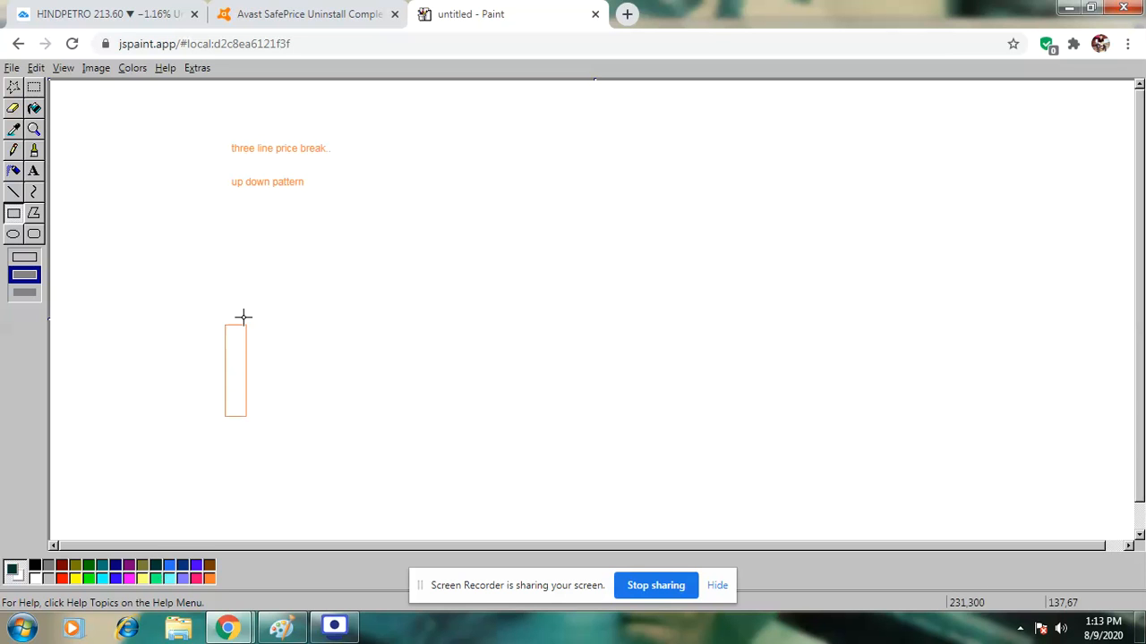
mouse_move(170, 311)
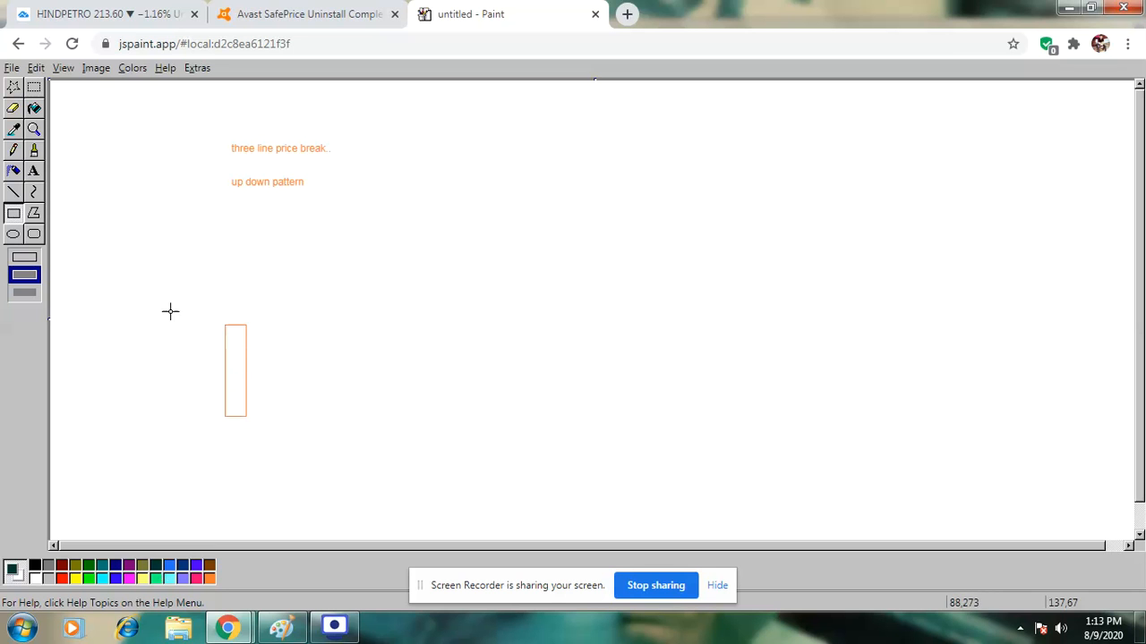
drag(260, 284, 259, 356)
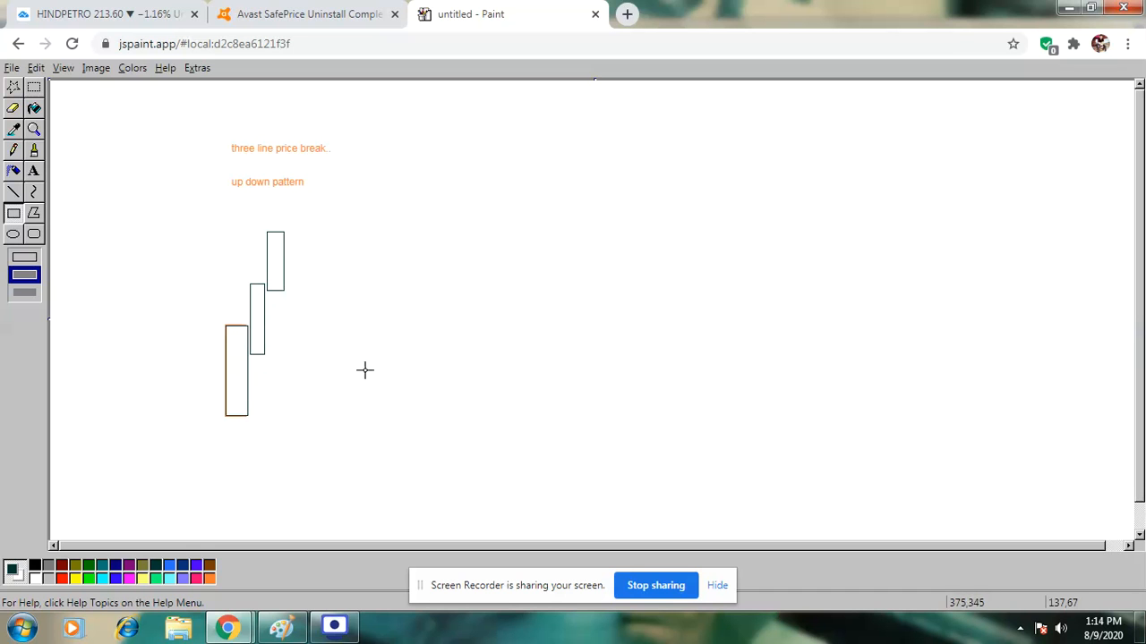
mouse_move(313, 239)
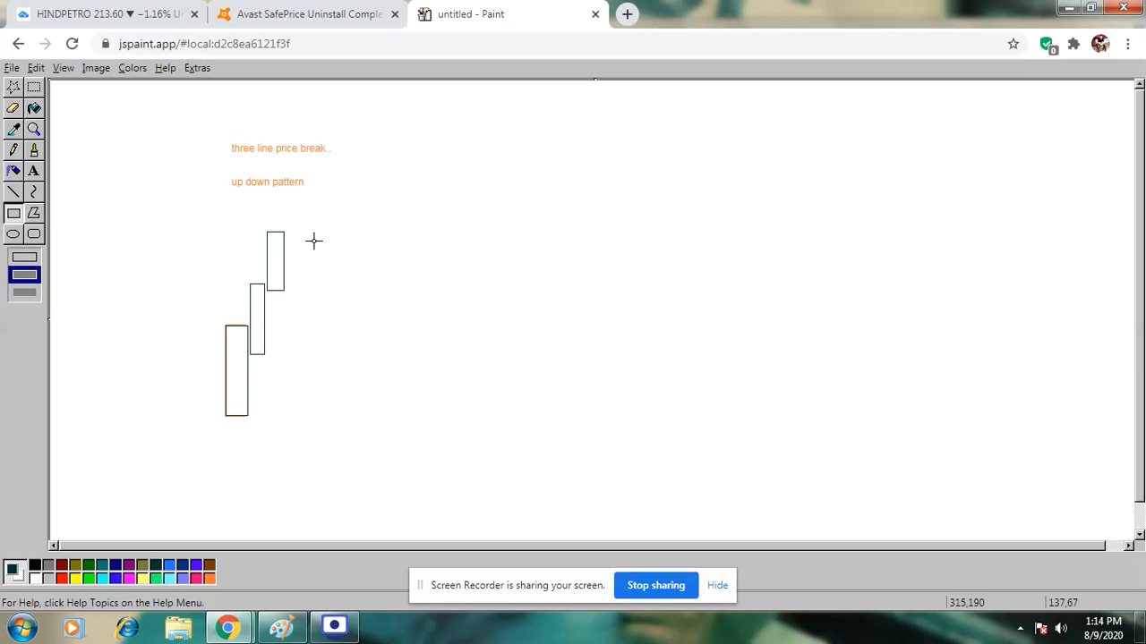
mouse_move(293, 241)
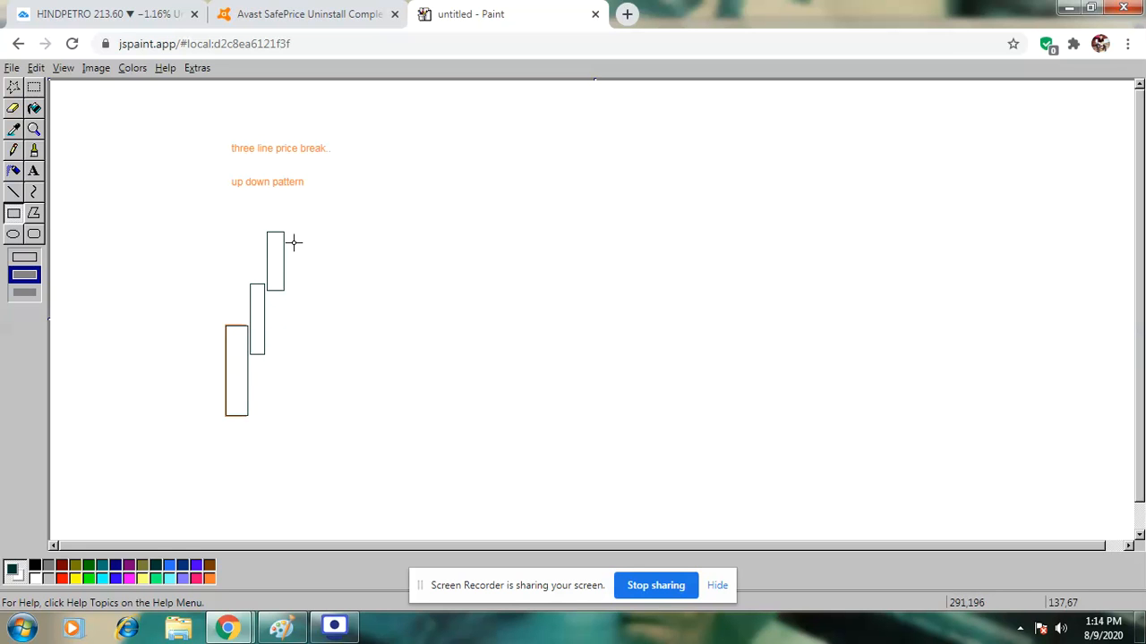
mouse_move(290, 236)
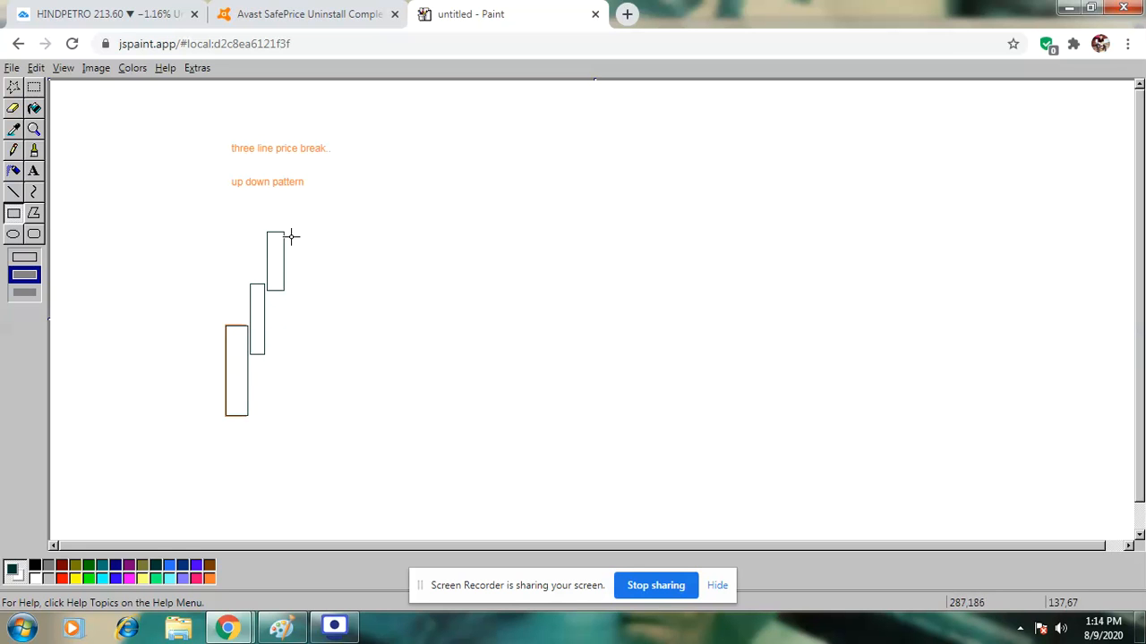
mouse_move(290, 236)
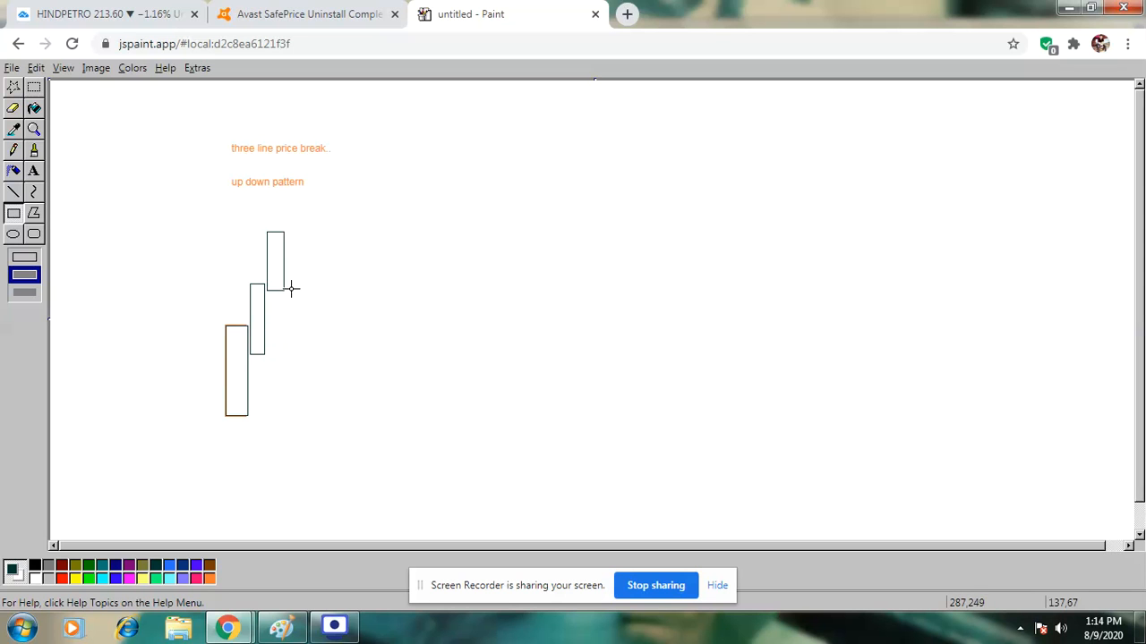
drag(287, 261, 308, 290)
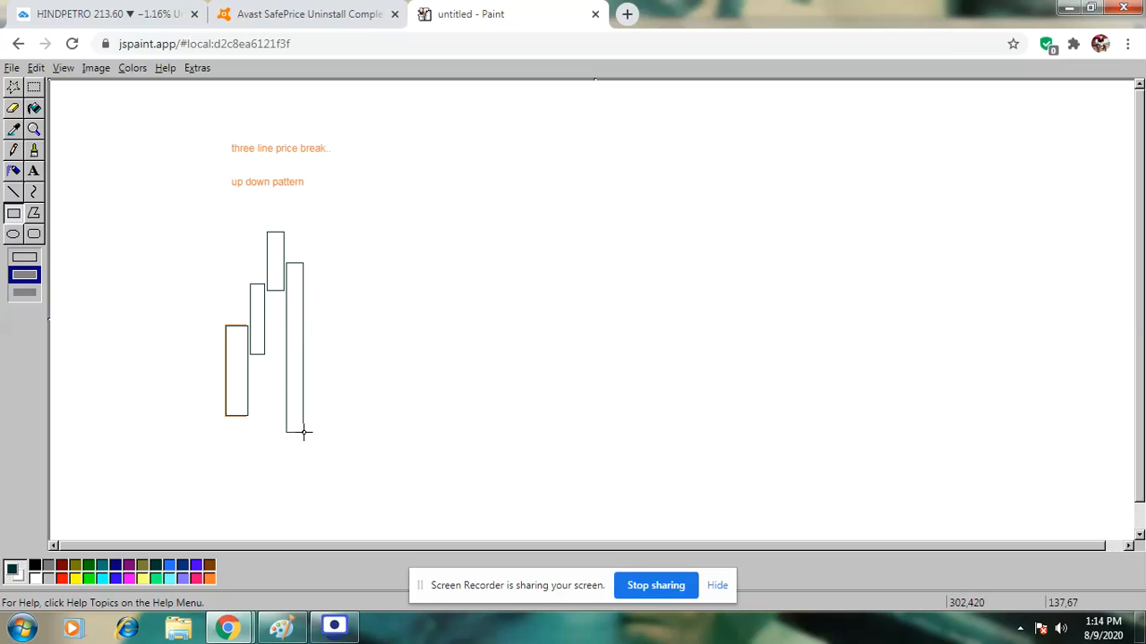
drag(305, 432, 294, 437)
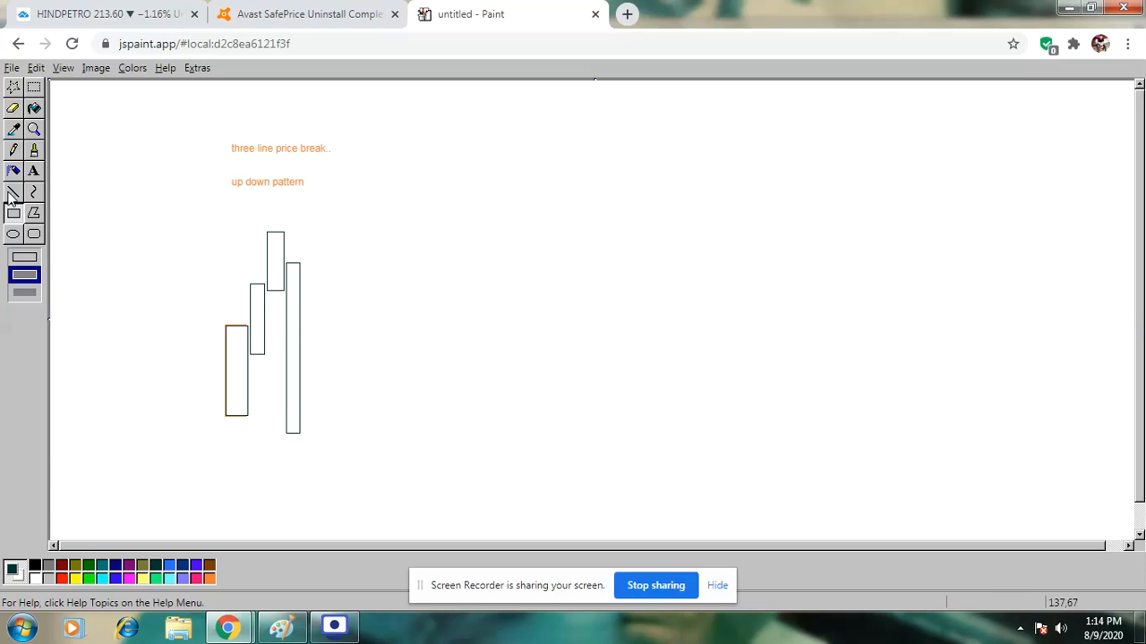
- Draw a horizontal line along the base of the rising bars
drag(230, 415, 390, 415)
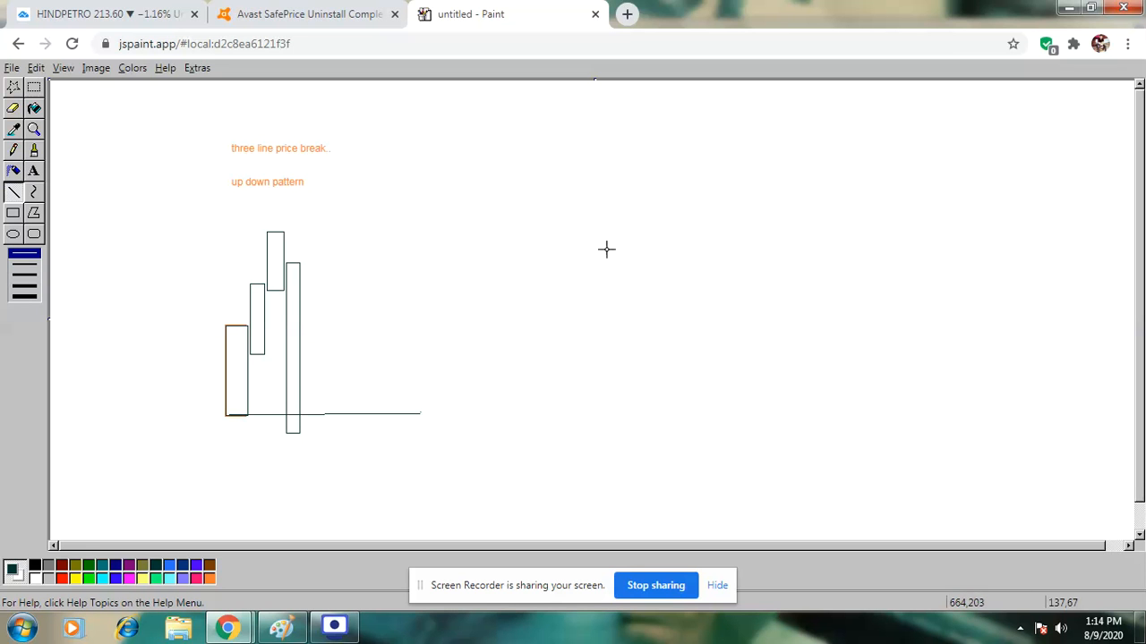
mouse_move(596, 247)
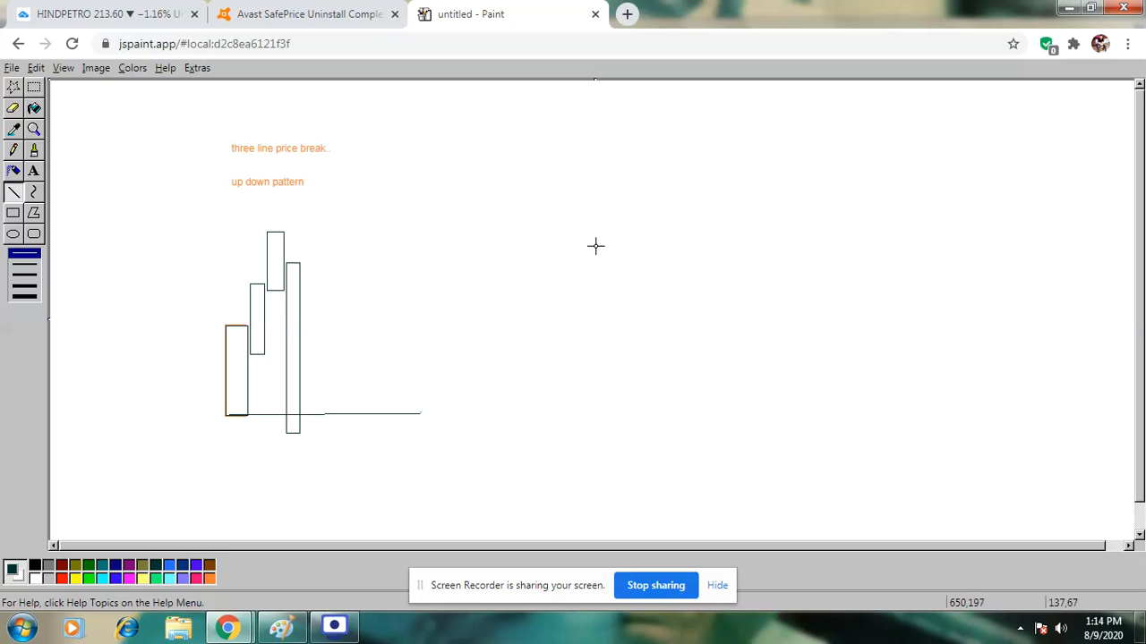
mouse_move(387, 269)
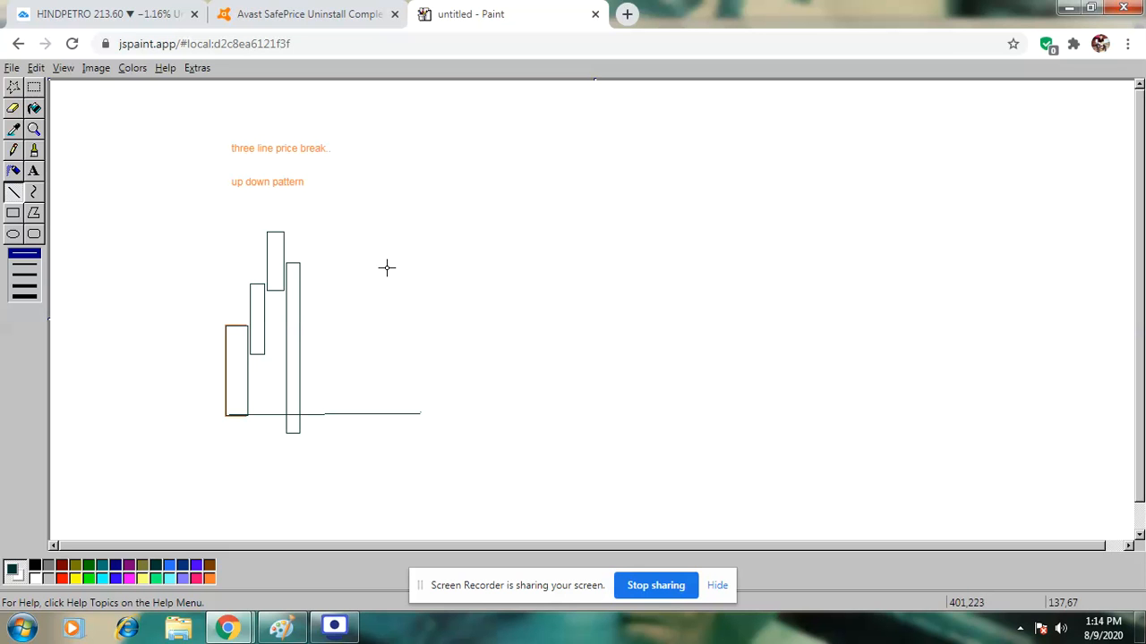
mouse_move(494, 275)
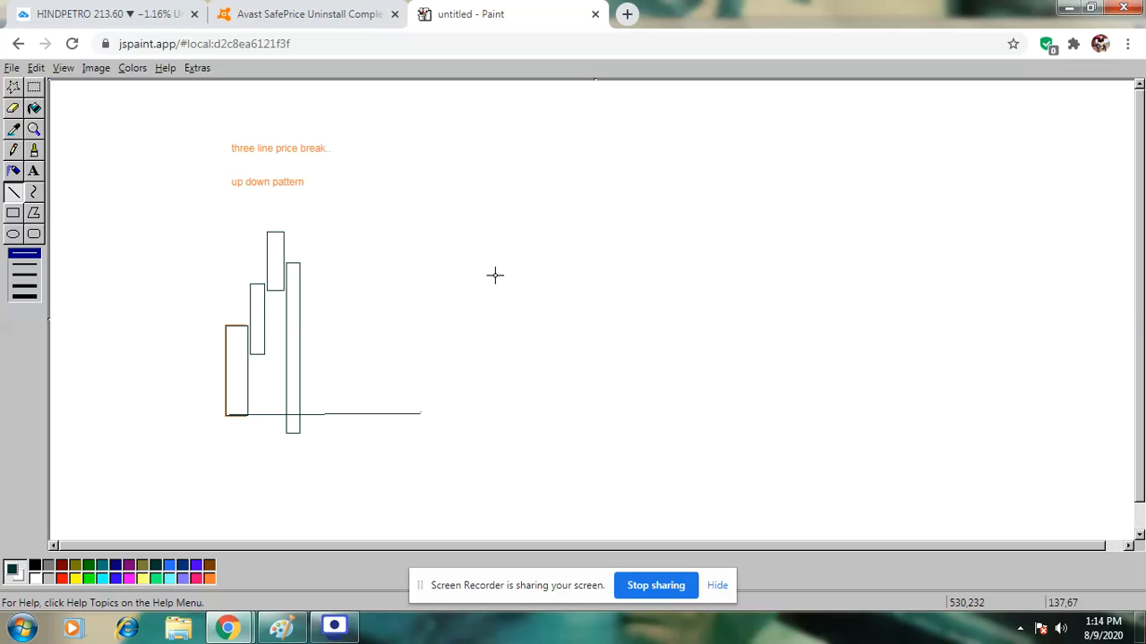
mouse_move(267, 432)
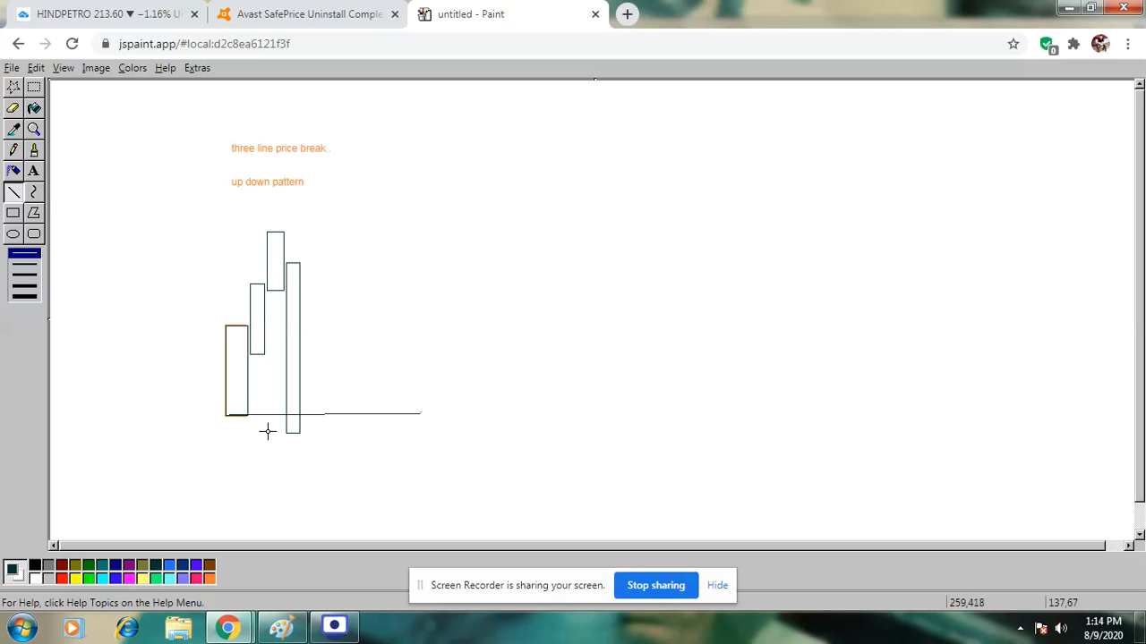
- Draw one long flat rectangle beneath the bars and another above them
click(14, 211)
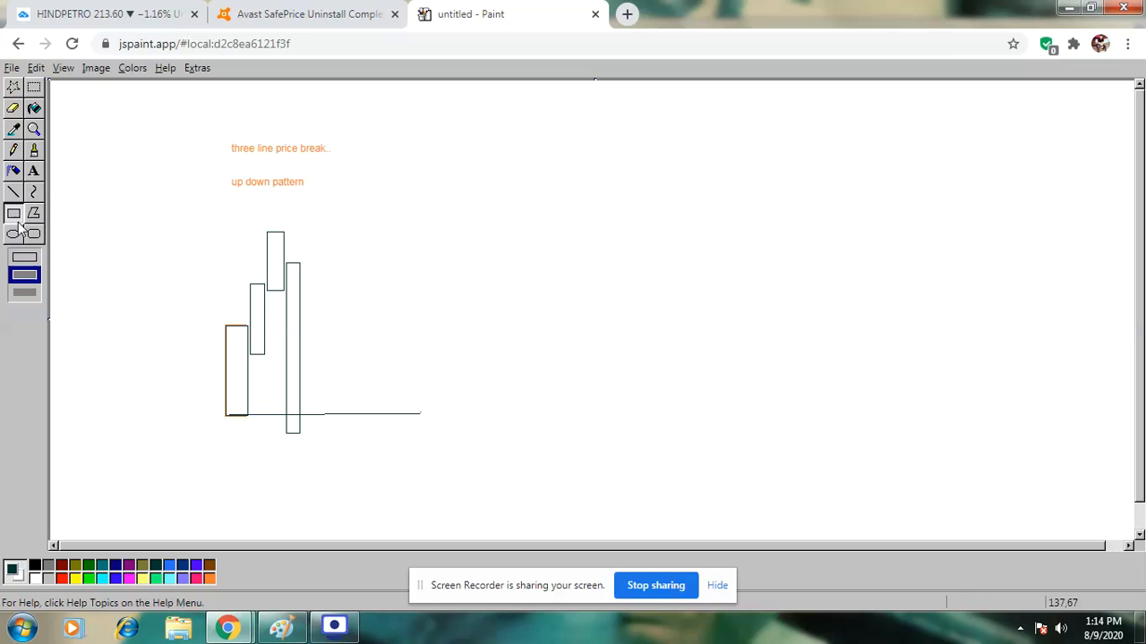
drag(190, 415, 479, 451)
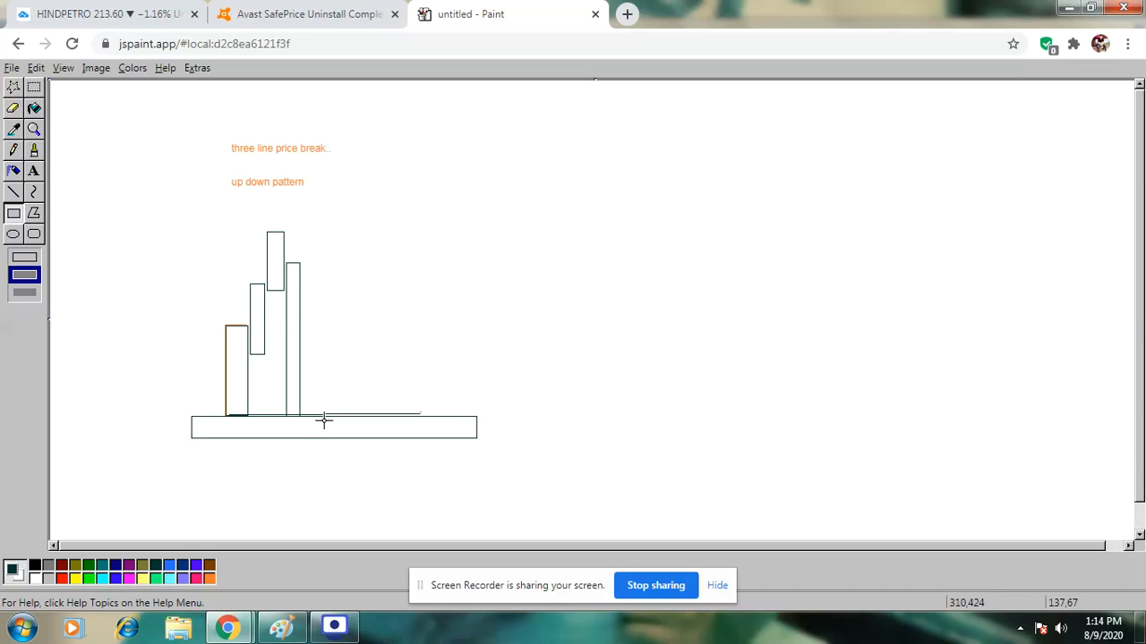
drag(139, 222, 436, 278)
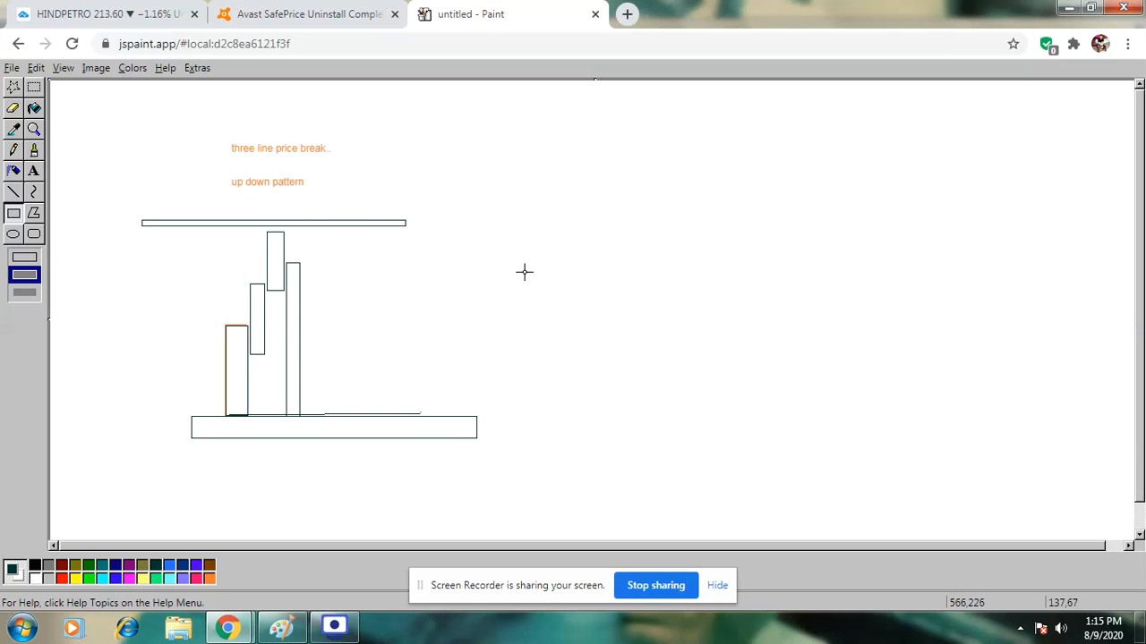
mouse_move(315, 237)
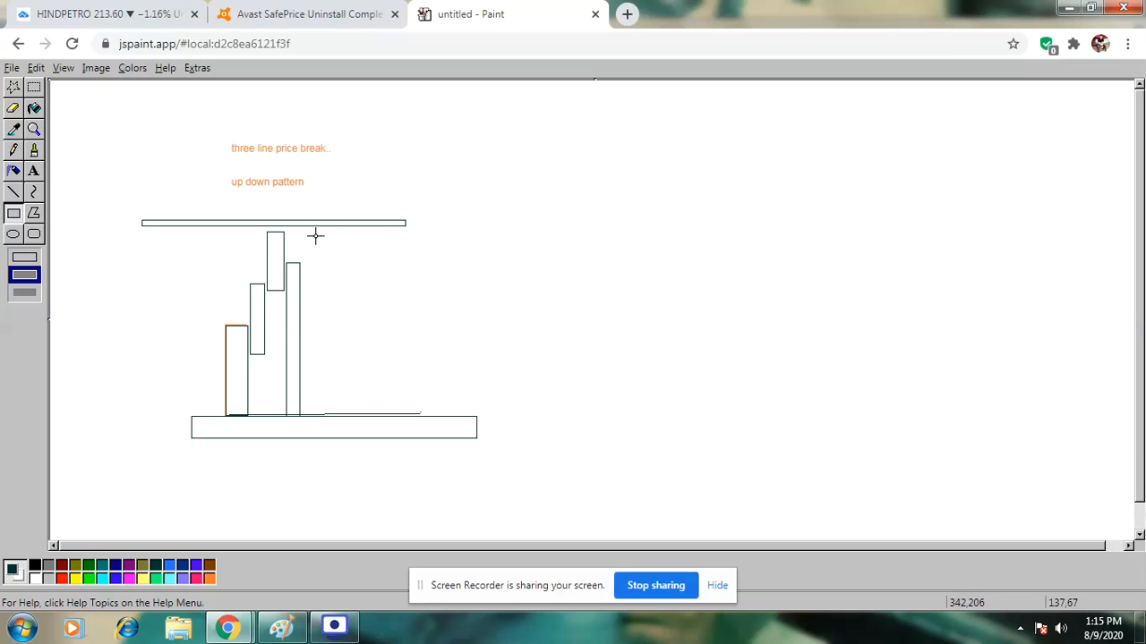
mouse_move(297, 268)
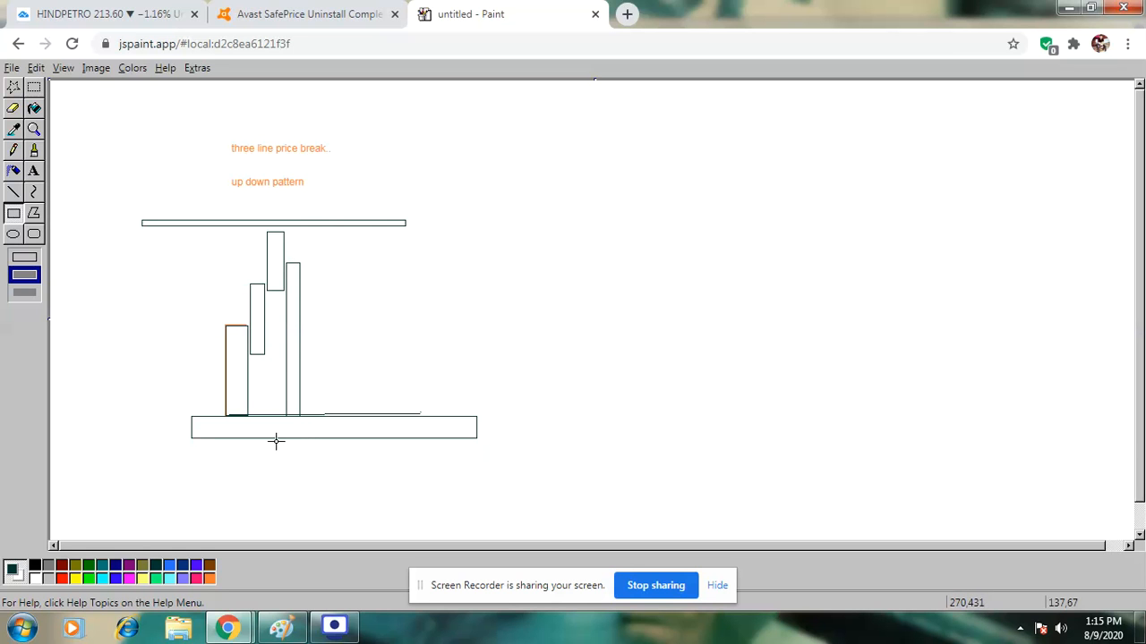
mouse_move(268, 419)
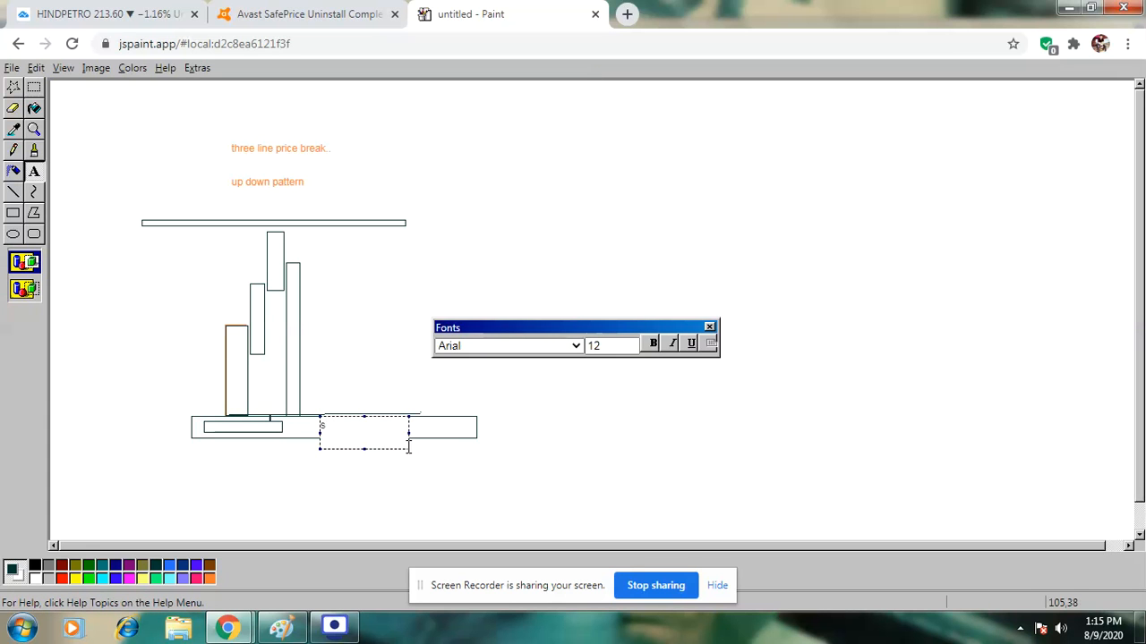
- Write the label 'short' inside the bottom box
text(shif)
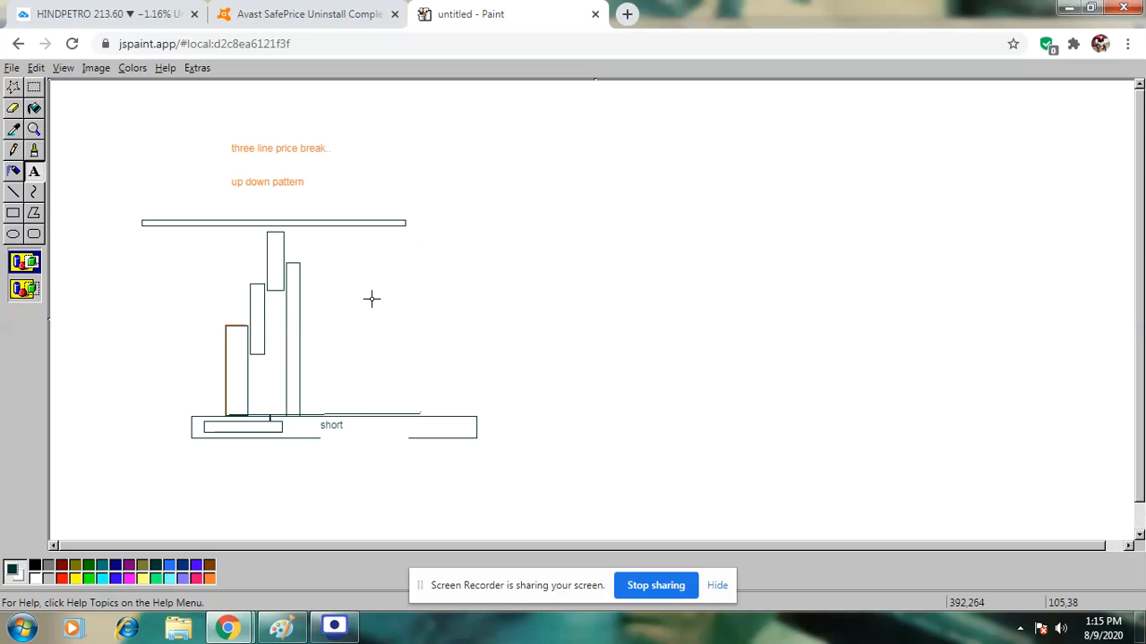
mouse_move(306, 189)
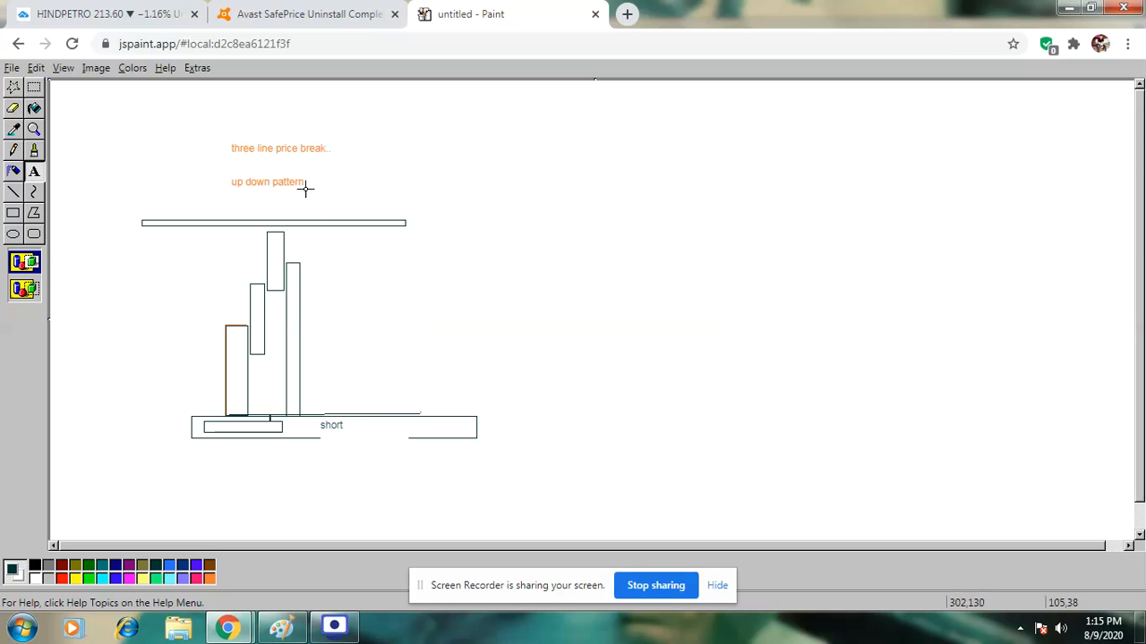
mouse_move(318, 191)
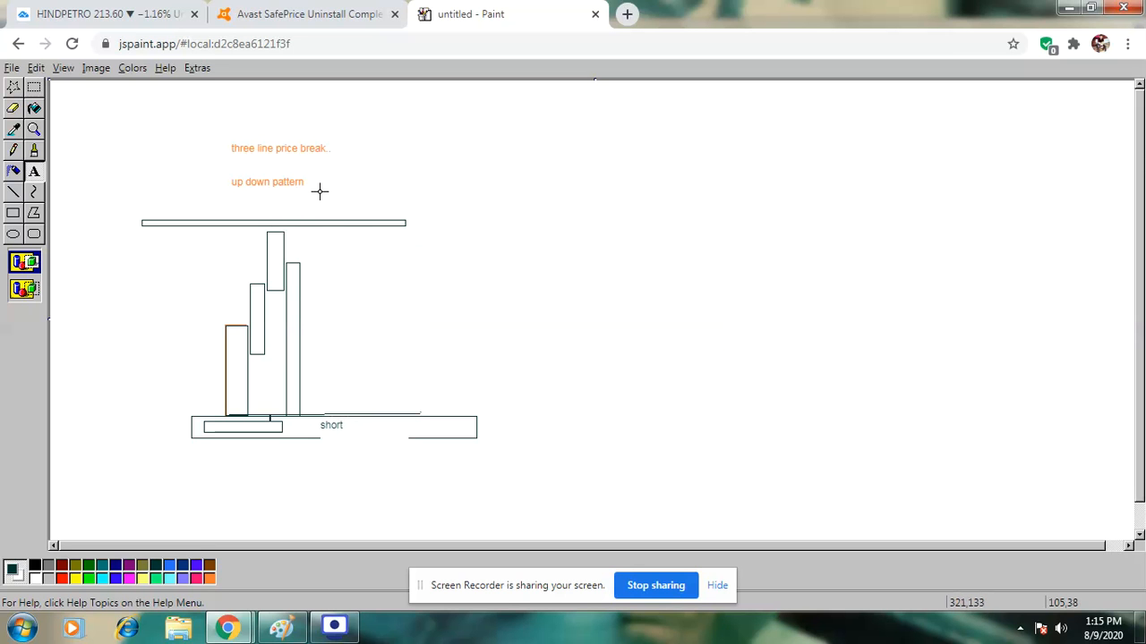
mouse_move(351, 222)
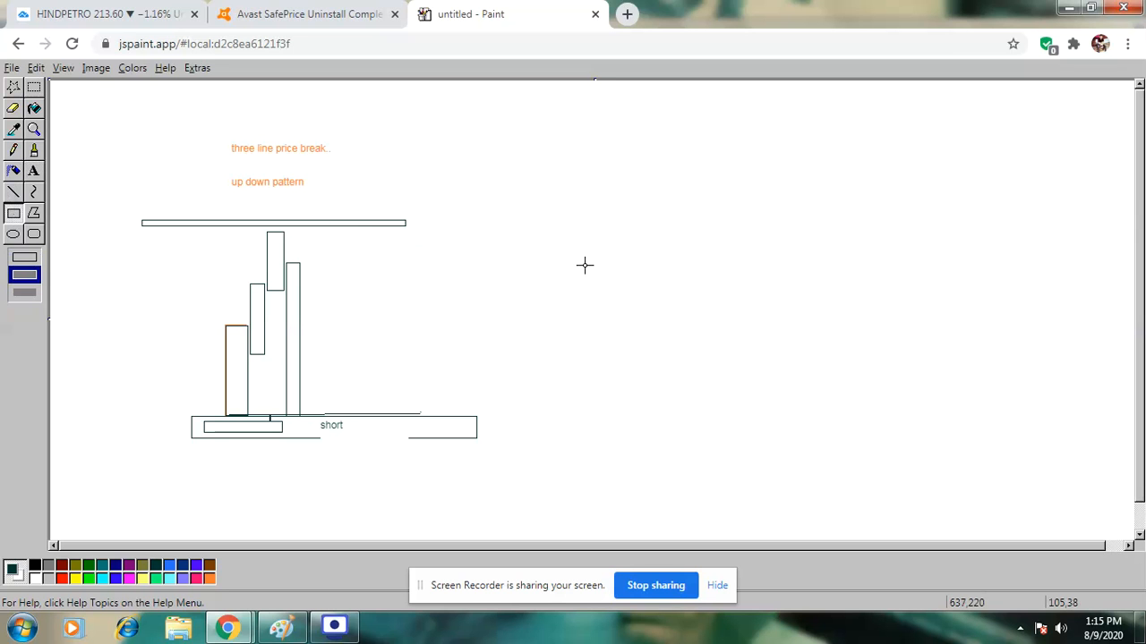
mouse_move(240, 587)
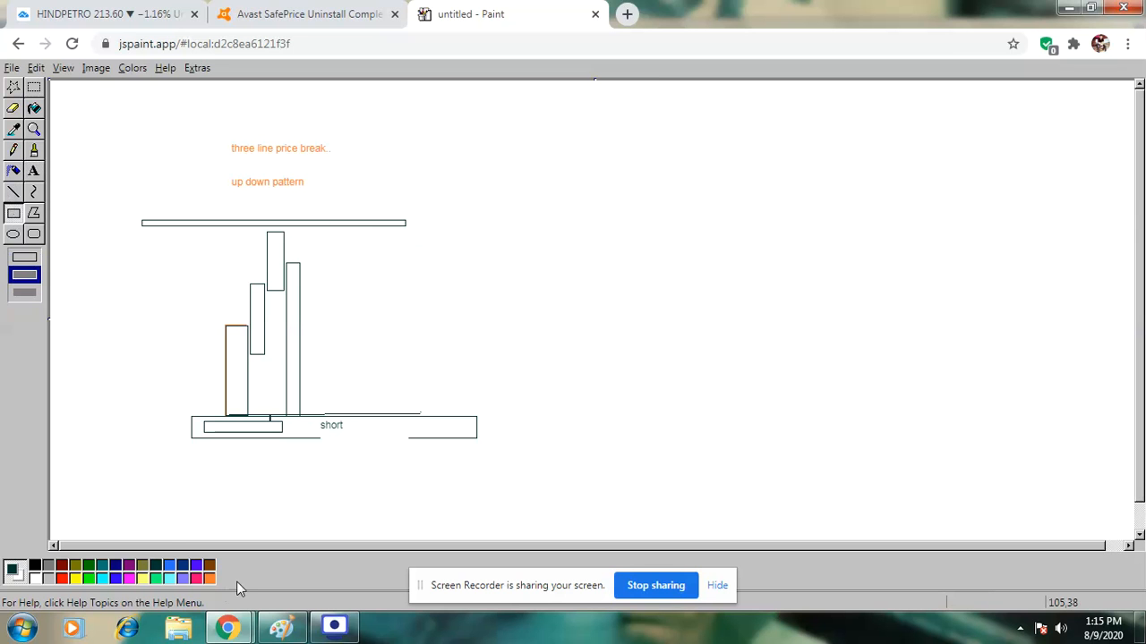
- Draw three orange bars stepping downward, then a tall bar reversing upward
drag(661, 172, 701, 253)
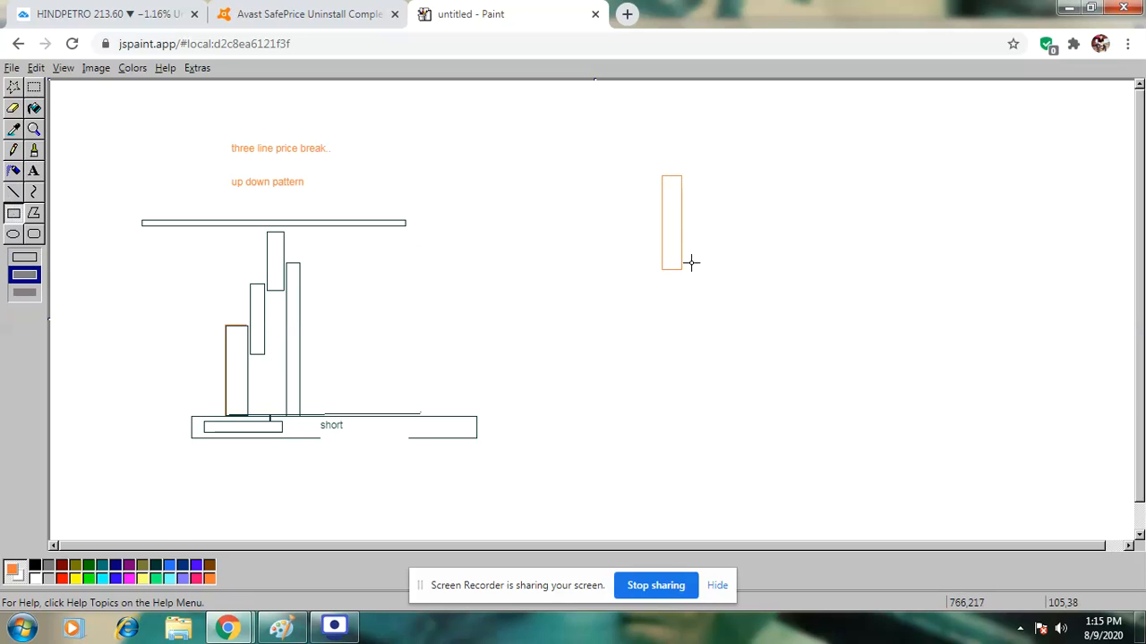
drag(691, 261, 716, 354)
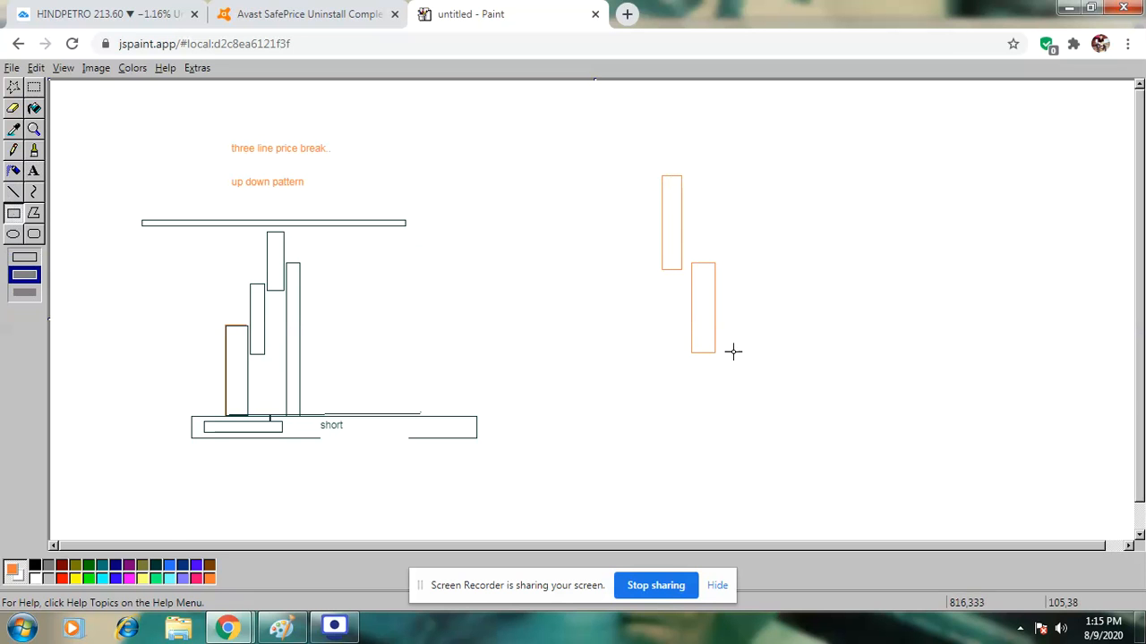
drag(730, 351, 762, 437)
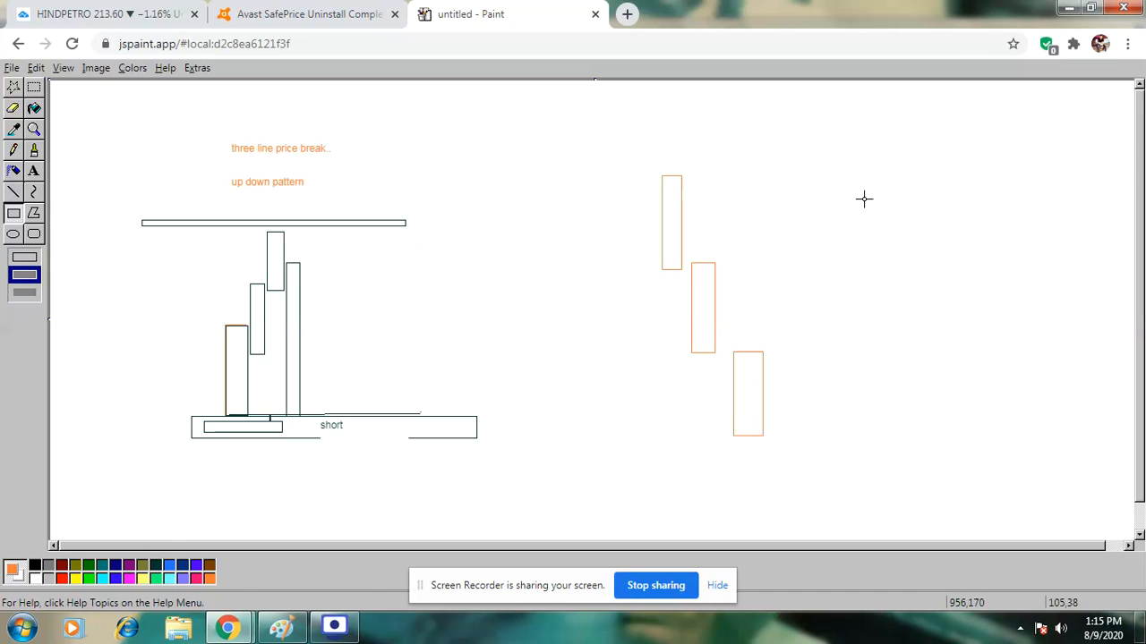
mouse_move(850, 322)
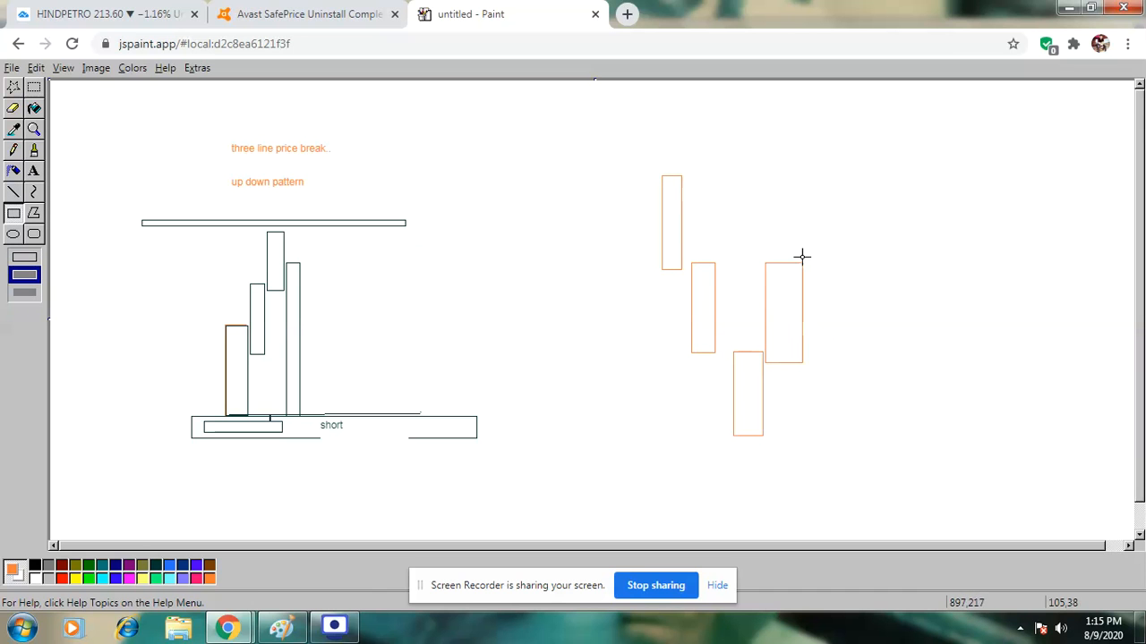
drag(802, 258, 792, 159)
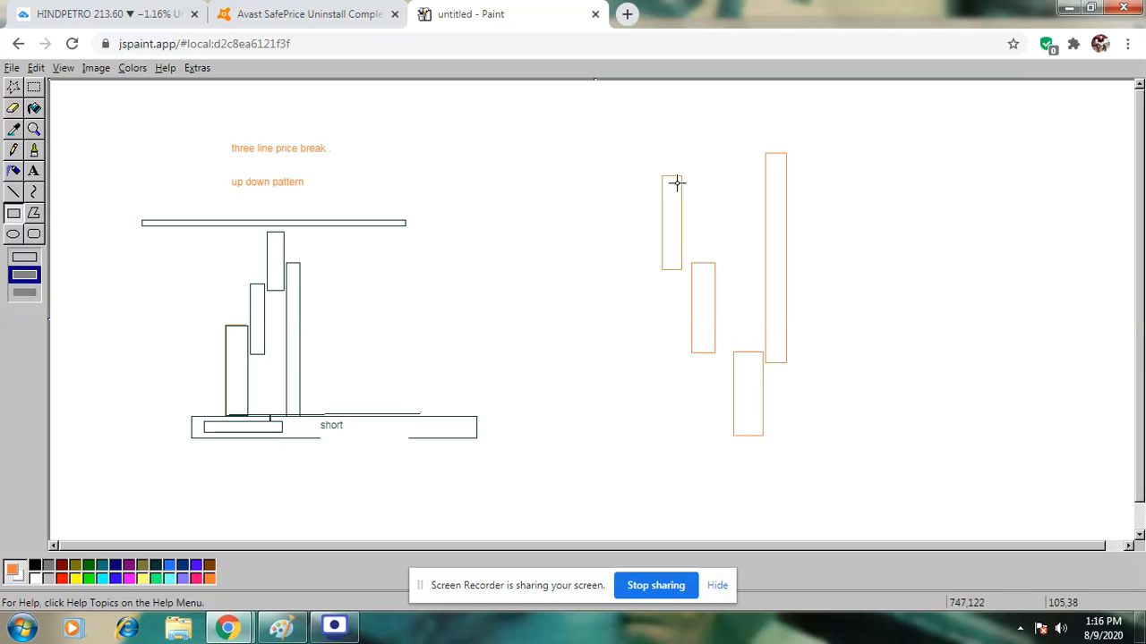
- Draw lines across the bar tops, a diagonal along the falling lows, and a short line below
click(14, 193)
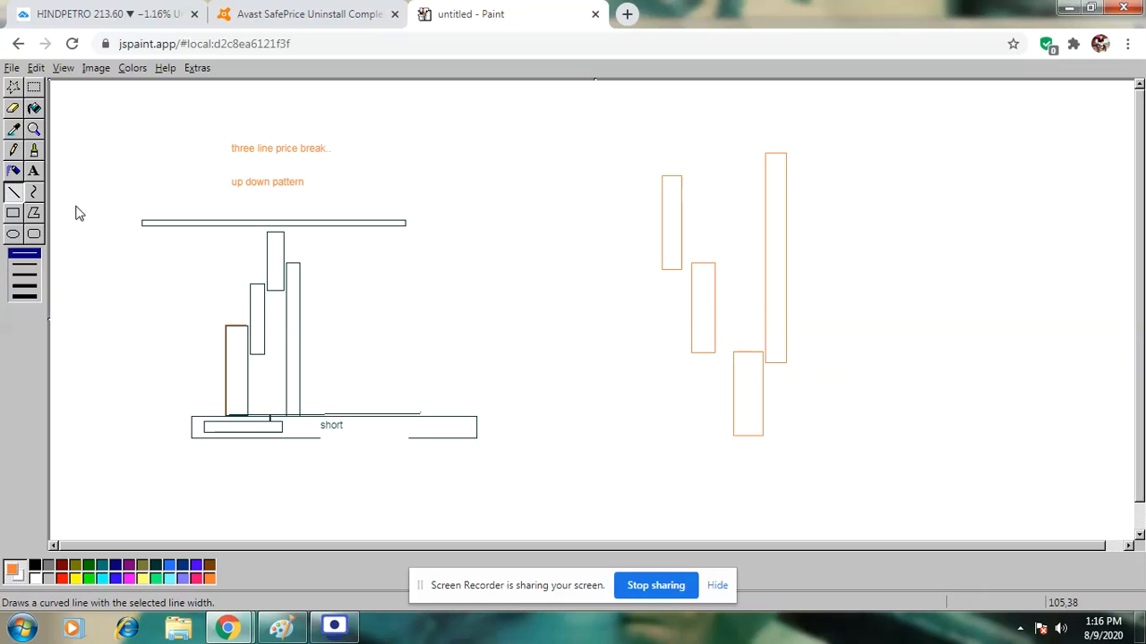
drag(672, 176, 823, 176)
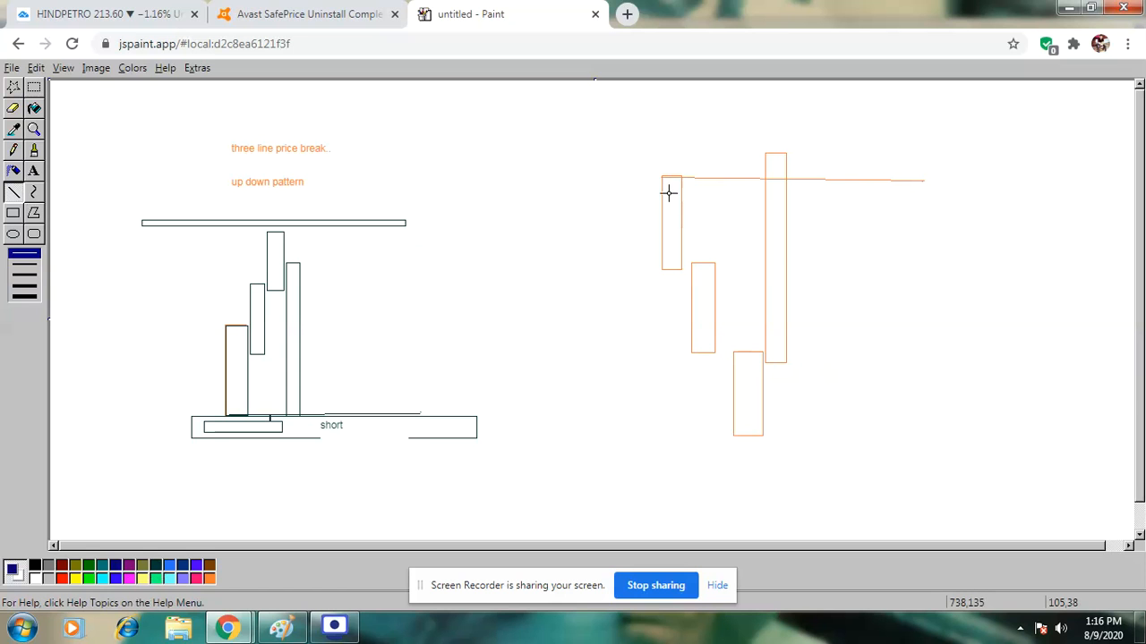
drag(669, 194, 967, 170)
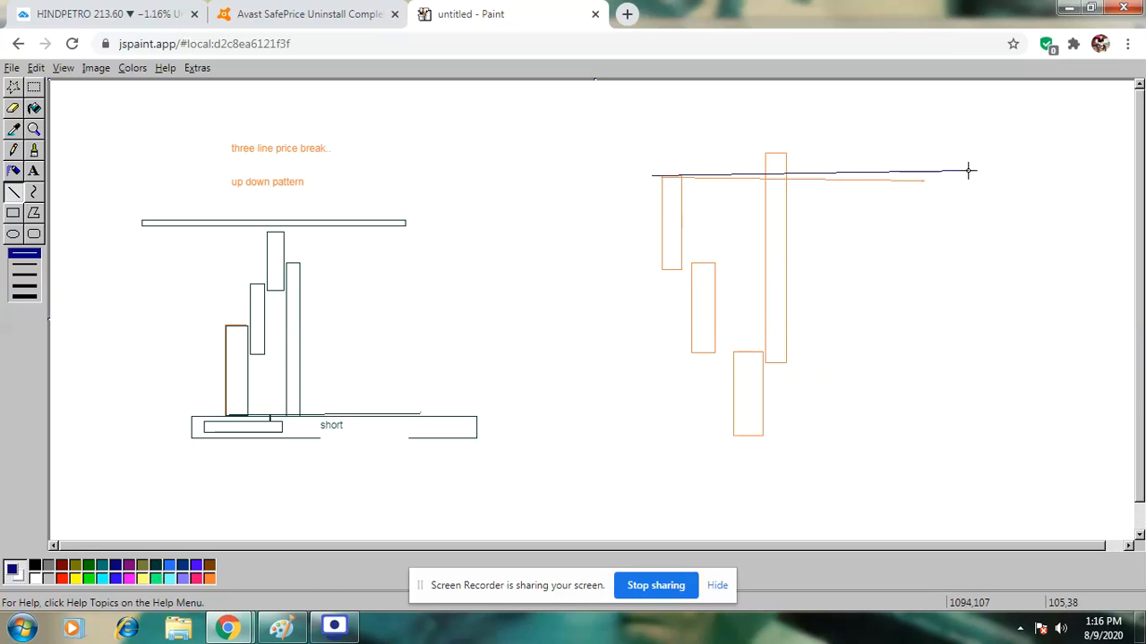
mouse_move(917, 213)
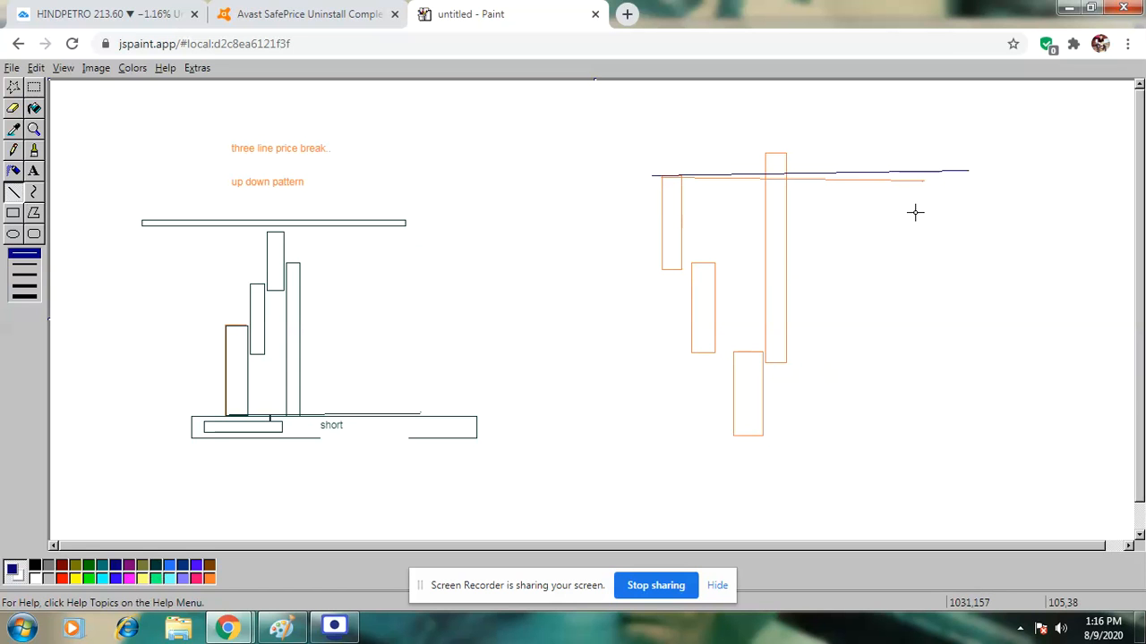
mouse_move(651, 165)
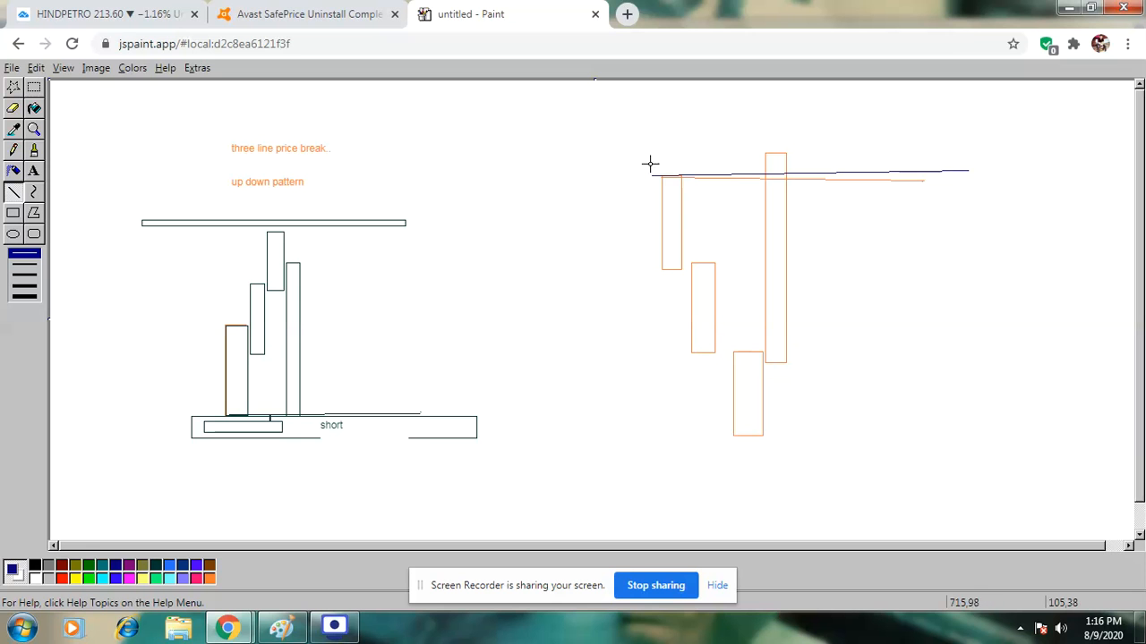
drag(652, 165, 666, 322)
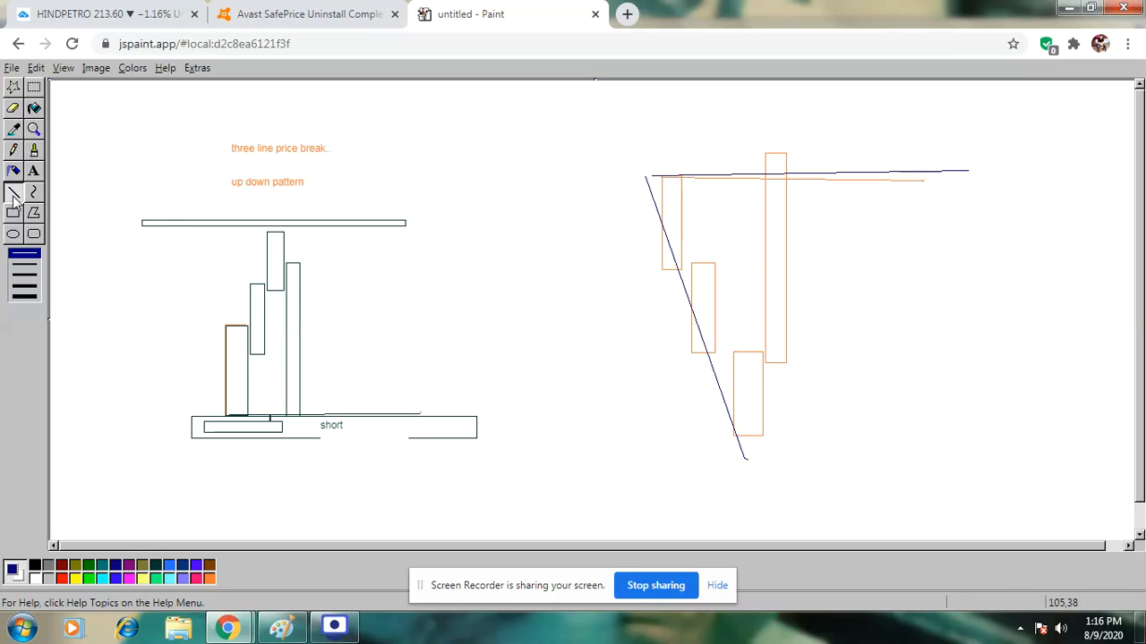
drag(745, 383, 891, 383)
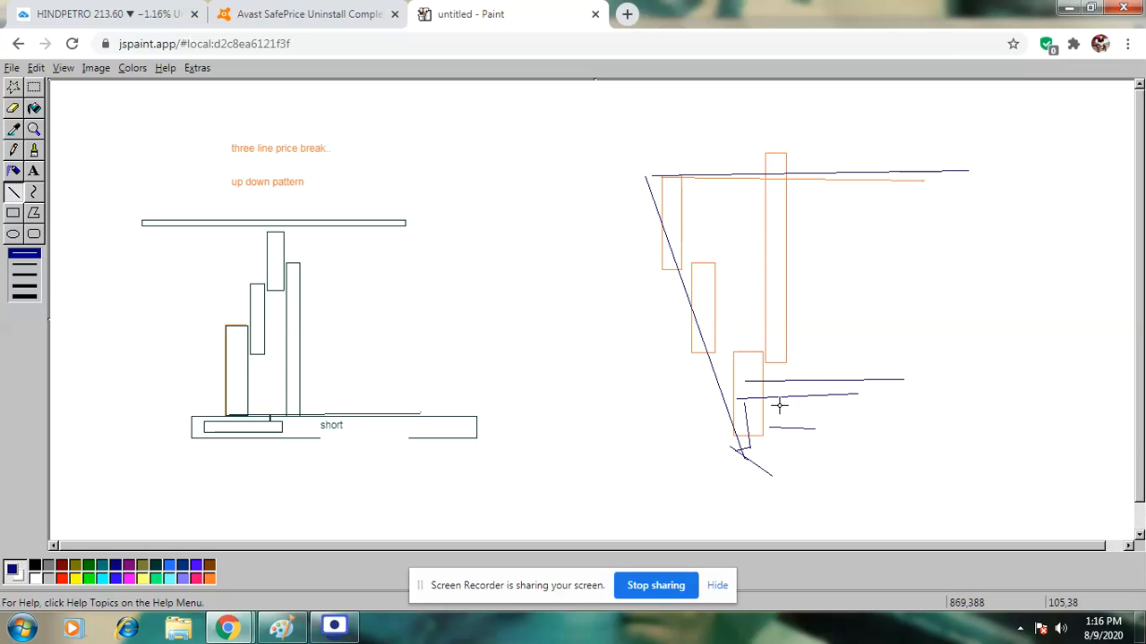
mouse_move(770, 379)
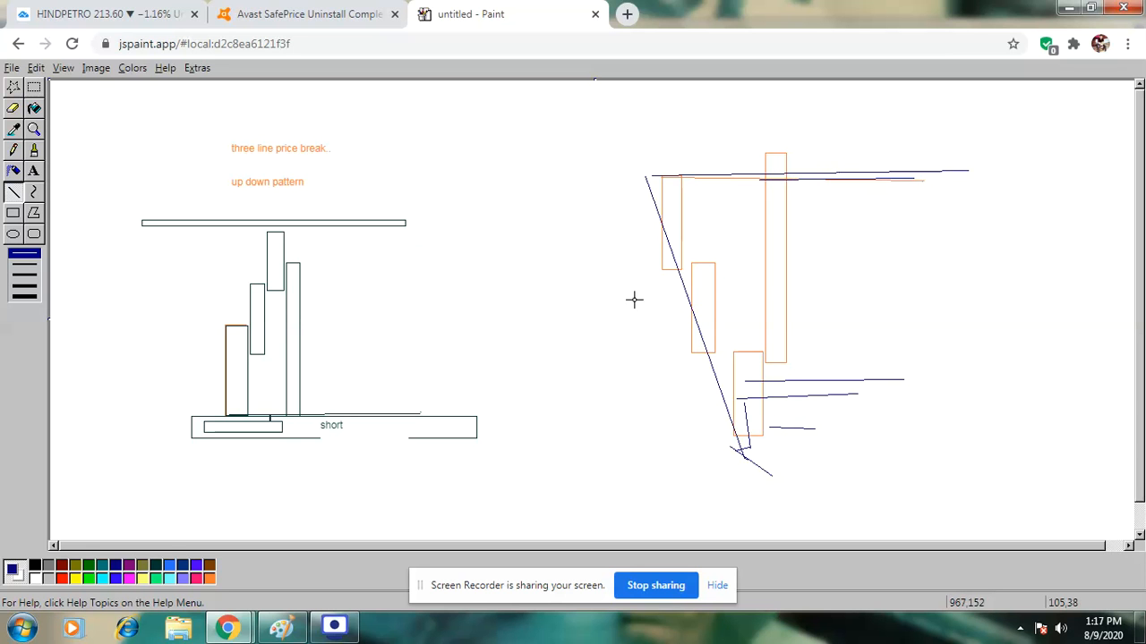
mouse_move(535, 316)
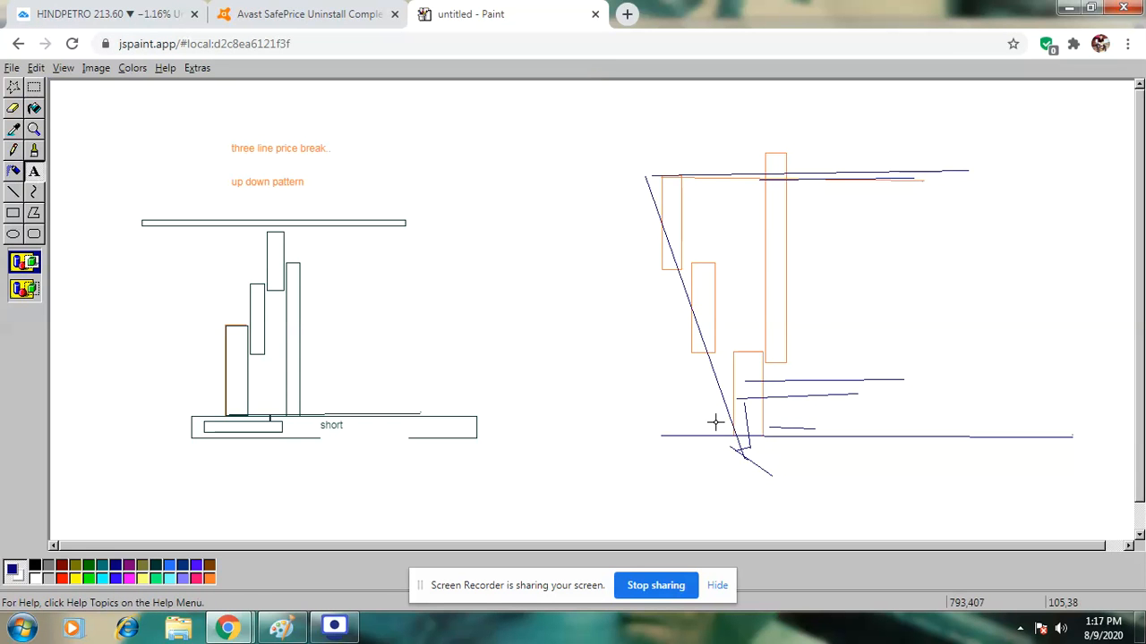
- Add an 's' label below the right sketch and return to the HINDPETRO chart tab
drag(714, 423, 880, 462)
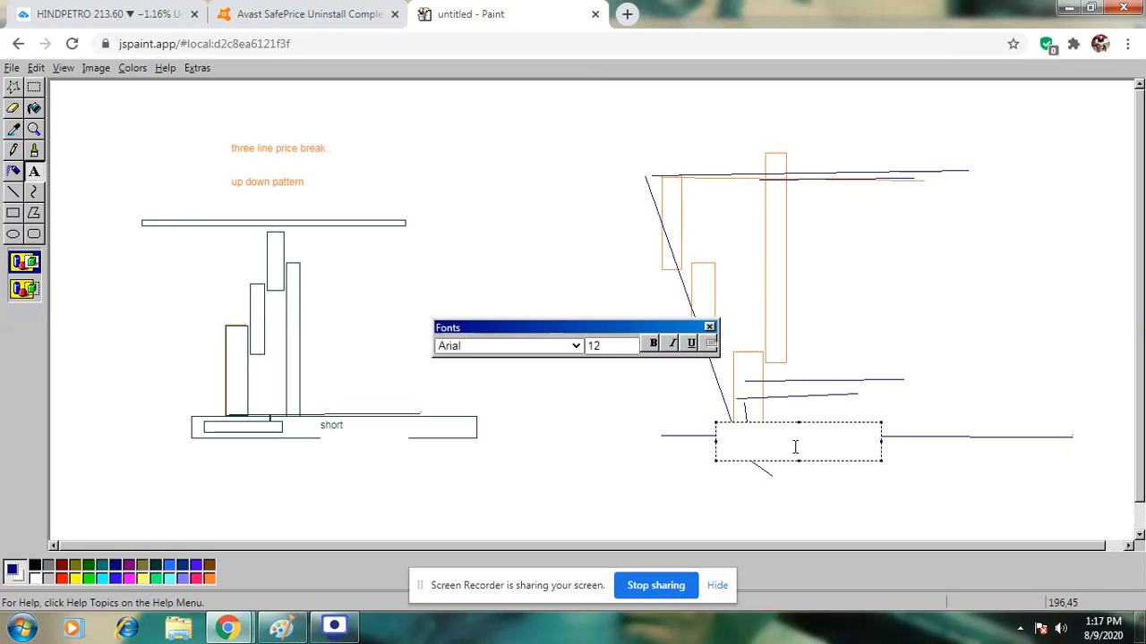
text(sl)
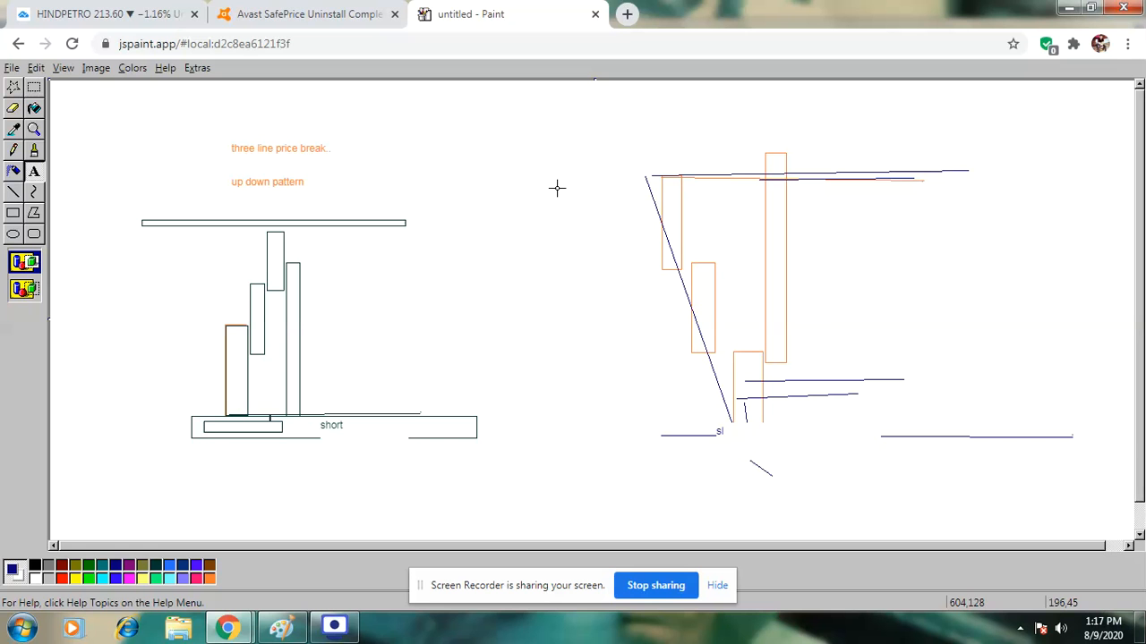
mouse_move(590, 167)
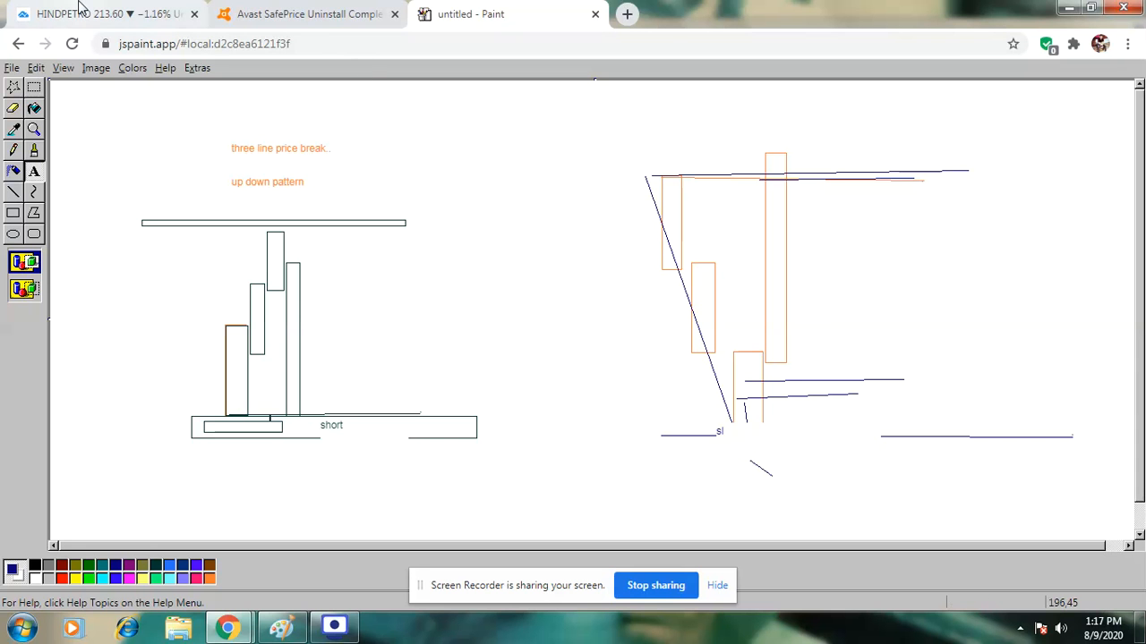
click(81, 15)
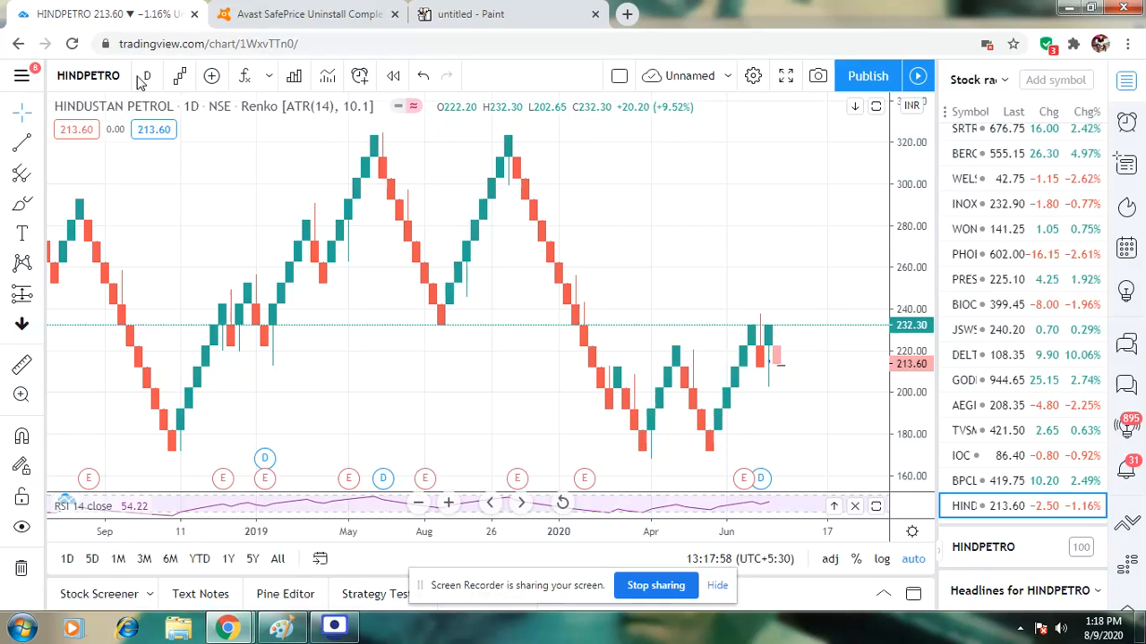
mouse_move(188, 188)
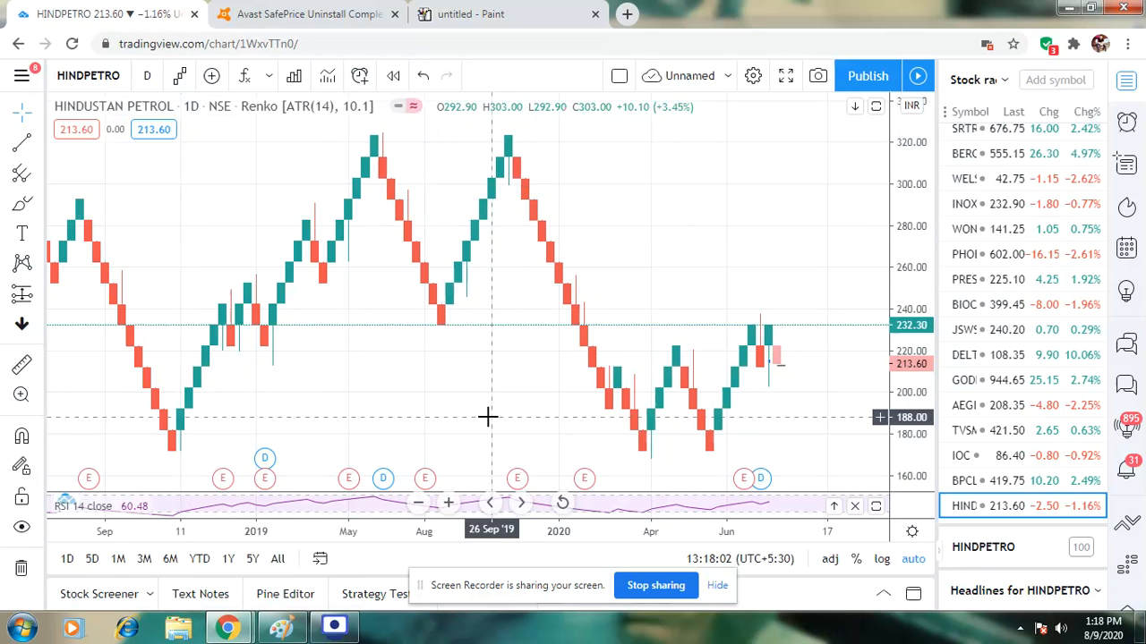
mouse_move(344, 410)
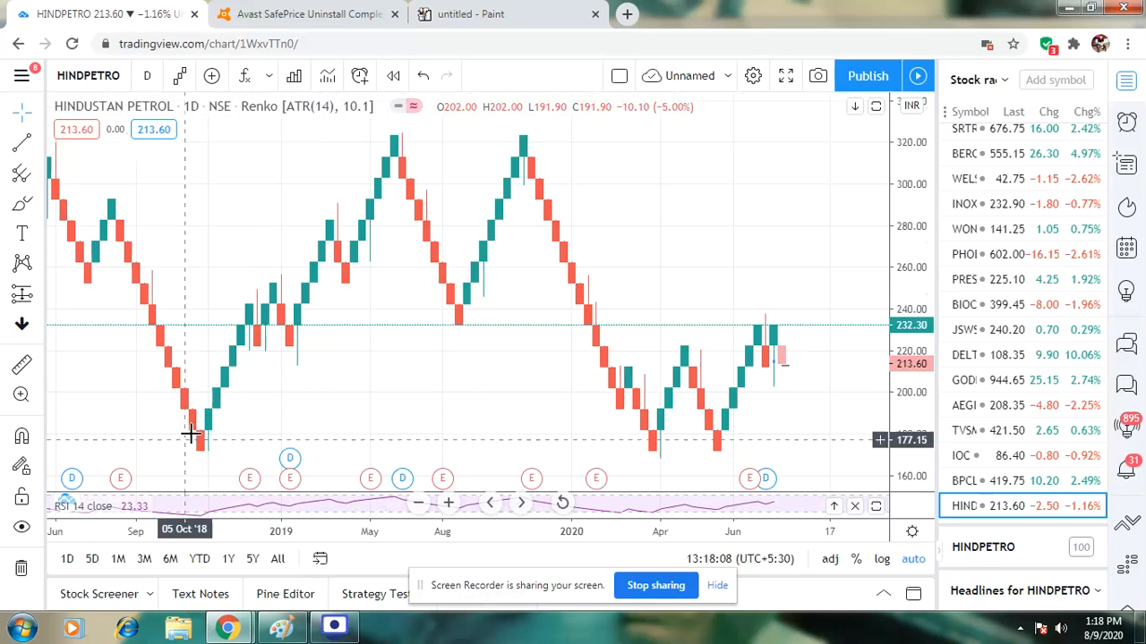
mouse_move(200, 385)
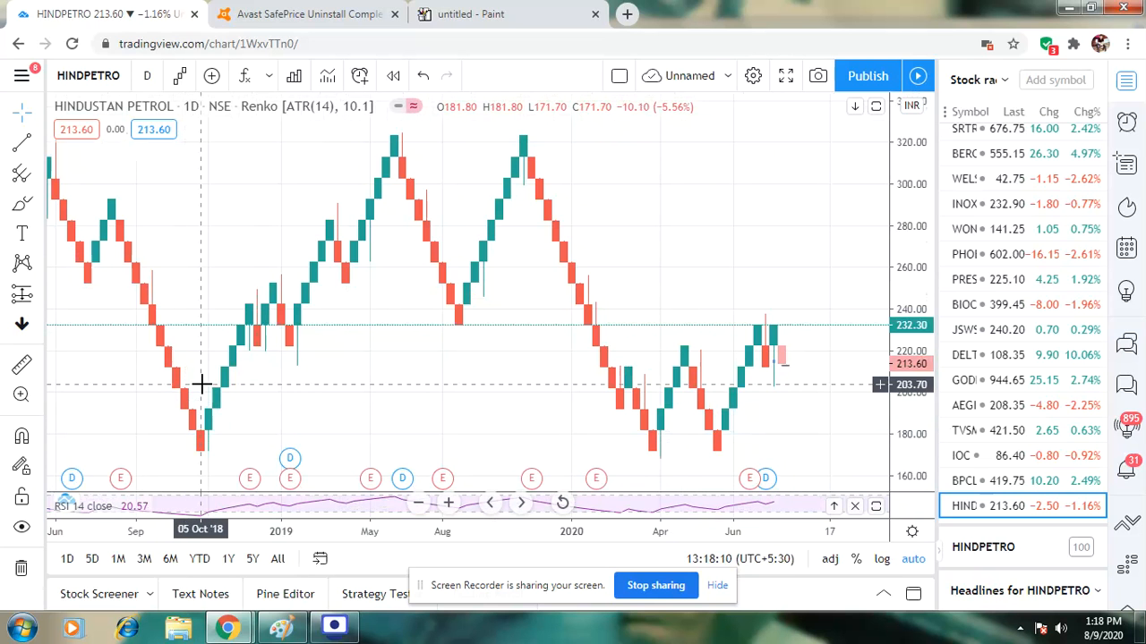
mouse_move(109, 224)
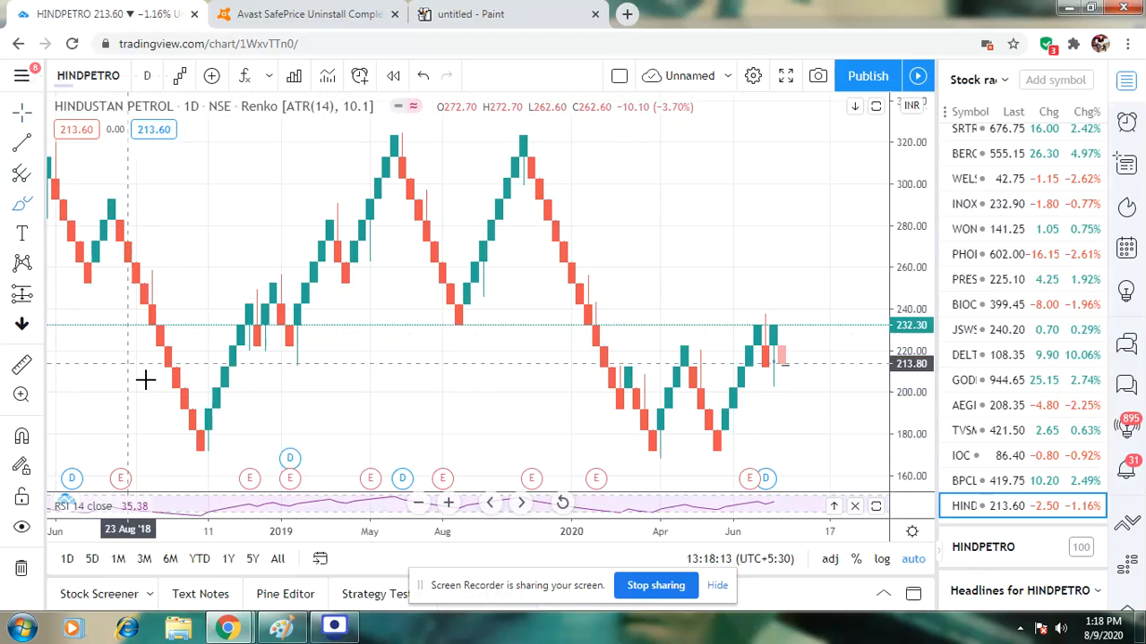
- Draw a horizontal level line across the Renko chart near the 203 price
drag(116, 224, 193, 457)
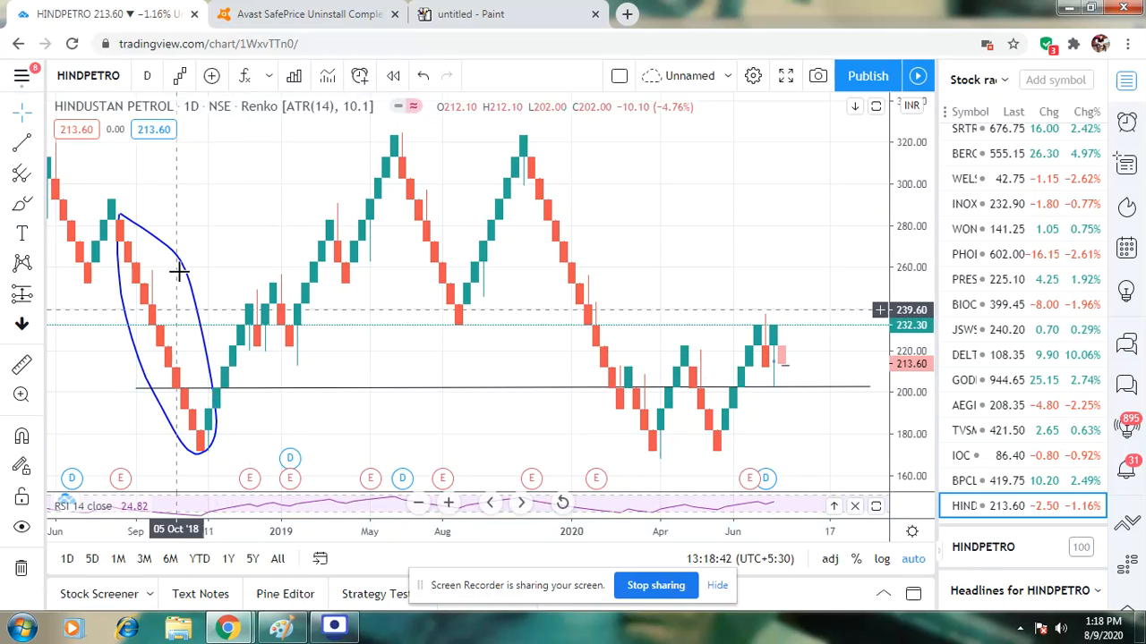
mouse_move(186, 195)
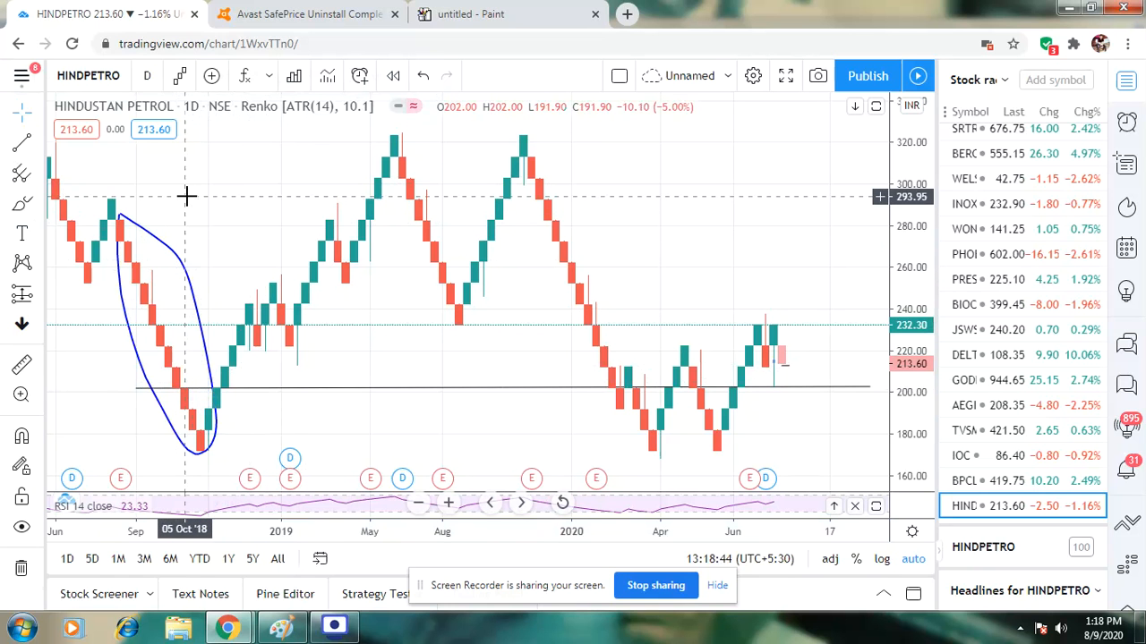
mouse_move(197, 201)
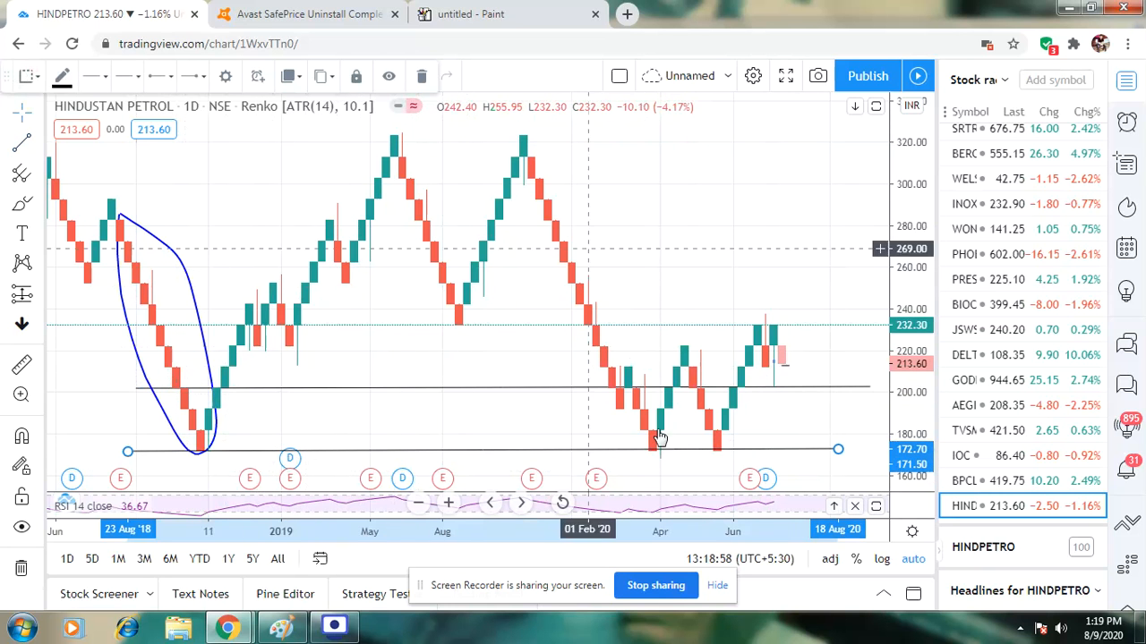
mouse_move(784, 365)
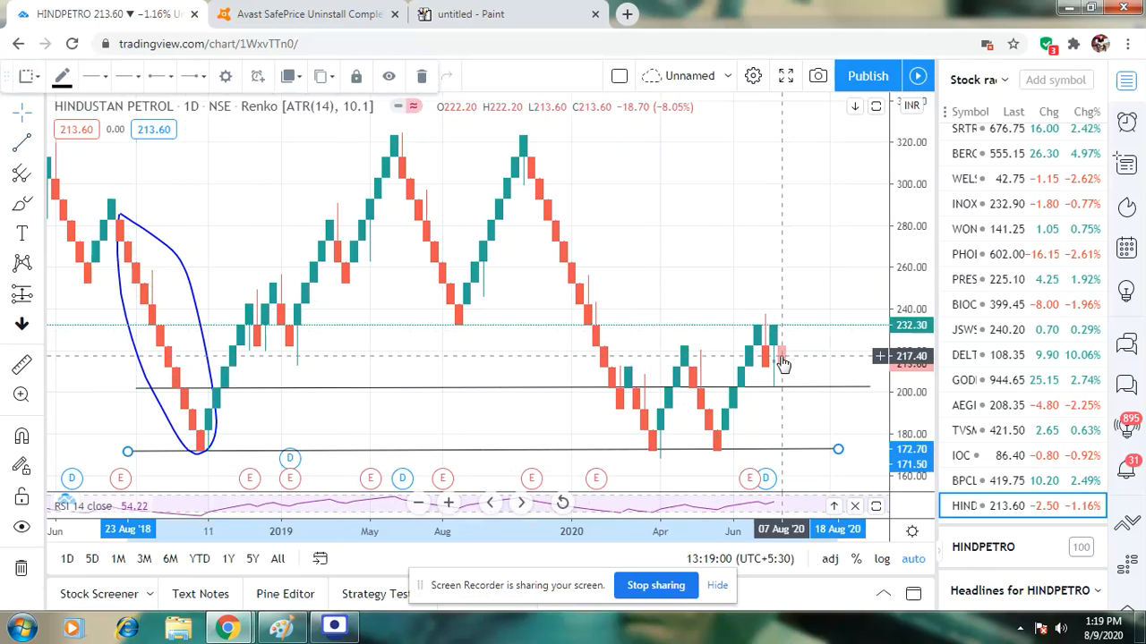
mouse_move(410, 412)
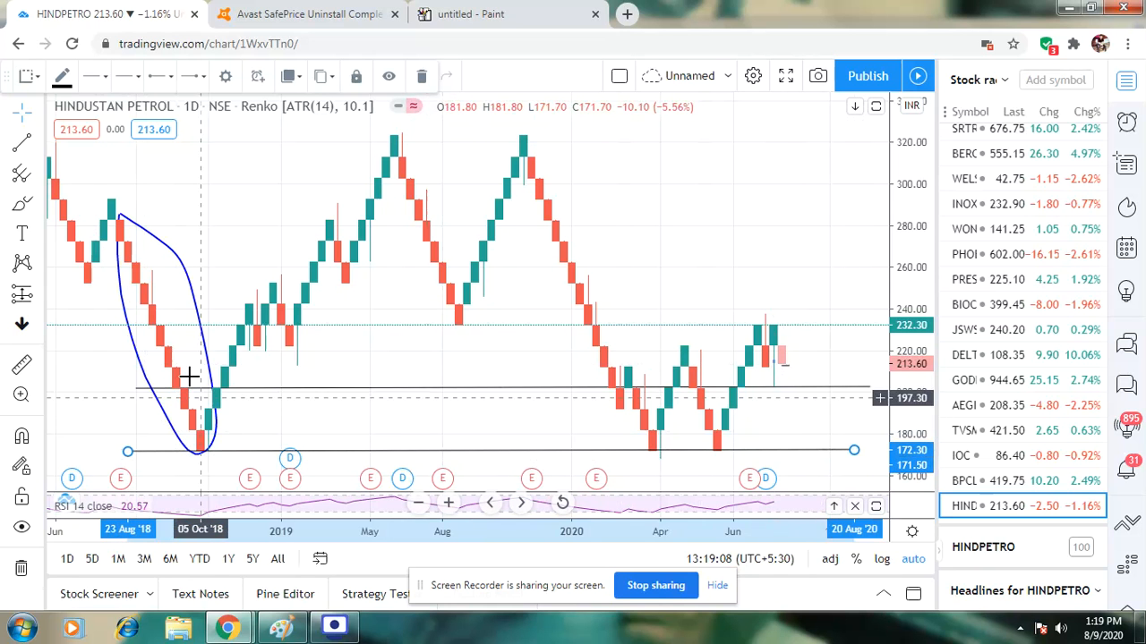
mouse_move(275, 314)
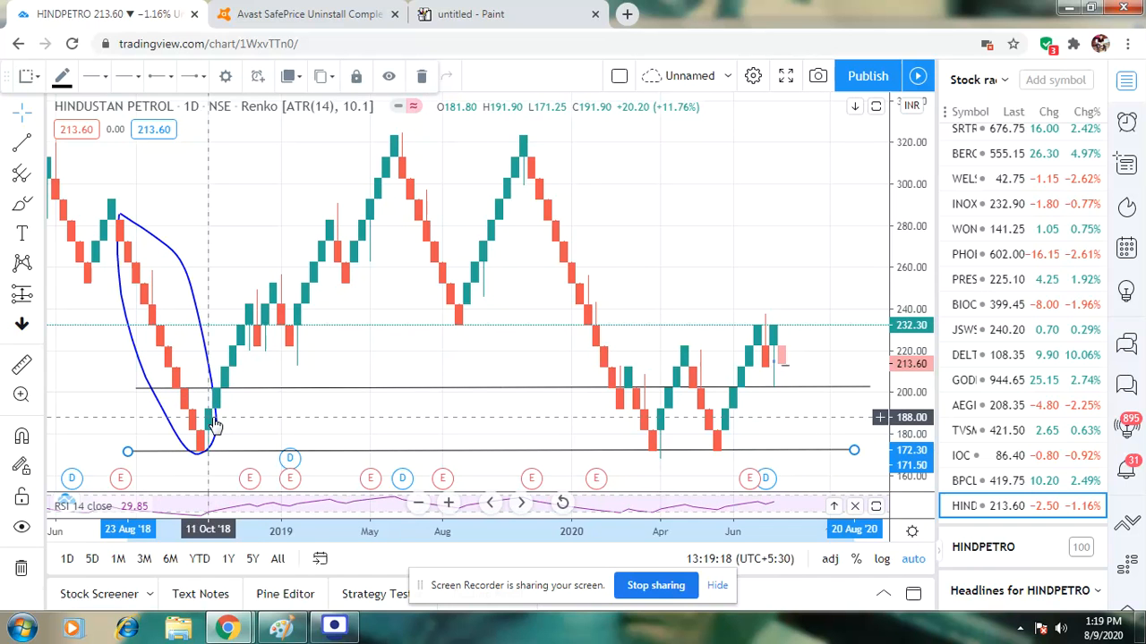
mouse_move(157, 448)
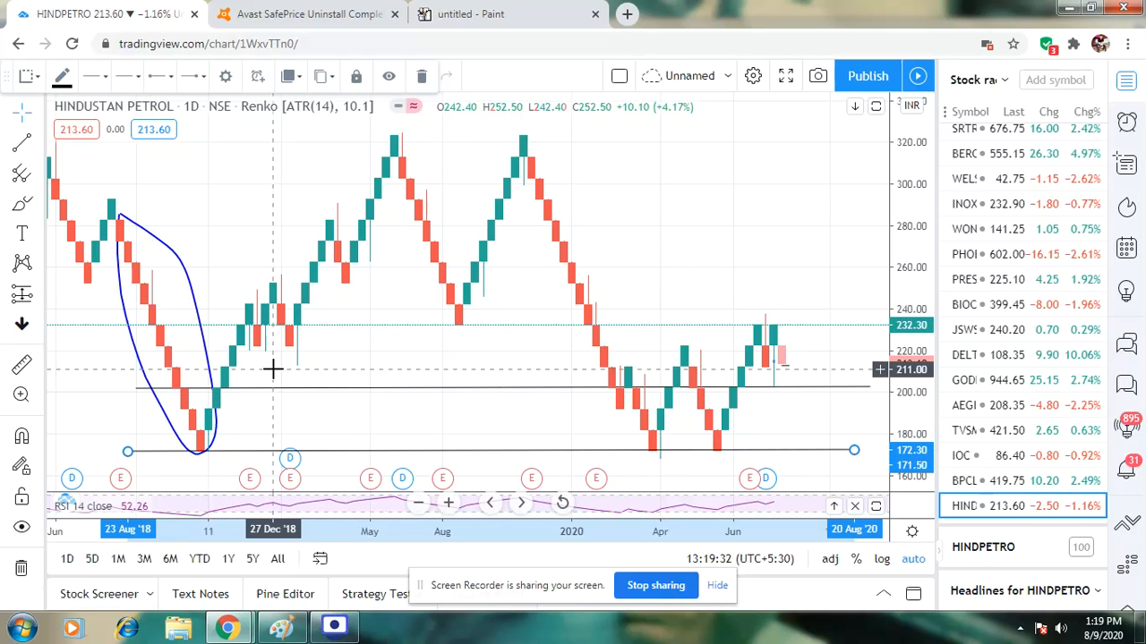
mouse_move(152, 319)
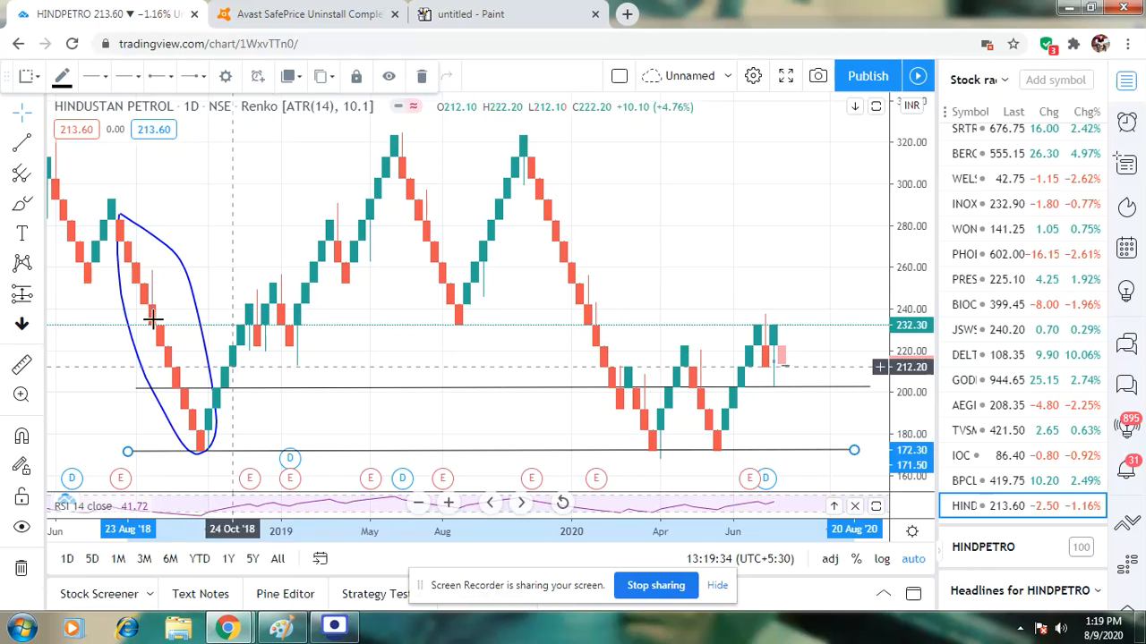
mouse_move(152, 286)
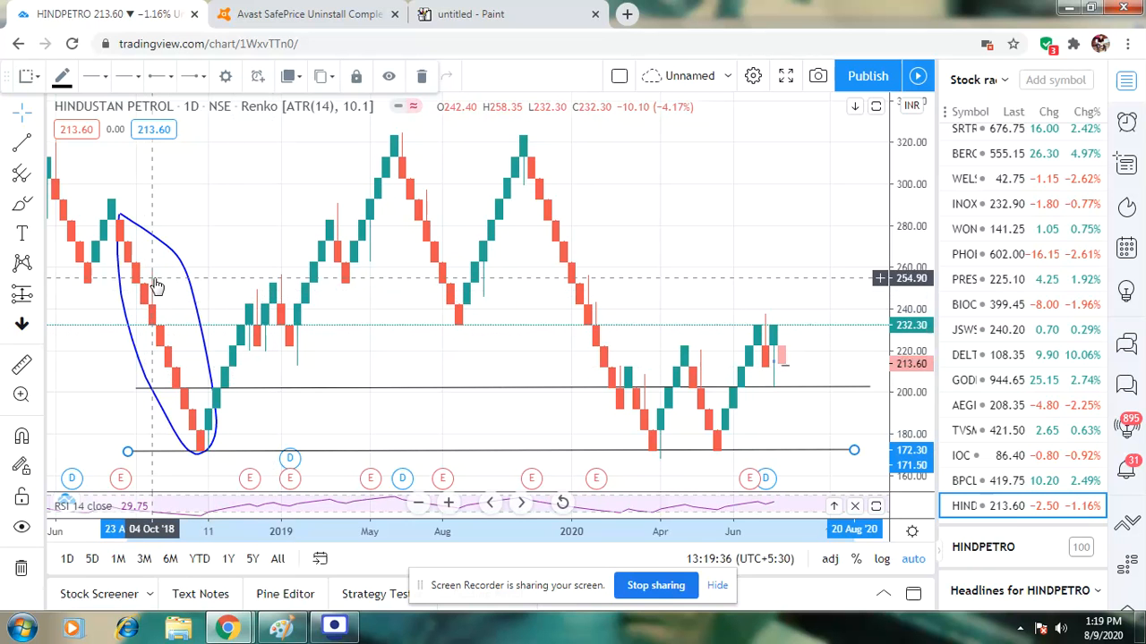
mouse_move(157, 324)
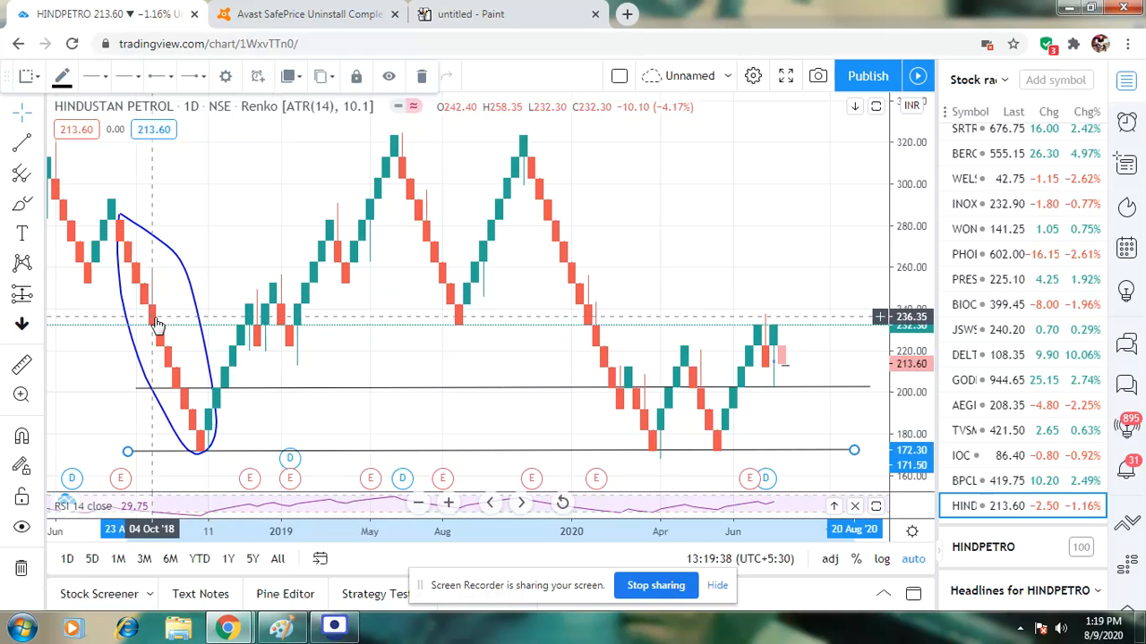
mouse_move(143, 319)
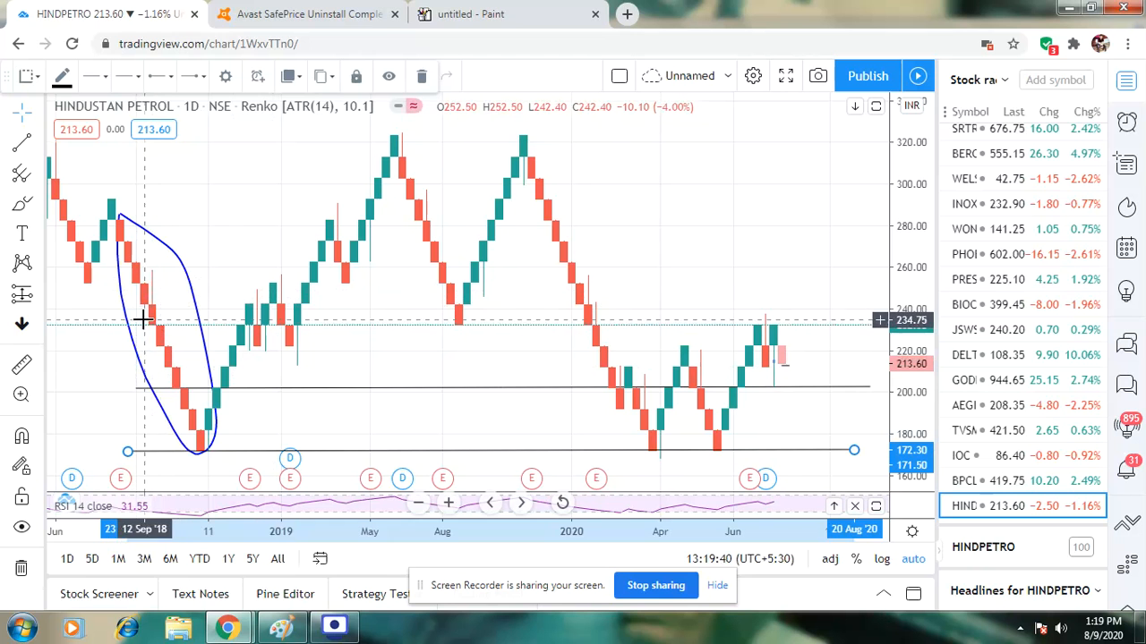
mouse_move(218, 427)
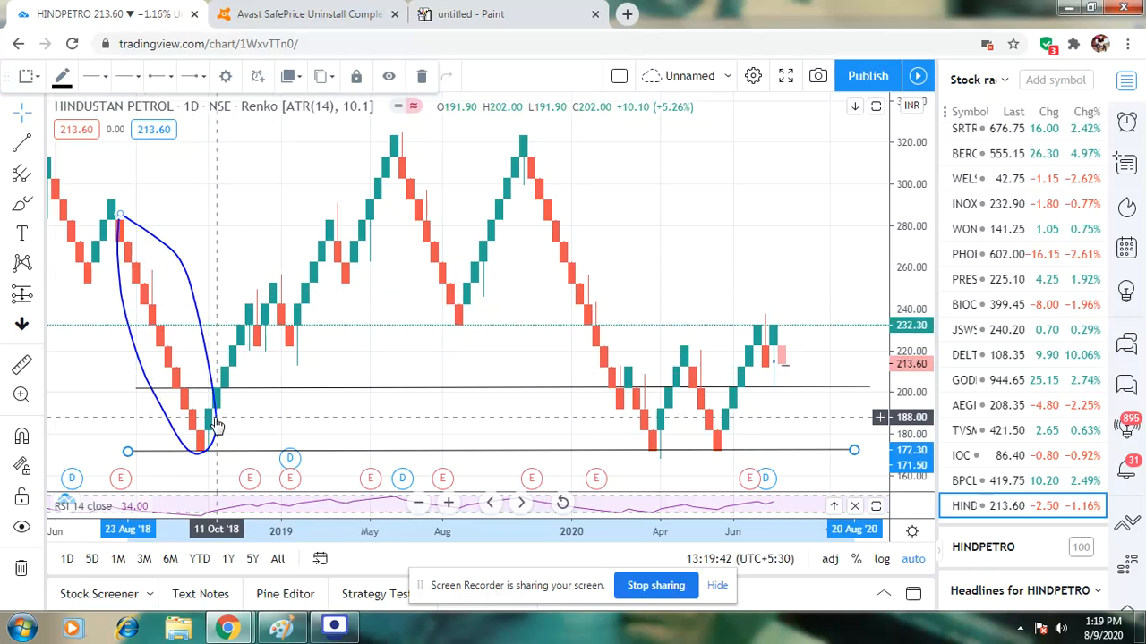
mouse_move(162, 315)
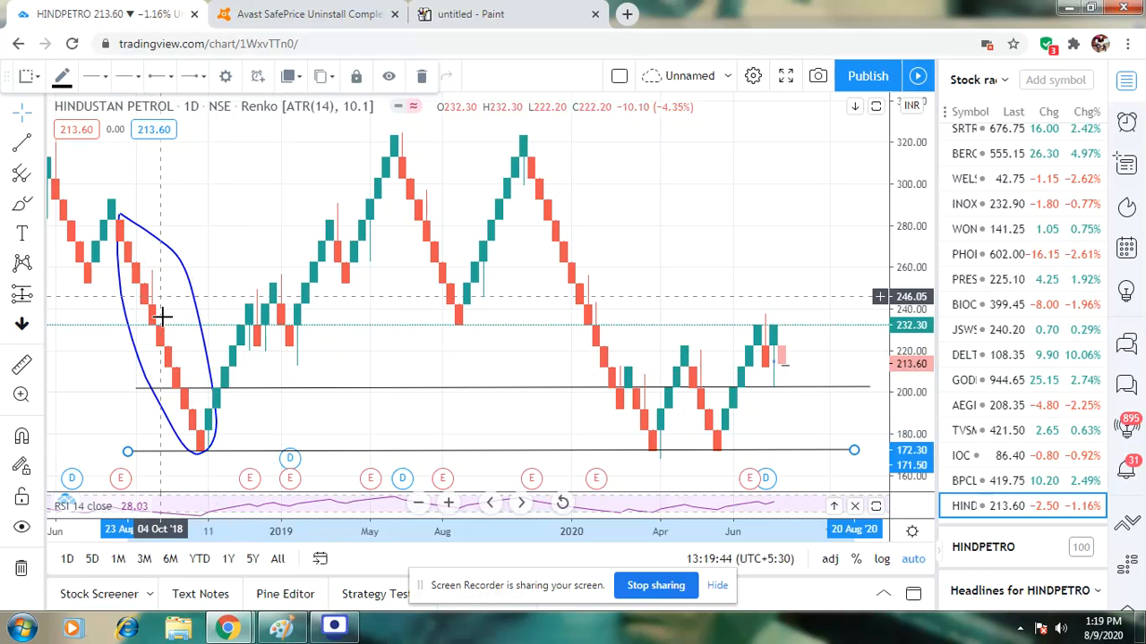
mouse_move(172, 330)
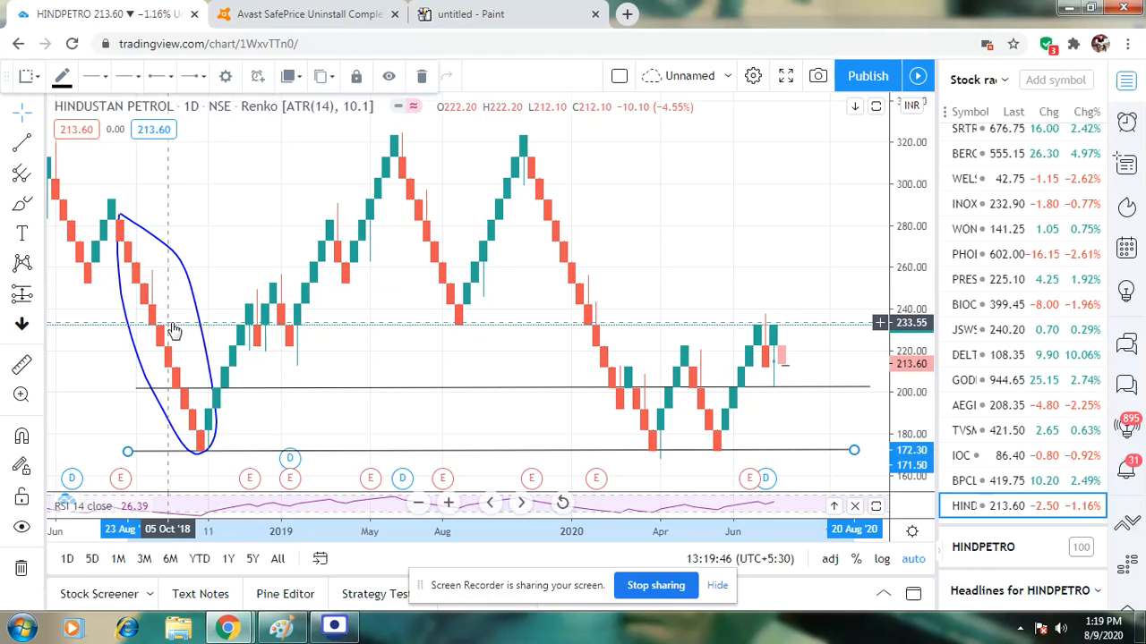
mouse_move(93, 270)
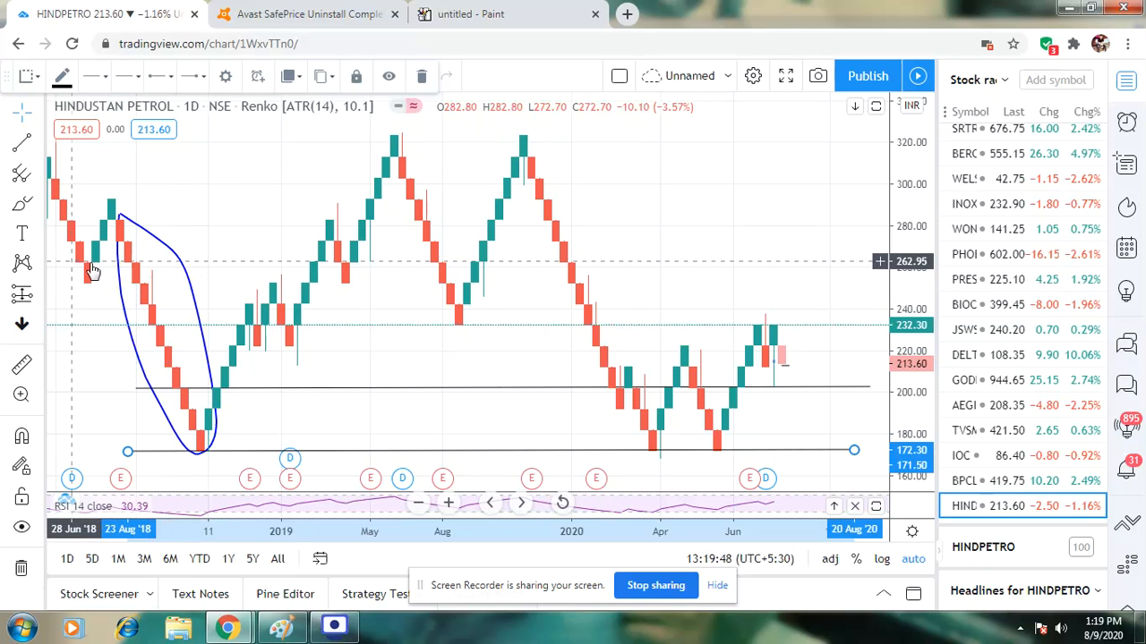
mouse_move(206, 355)
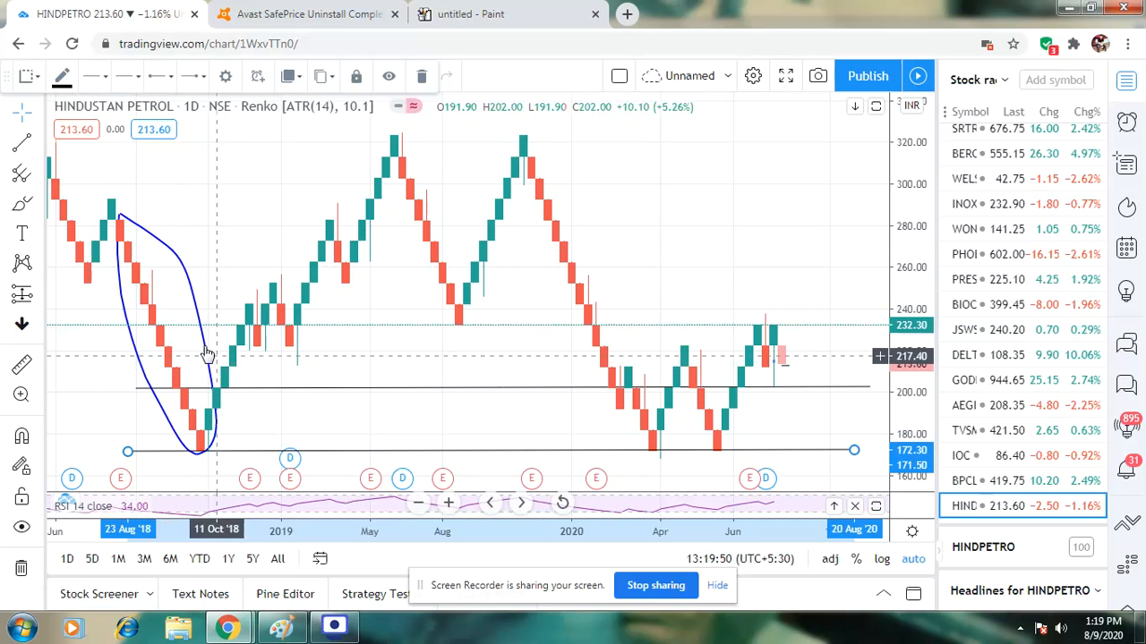
mouse_move(176, 297)
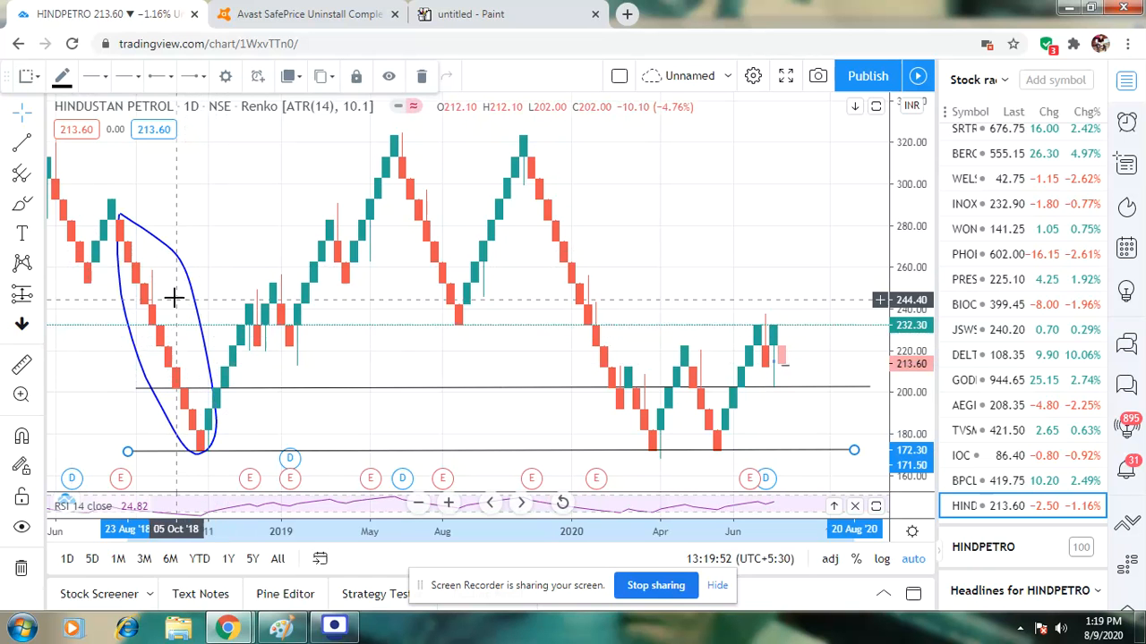
mouse_move(167, 276)
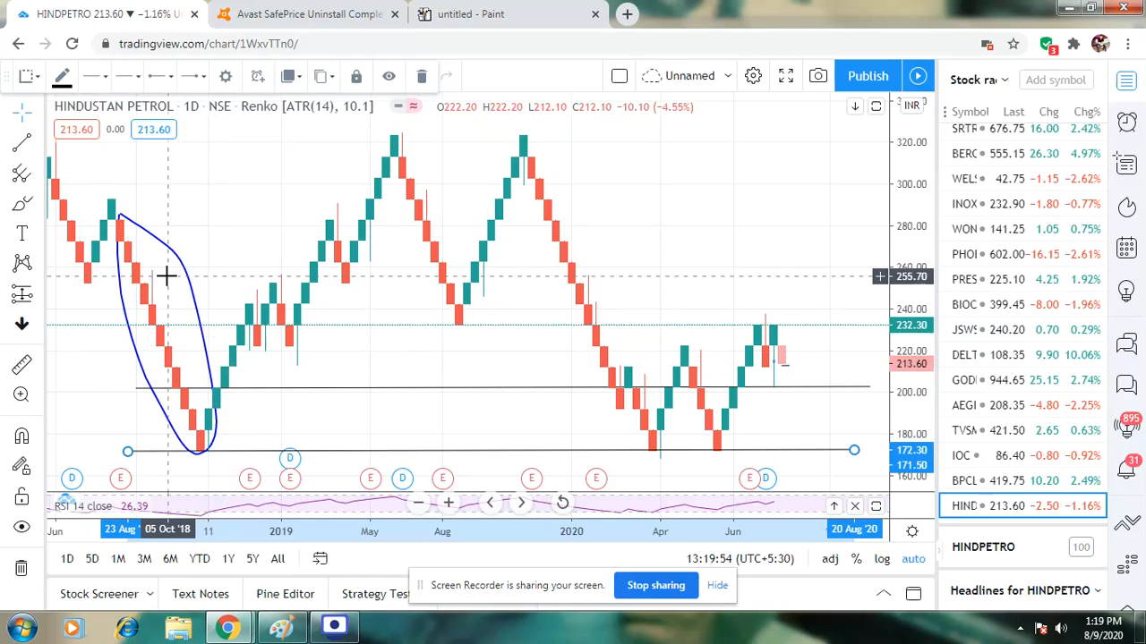
mouse_move(165, 302)
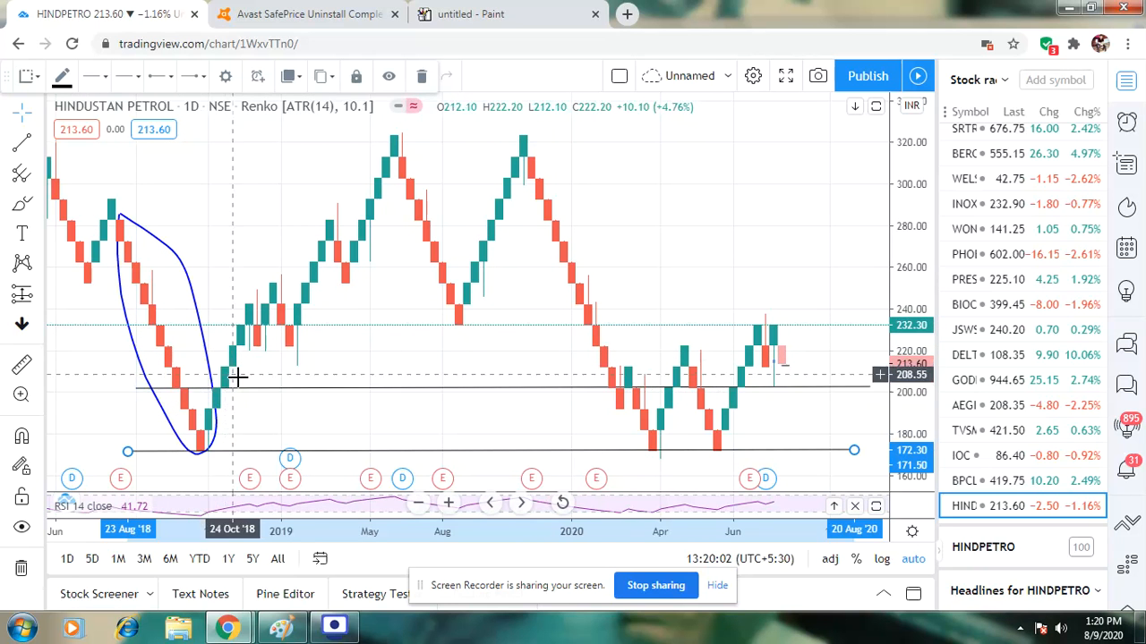
mouse_move(251, 396)
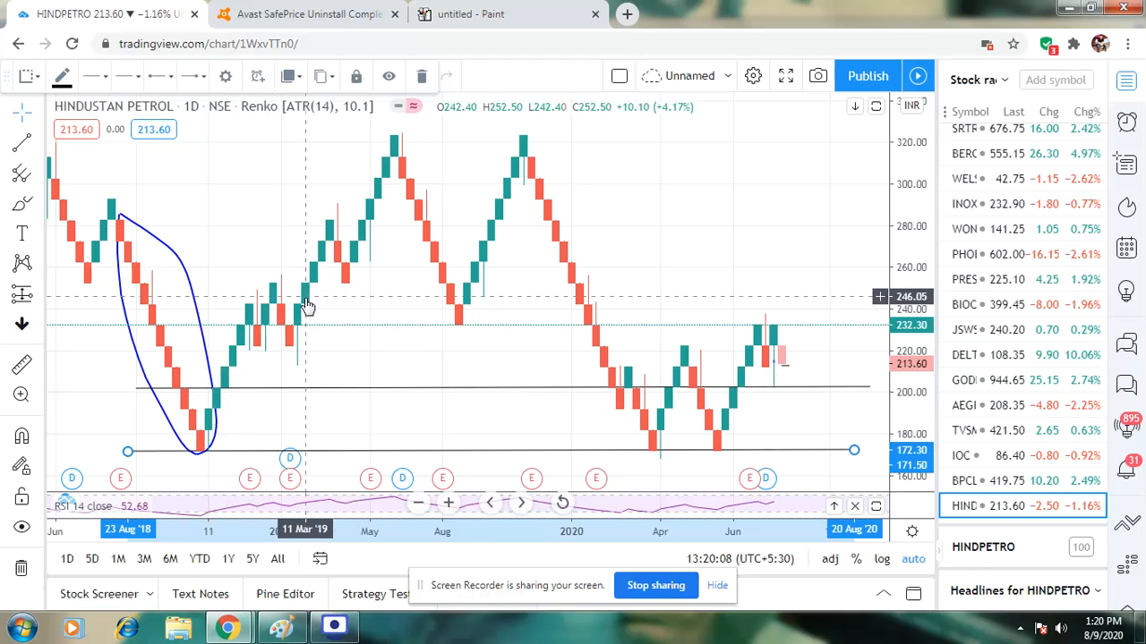
mouse_move(295, 357)
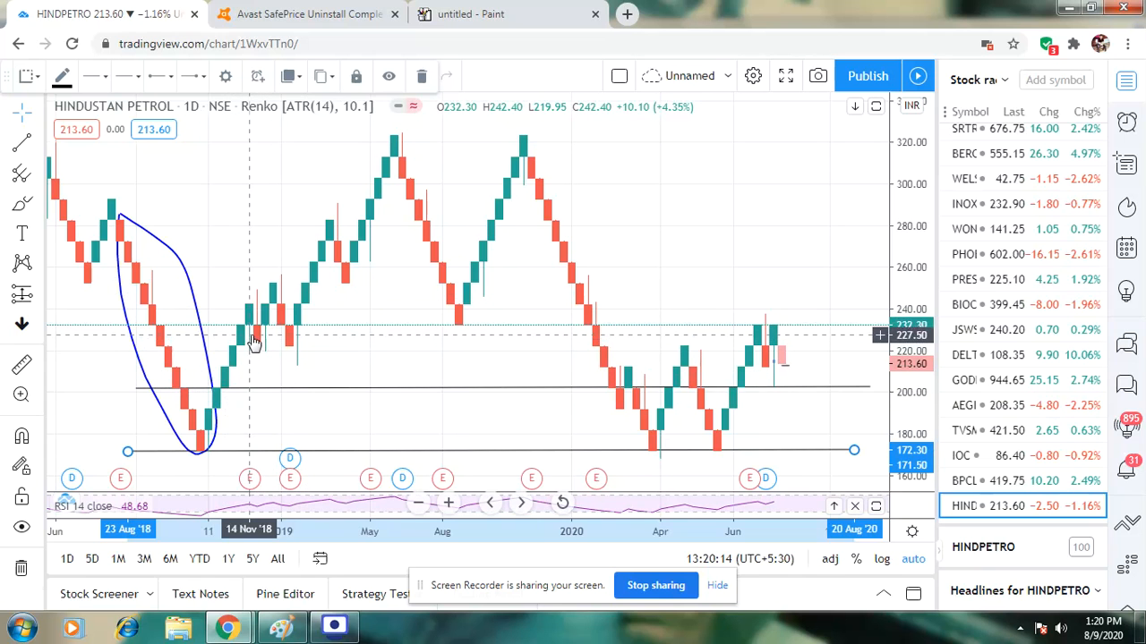
mouse_move(258, 333)
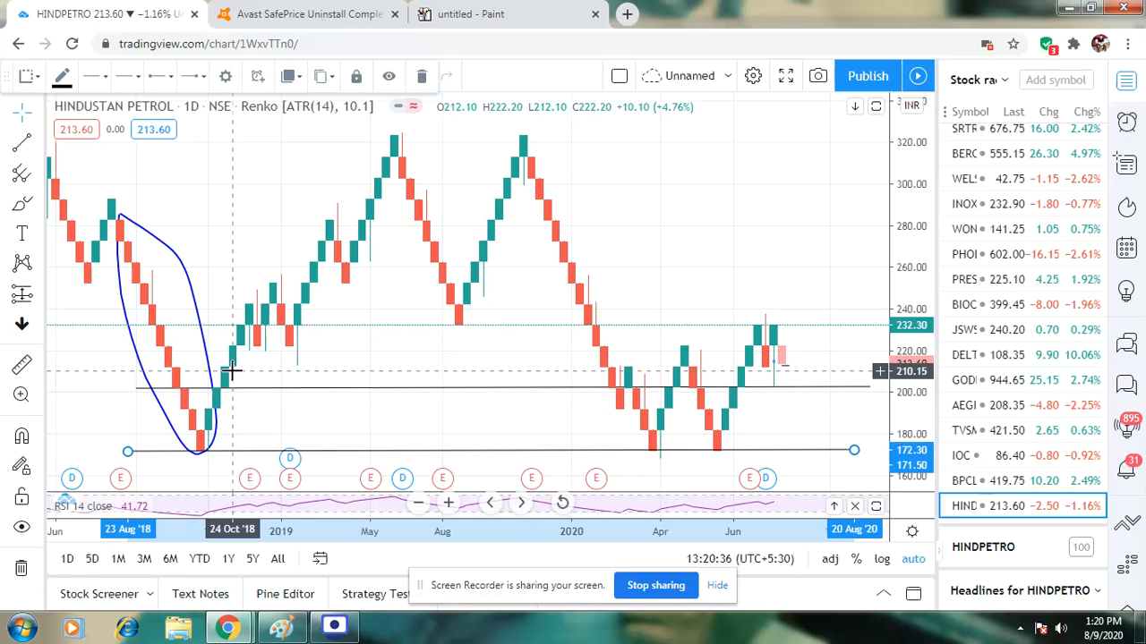
mouse_move(235, 376)
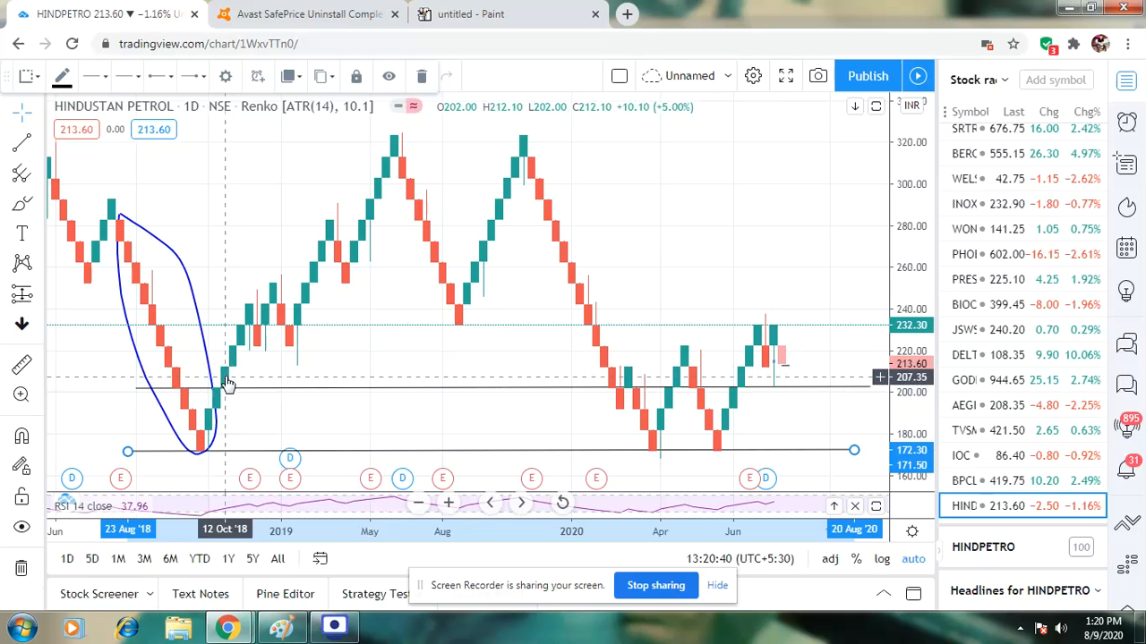
mouse_move(230, 374)
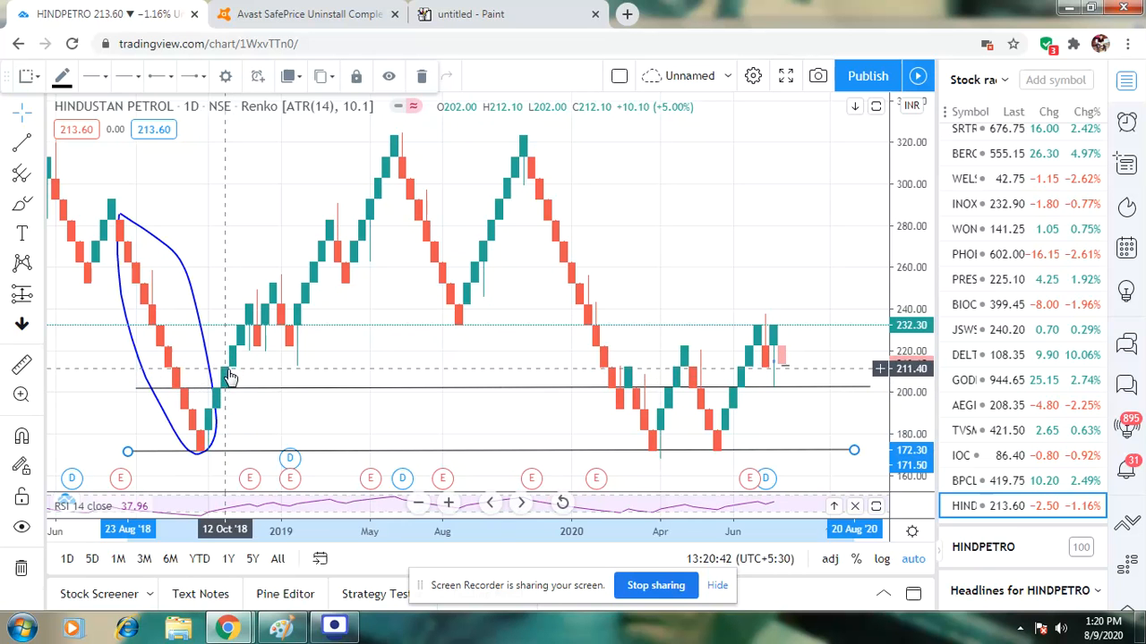
mouse_move(590, 348)
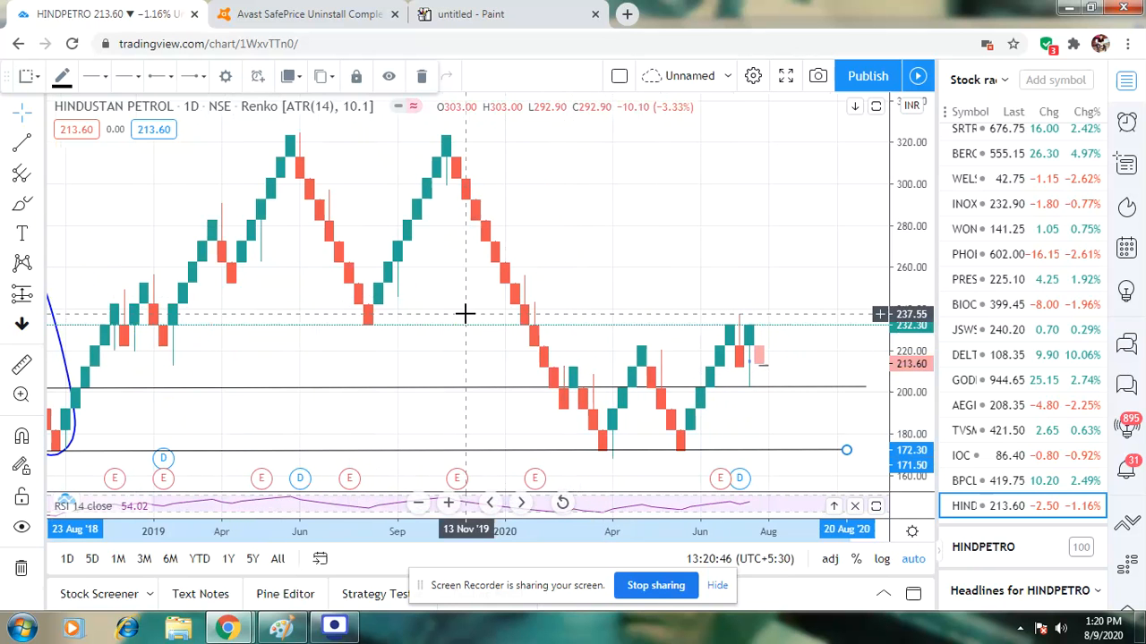
mouse_move(612, 420)
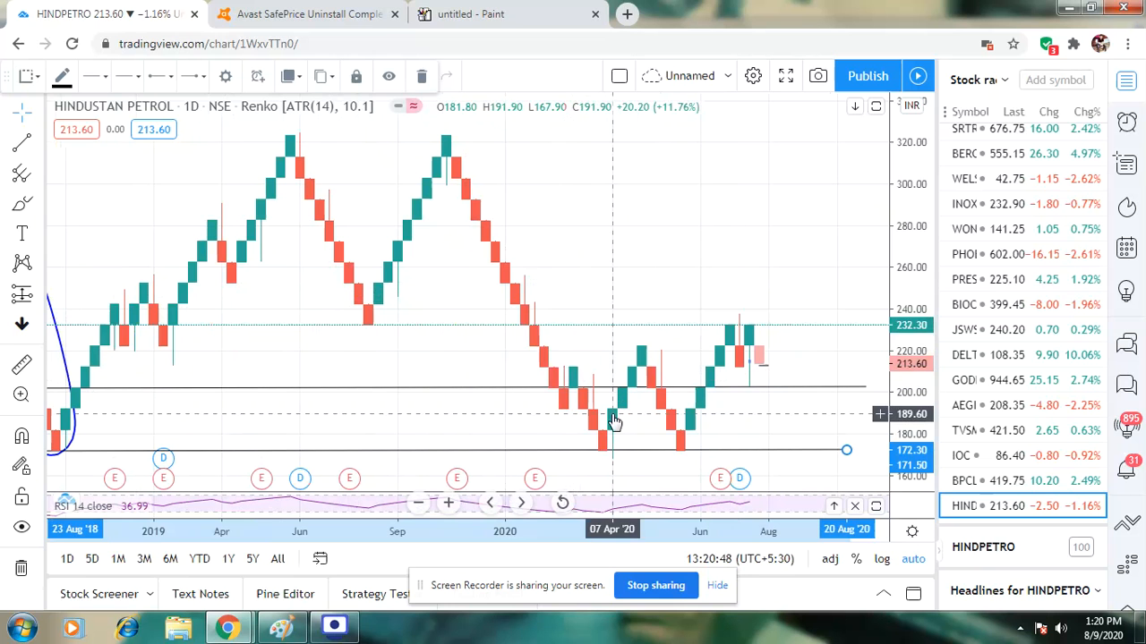
mouse_move(497, 275)
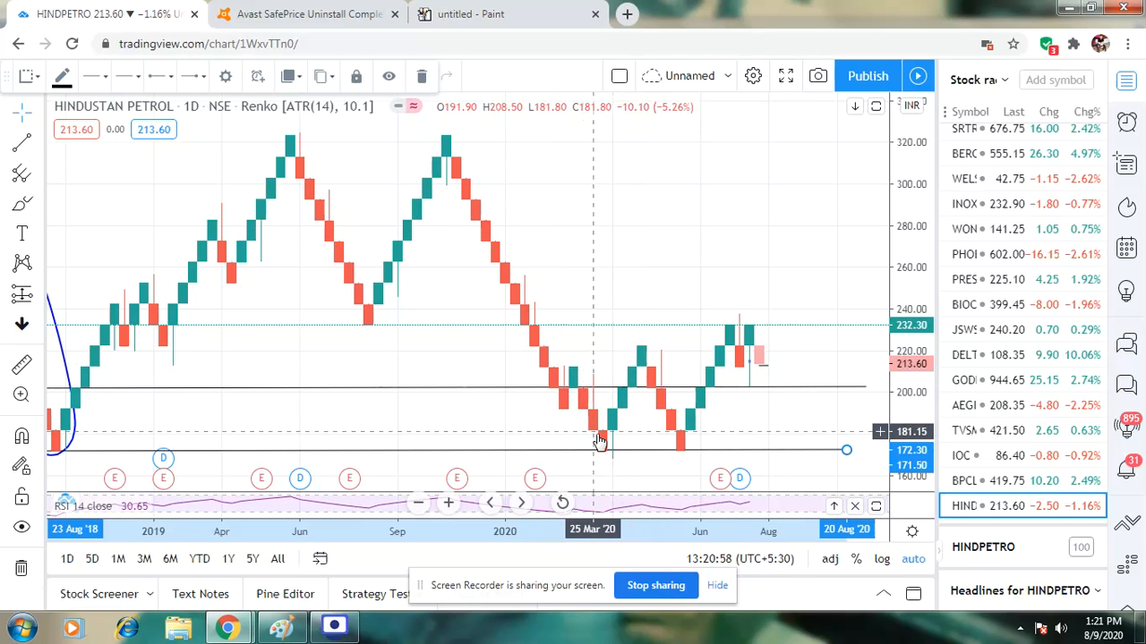
mouse_move(633, 390)
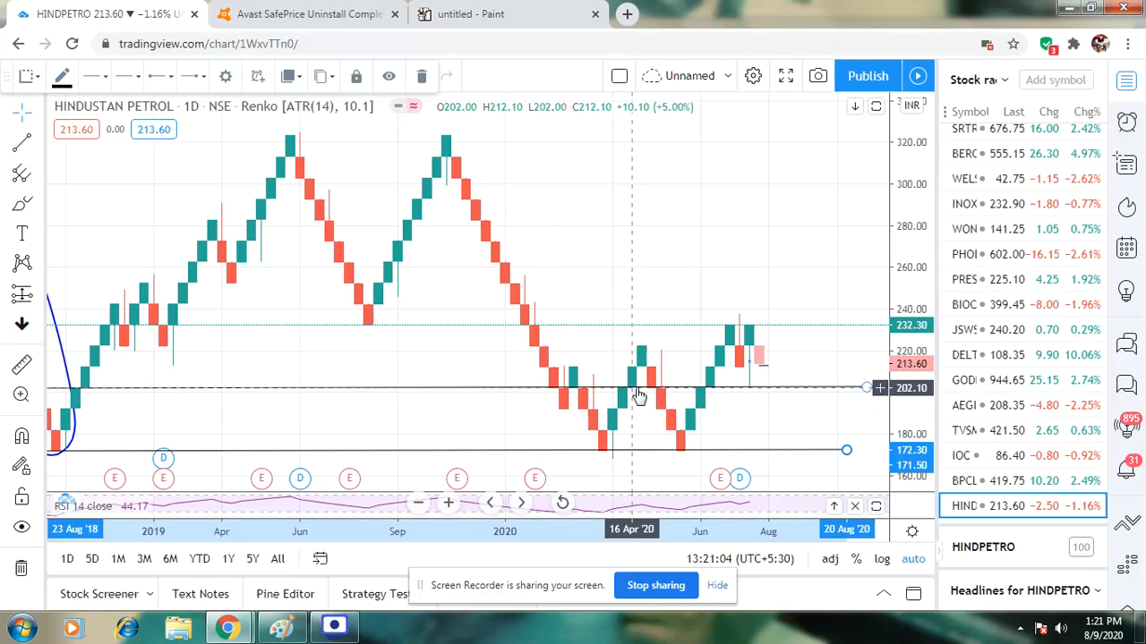
mouse_move(644, 367)
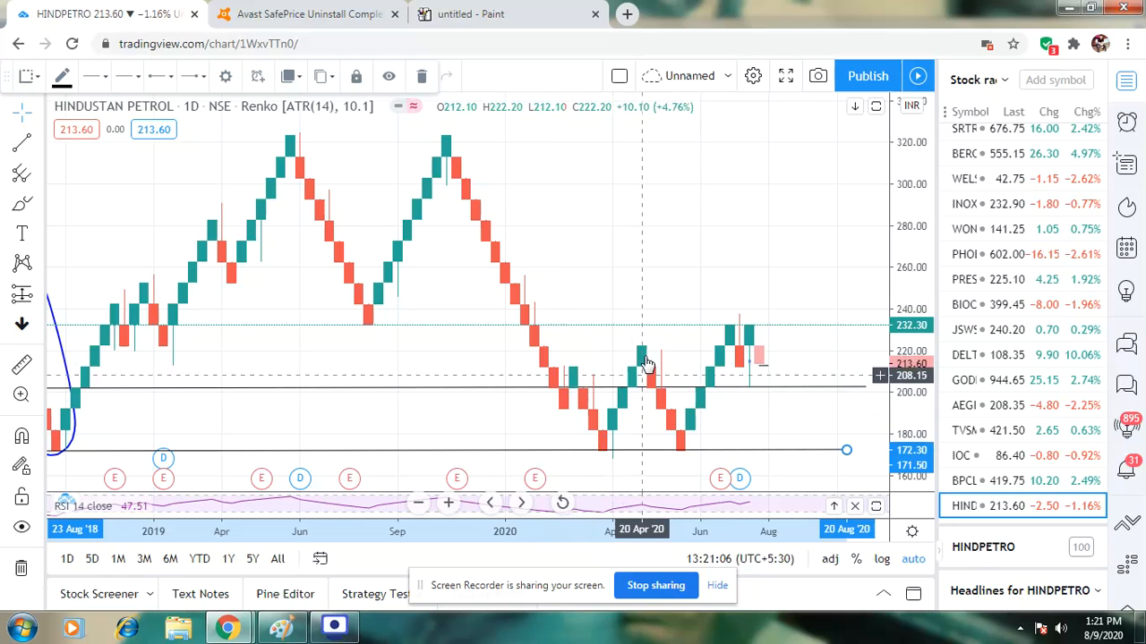
mouse_move(647, 349)
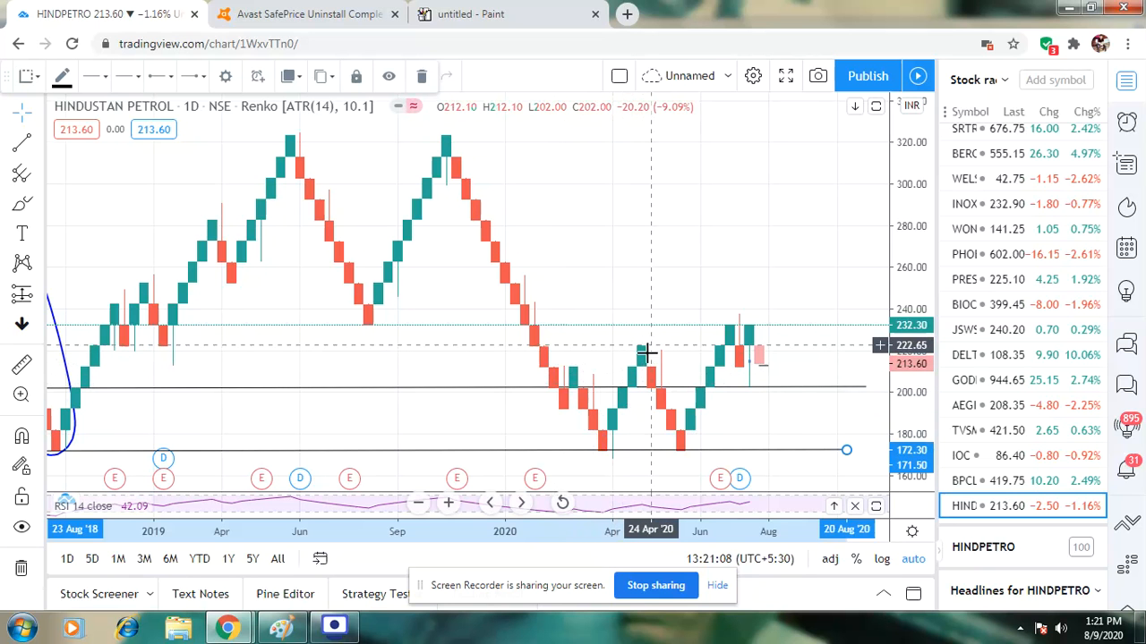
mouse_move(645, 367)
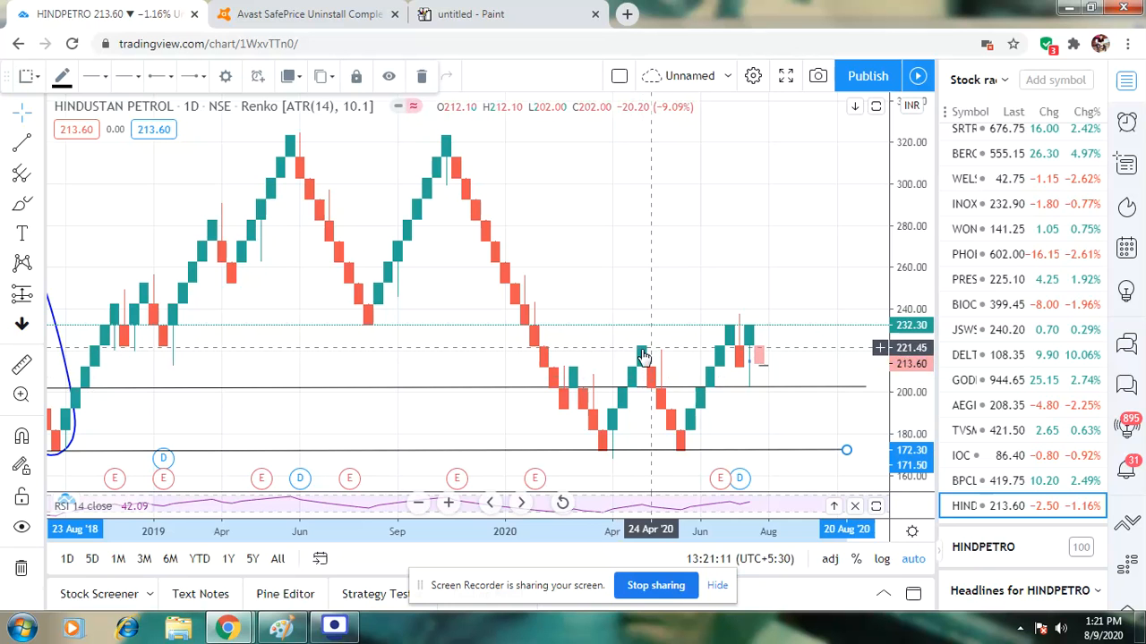
mouse_move(630, 380)
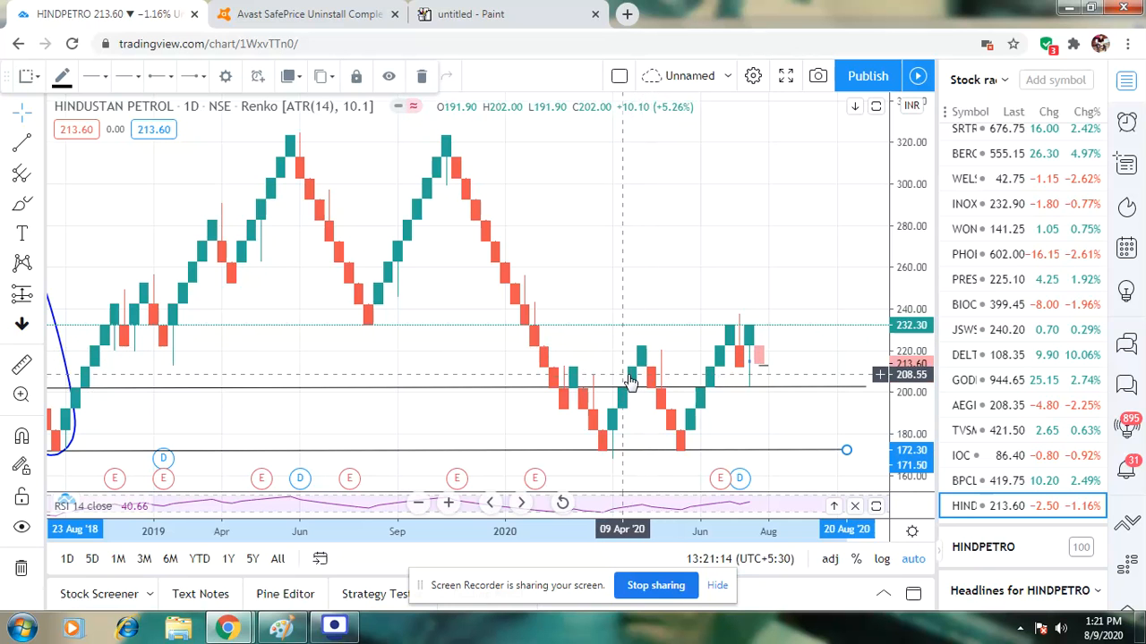
mouse_move(300, 165)
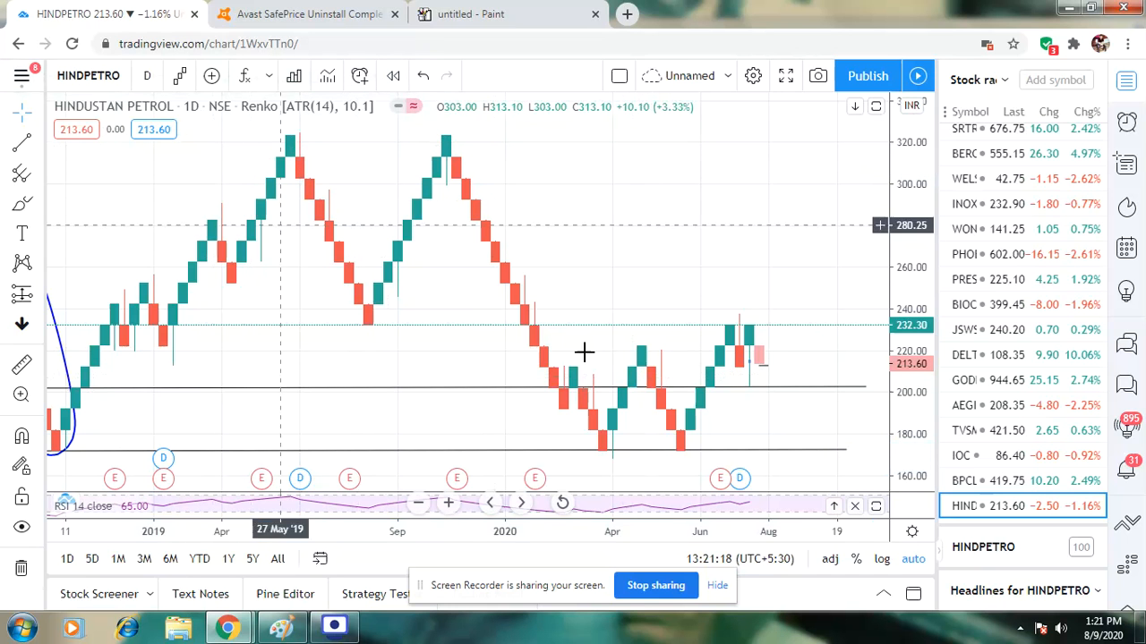
mouse_move(709, 437)
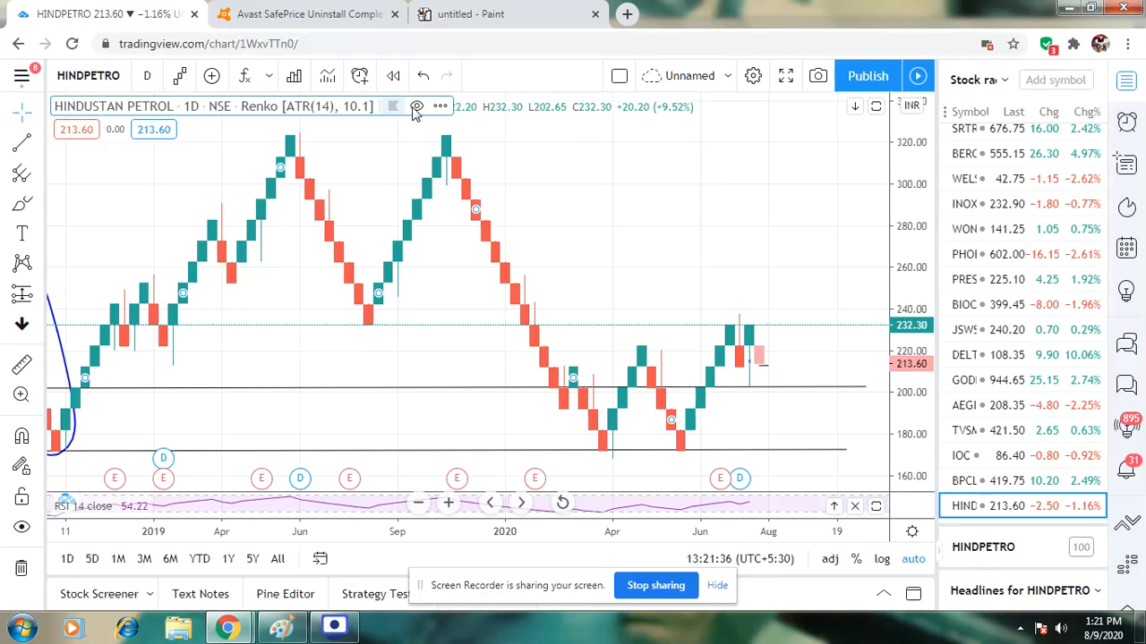
mouse_move(426, 116)
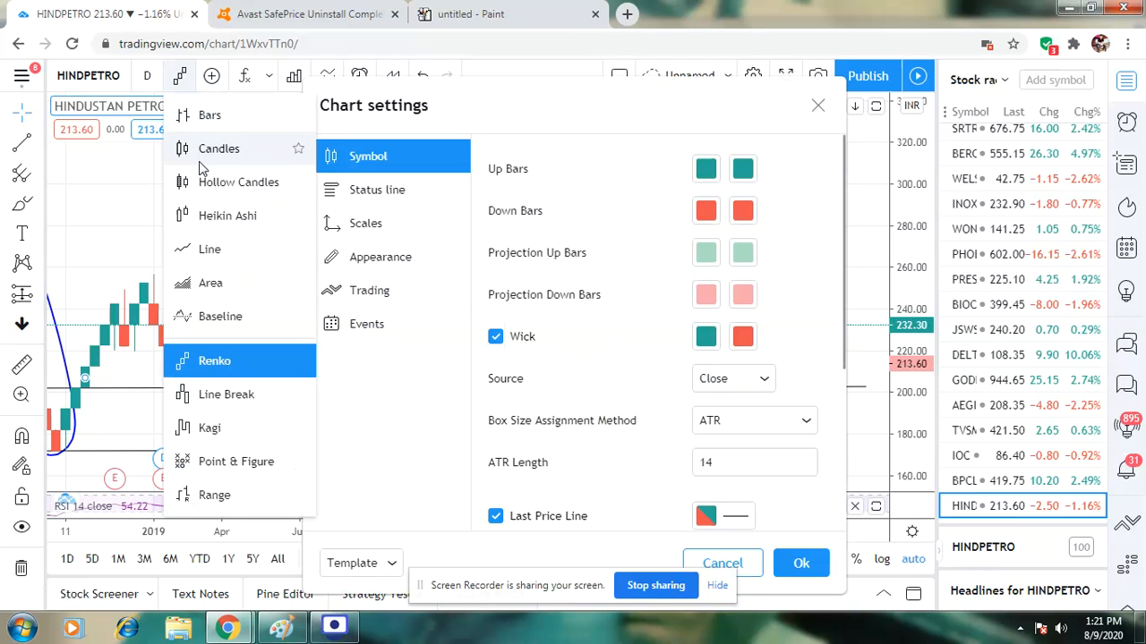
mouse_move(238, 182)
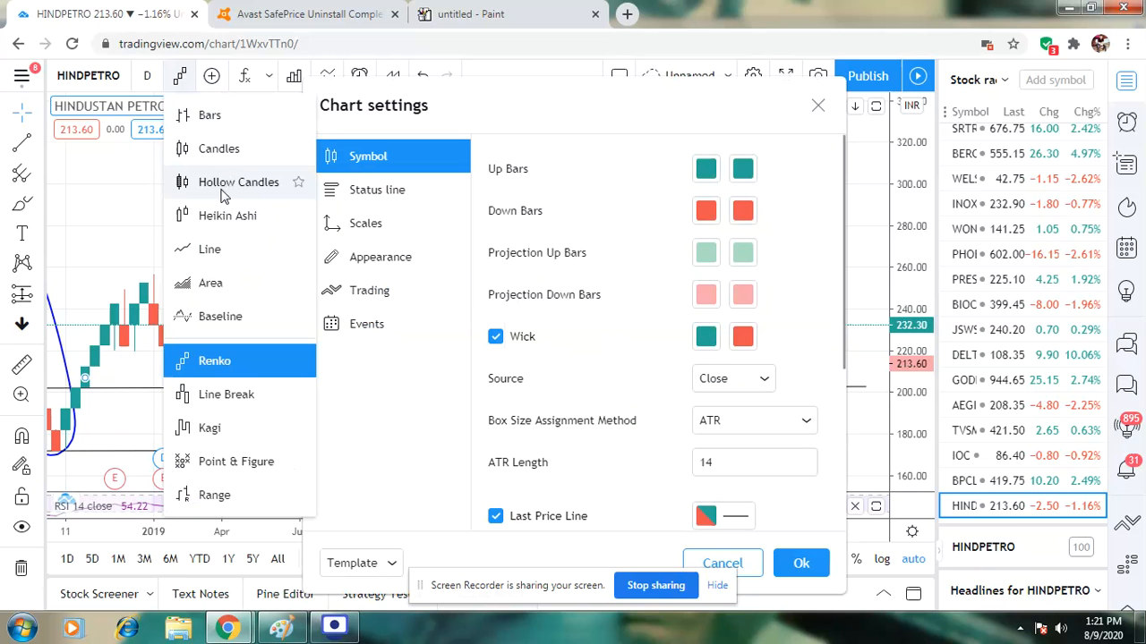
mouse_move(218, 148)
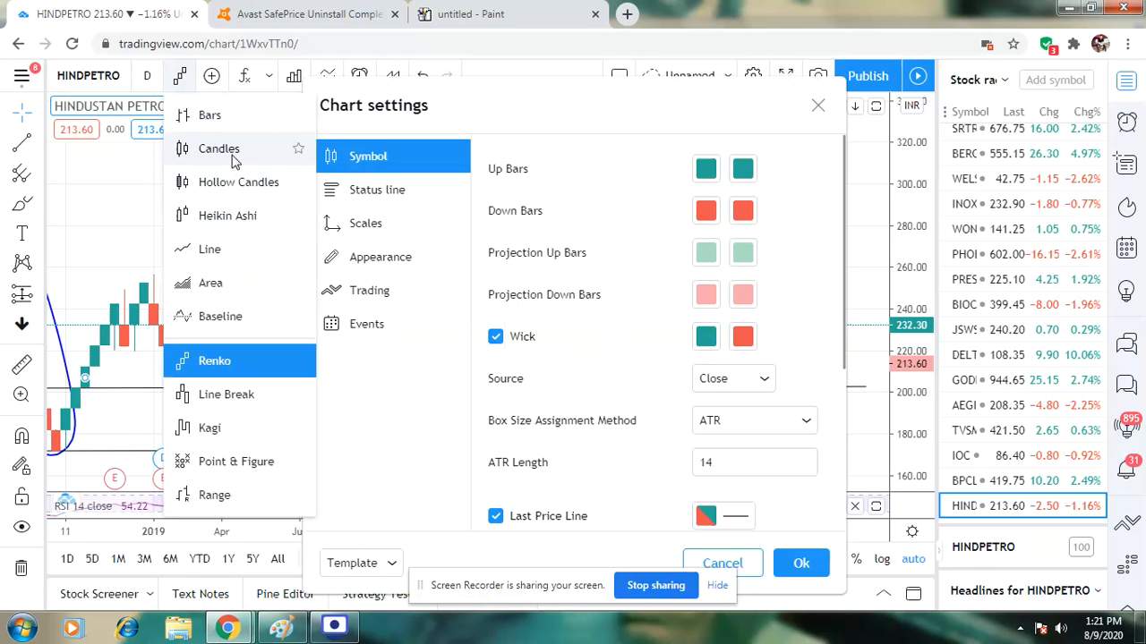
- Display HINDPETRO as candlesticks, keeping the two horizontal levels in place
click(218, 148)
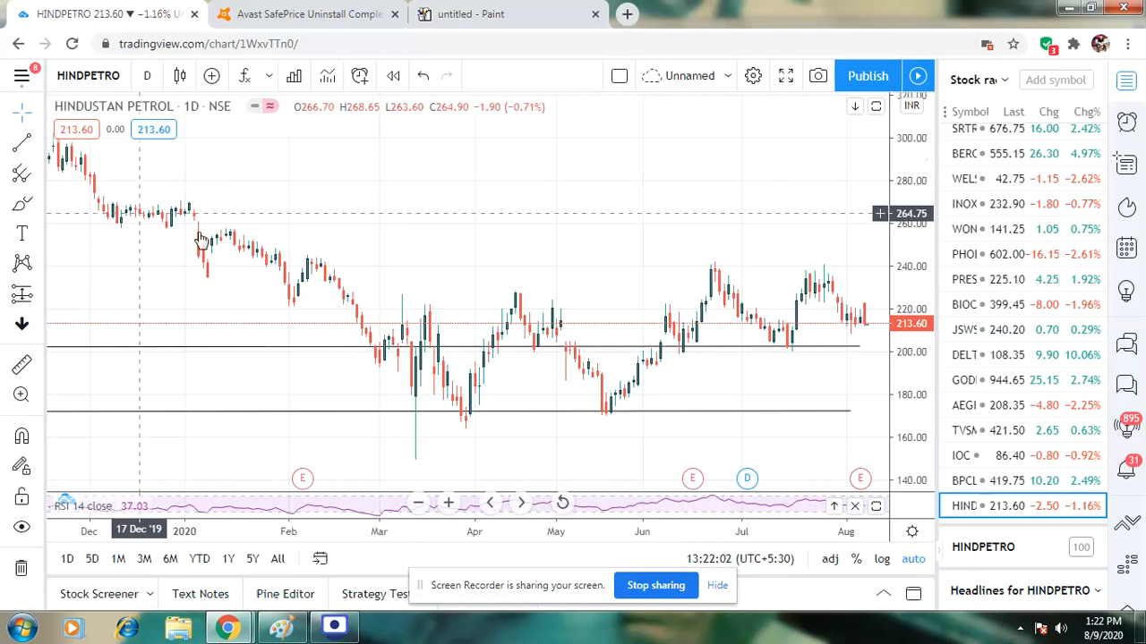
mouse_move(737, 278)
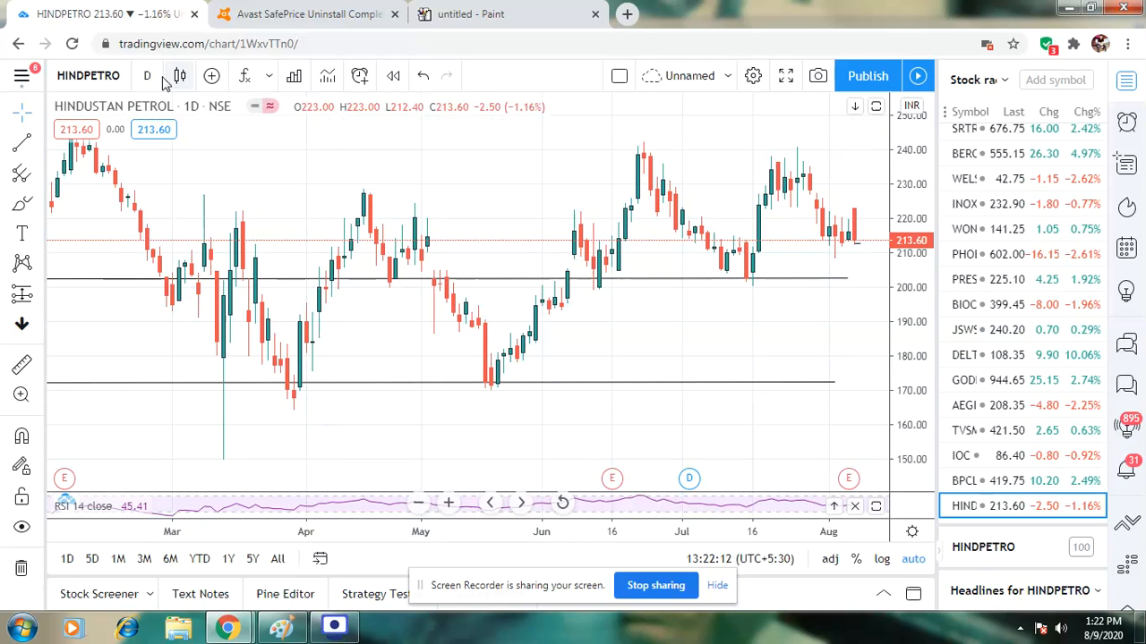
- Set the HINDPETRO candle chart interval to 15 minutes
click(147, 76)
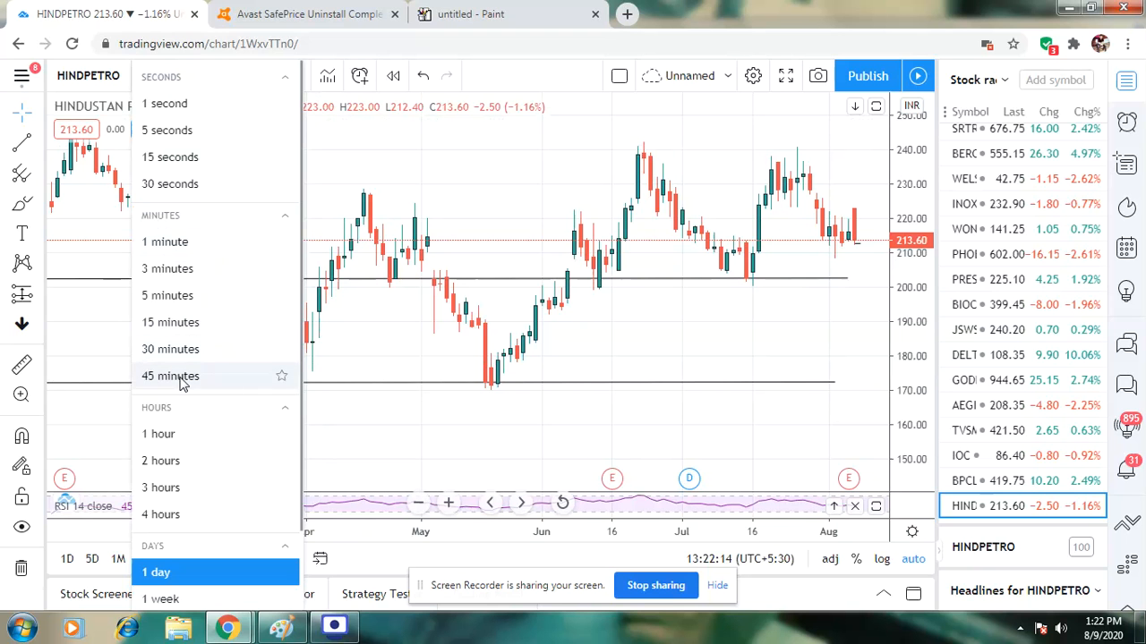
mouse_move(183, 322)
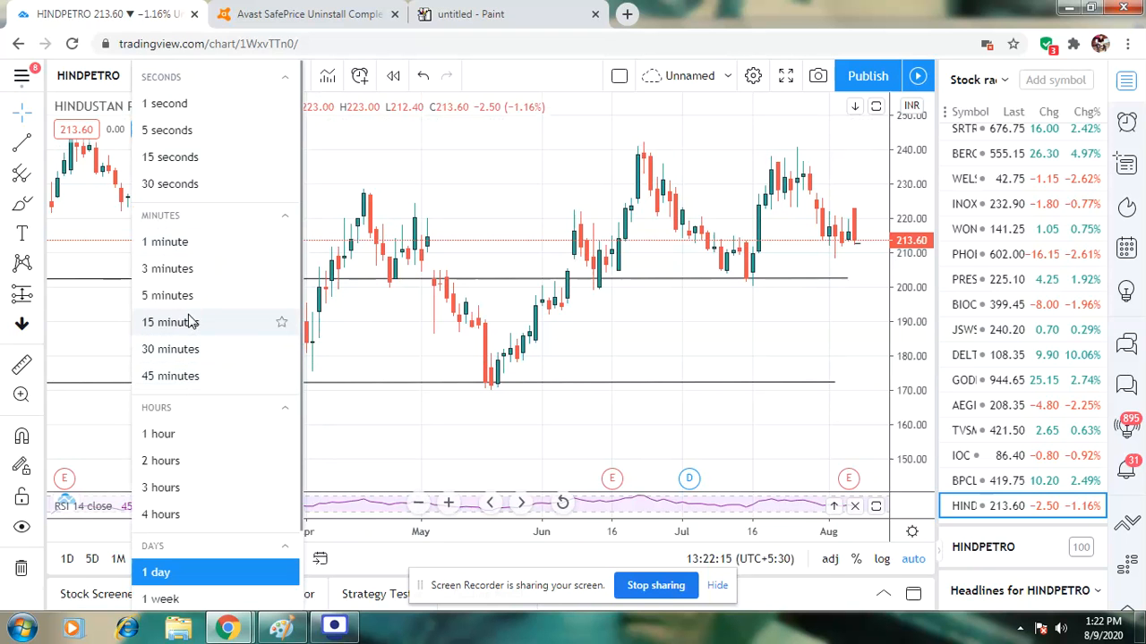
click(170, 322)
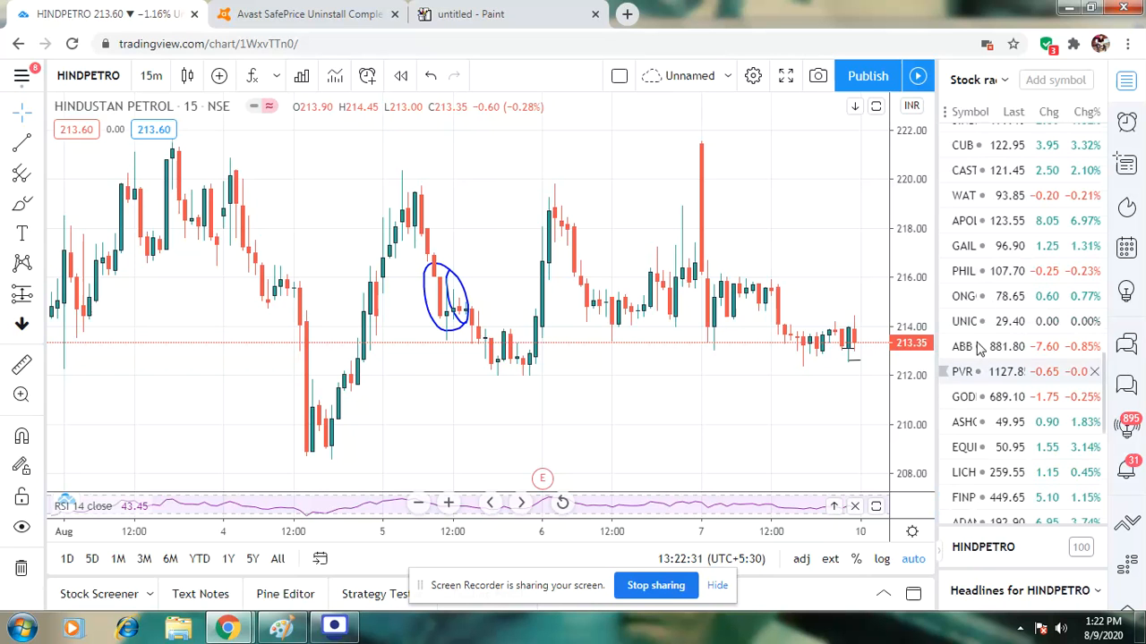
click(963, 347)
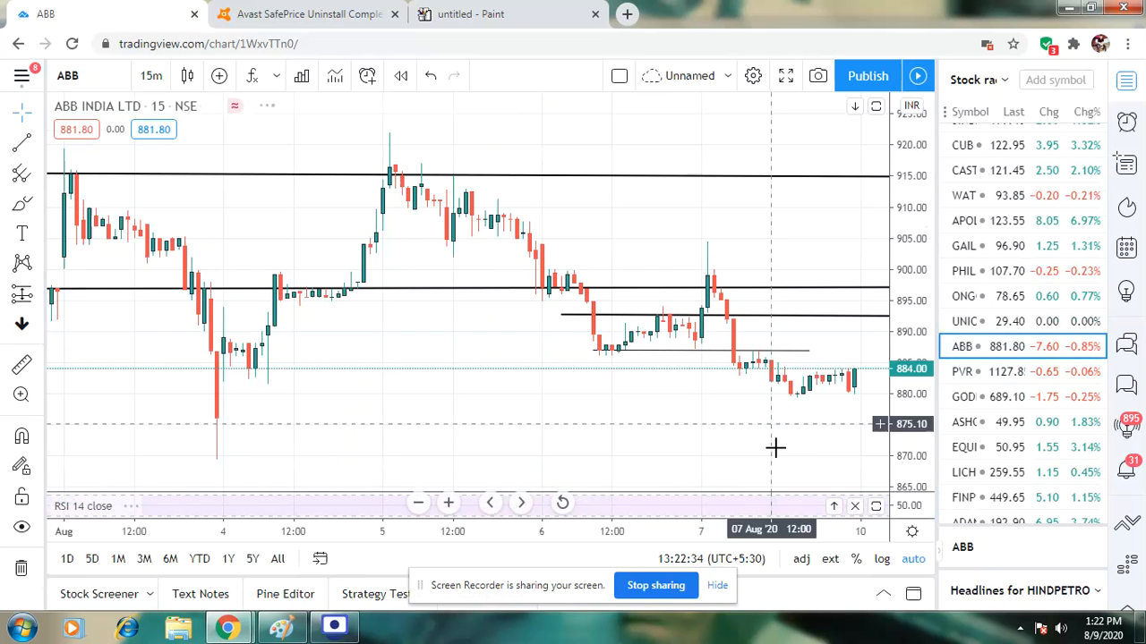
mouse_move(440, 321)
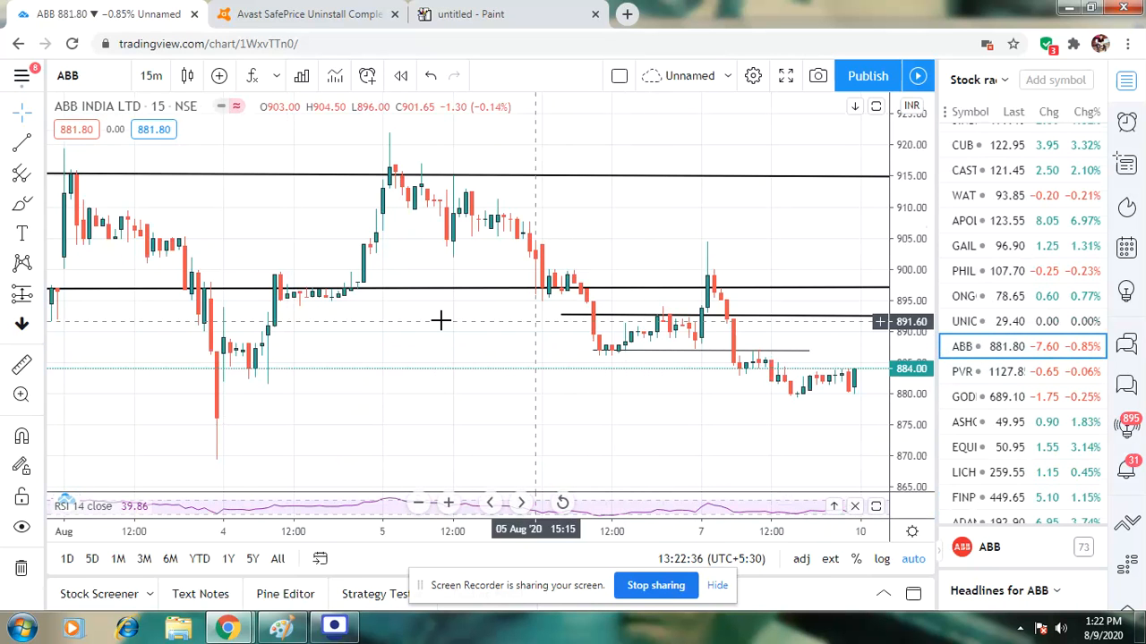
mouse_move(505, 315)
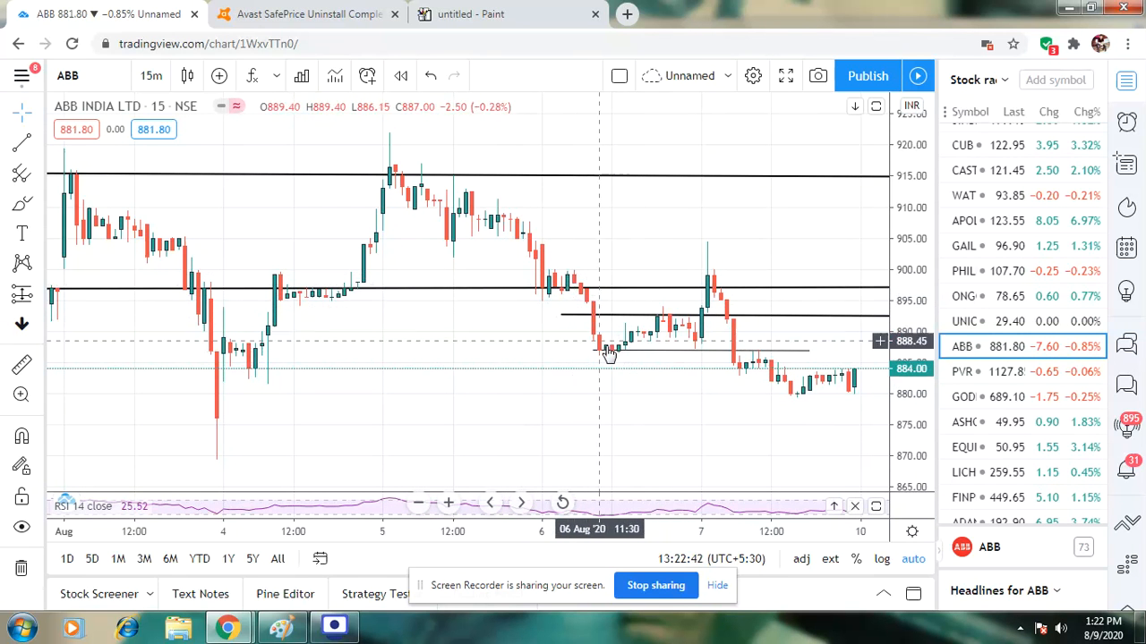
mouse_move(582, 300)
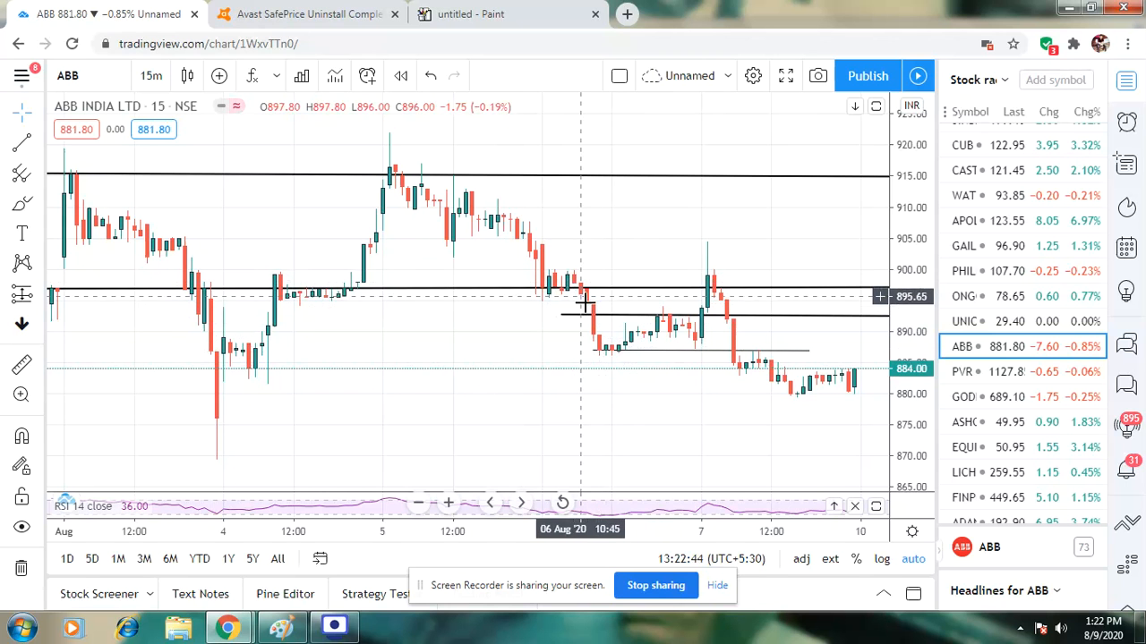
mouse_move(594, 295)
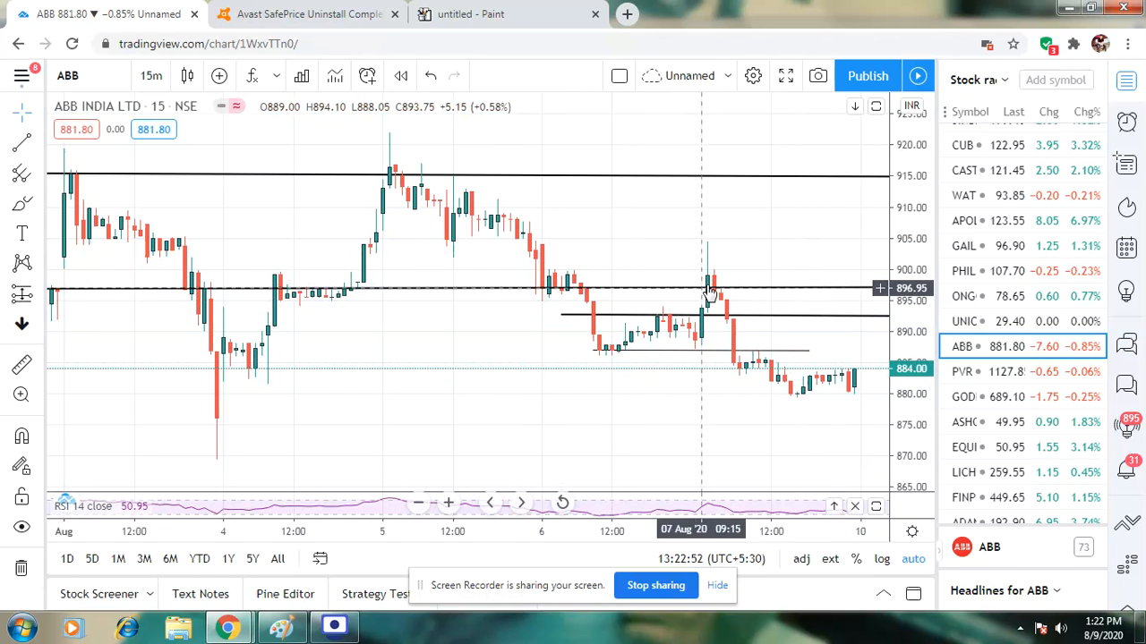
mouse_move(712, 293)
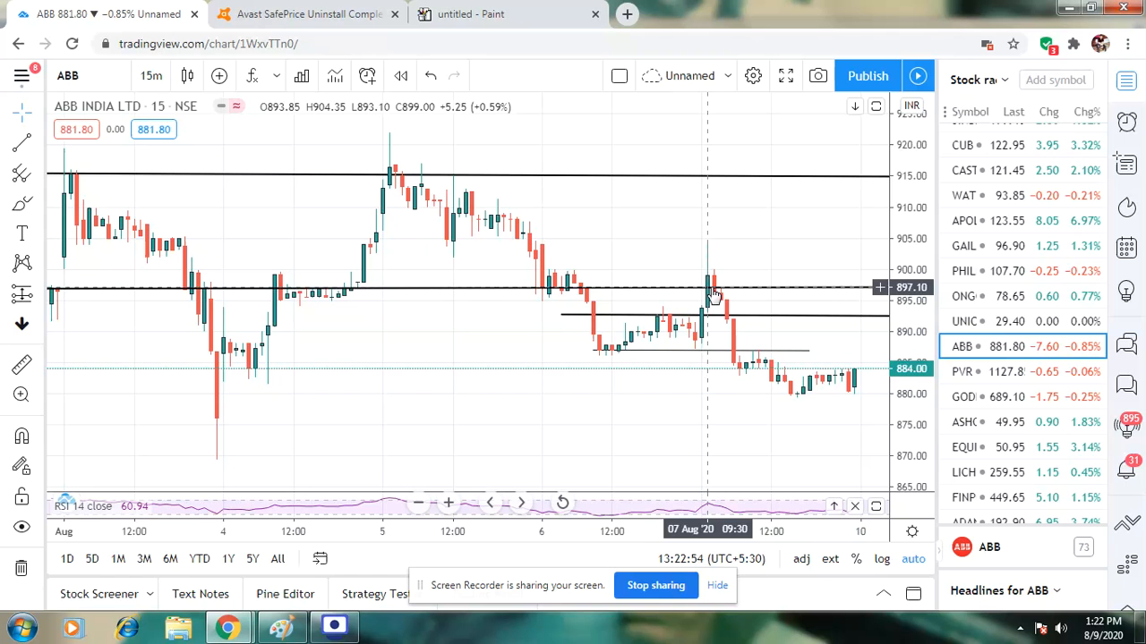
mouse_move(716, 287)
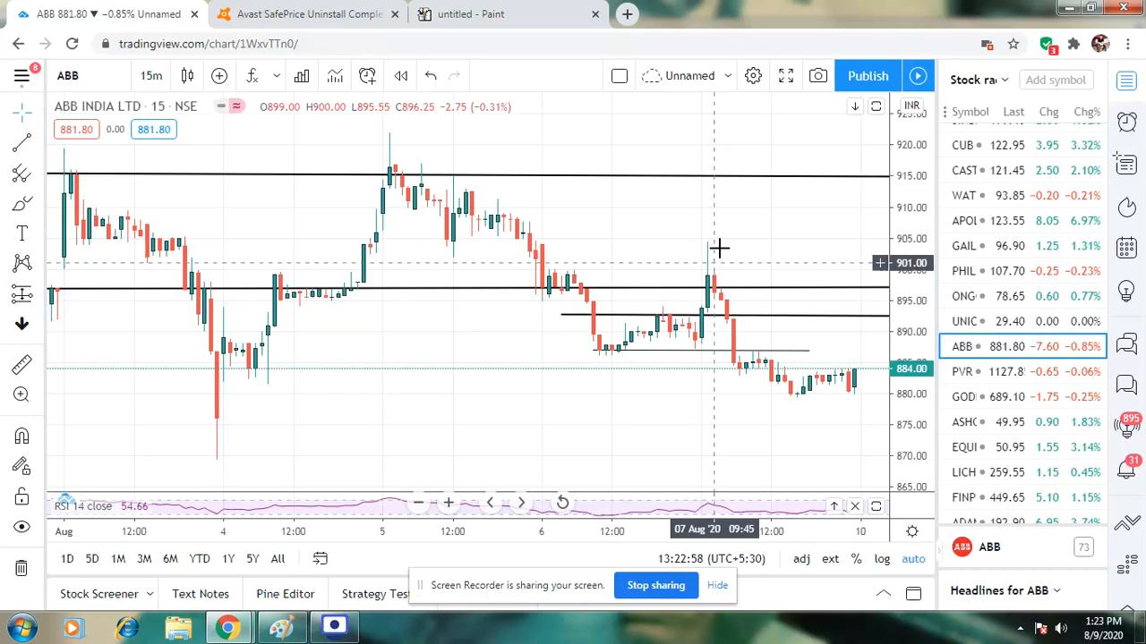
mouse_move(720, 243)
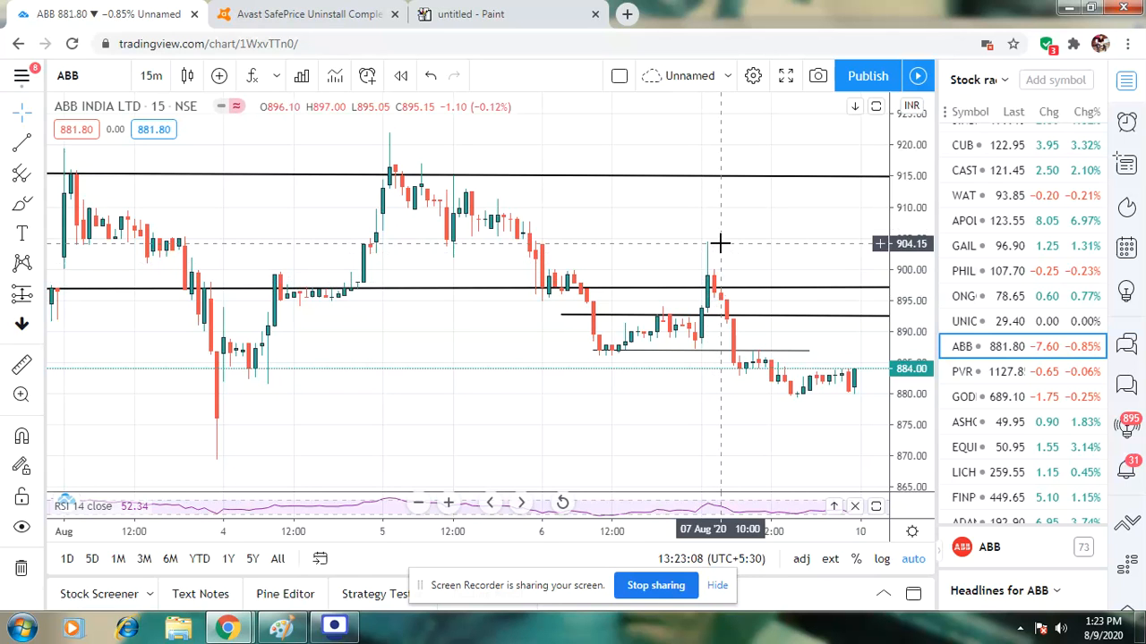
mouse_move(716, 290)
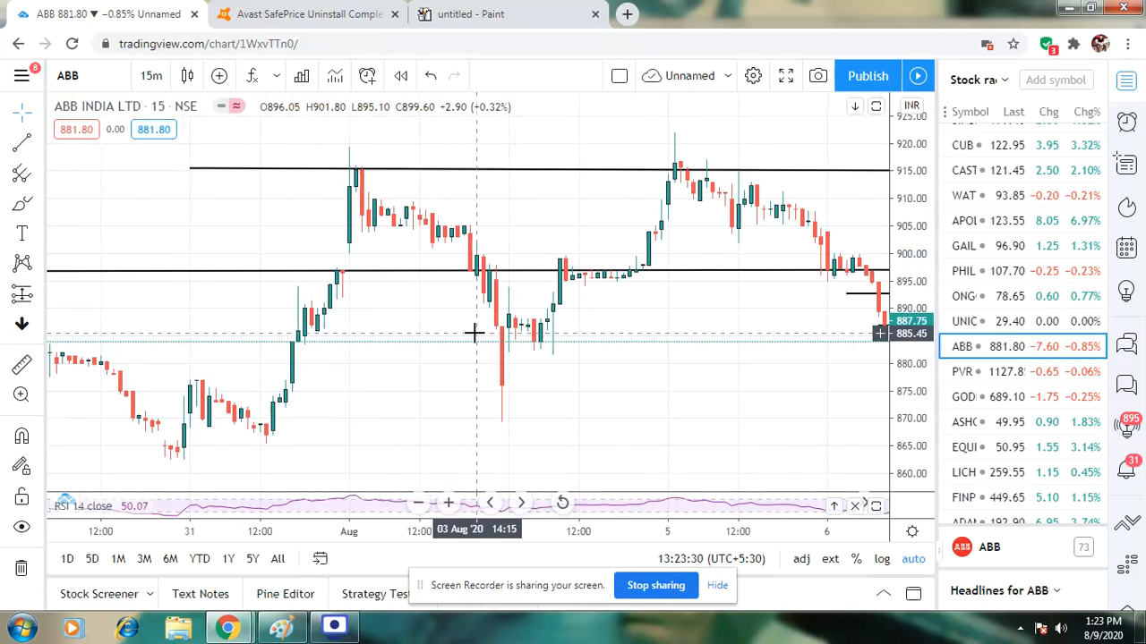
mouse_move(700, 319)
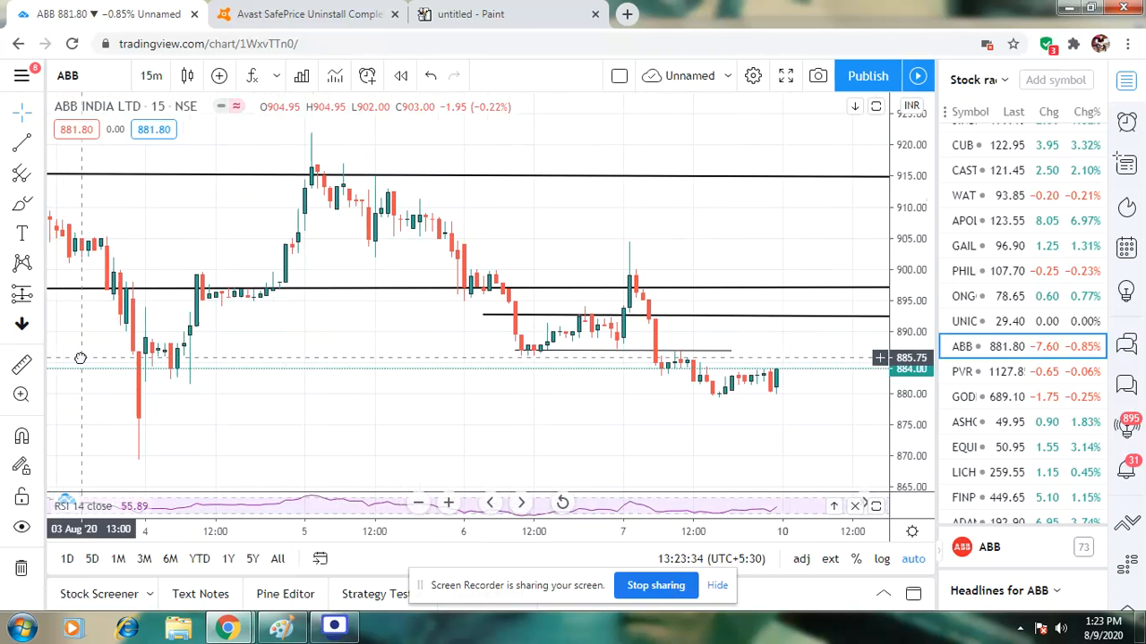
- Pan ABB back to earlier July price history and dismiss the free-trial promotion popup
drag(78, 358, 193, 383)
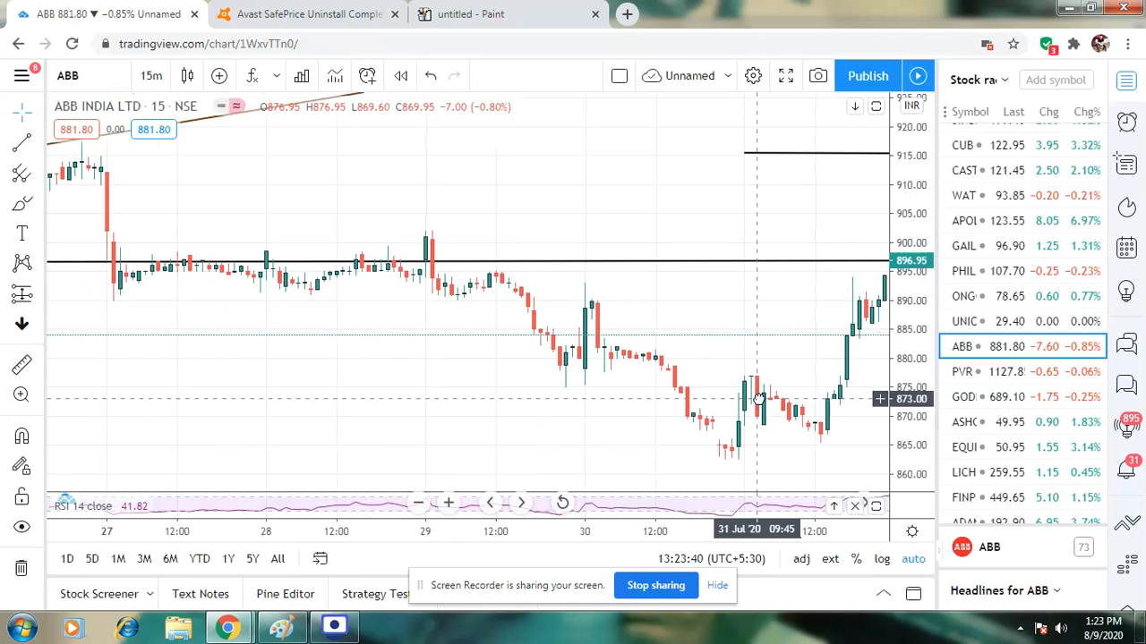
drag(759, 398, 723, 385)
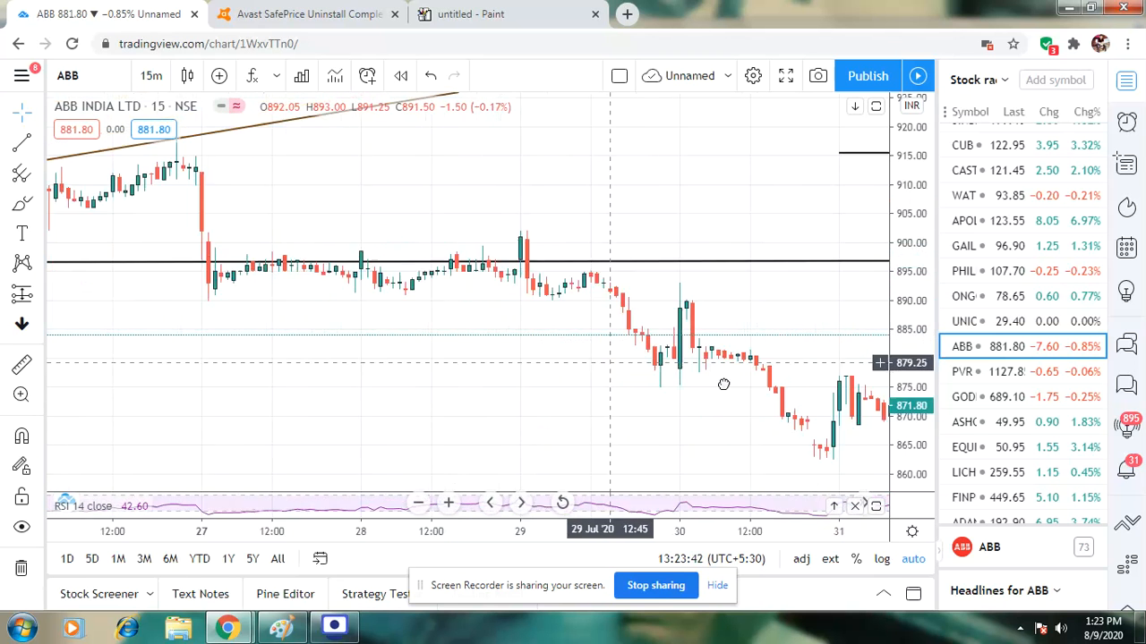
drag(723, 385, 315, 362)
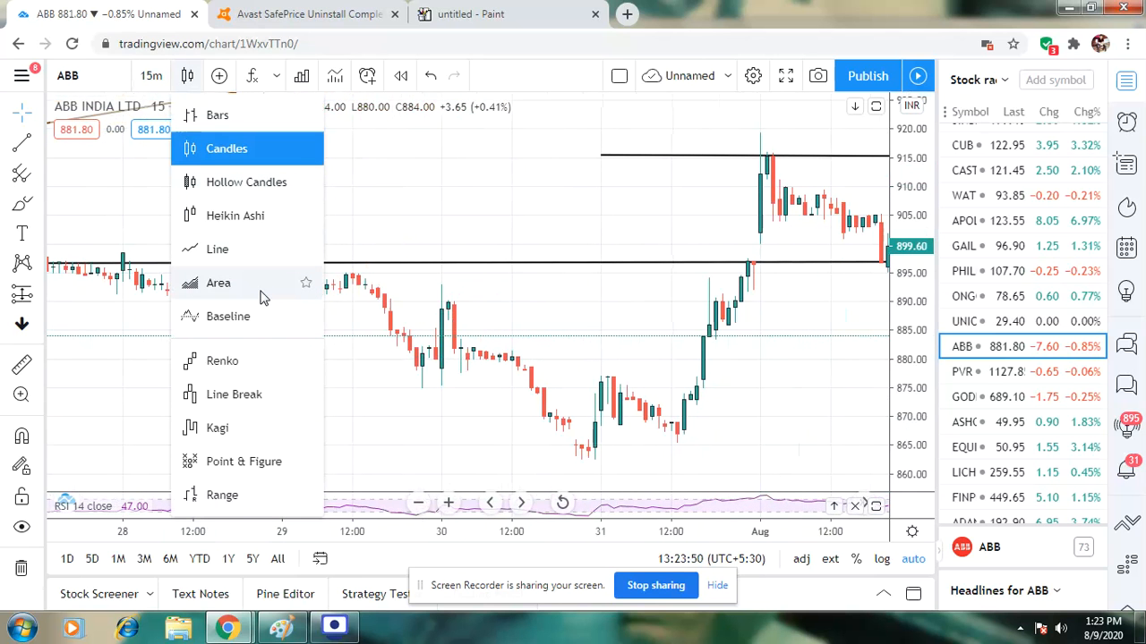
mouse_move(273, 249)
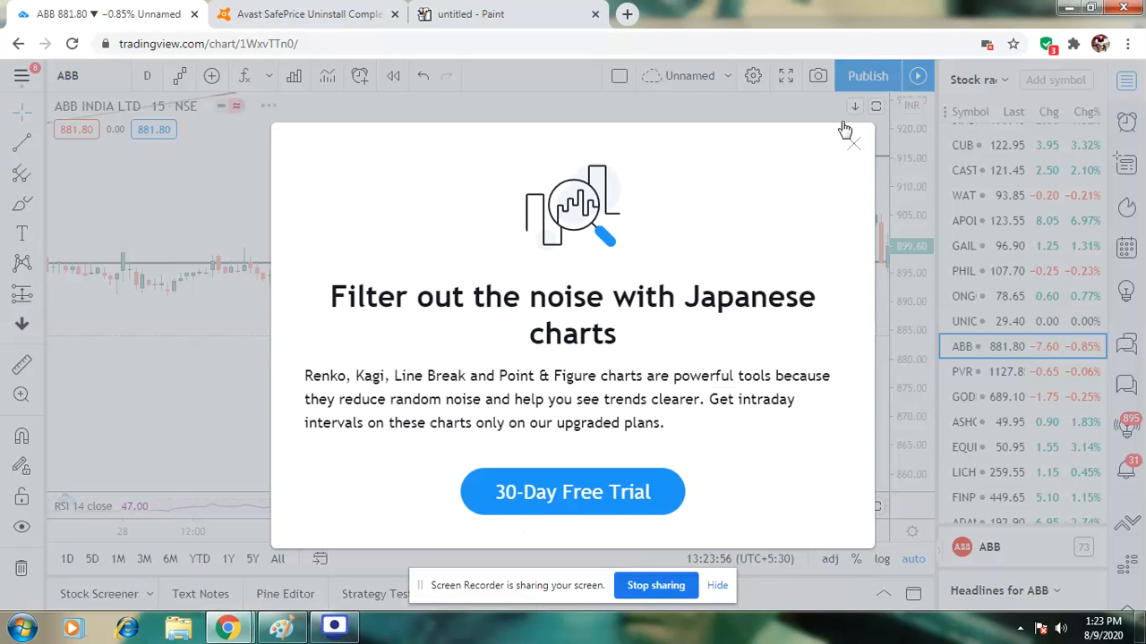
click(852, 143)
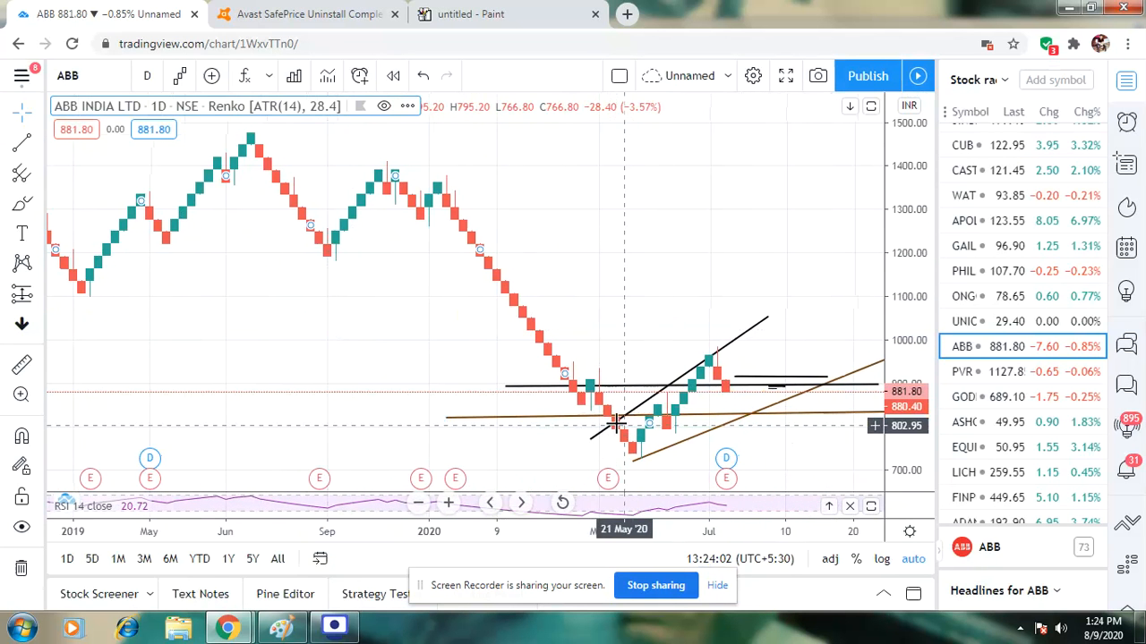
mouse_move(659, 429)
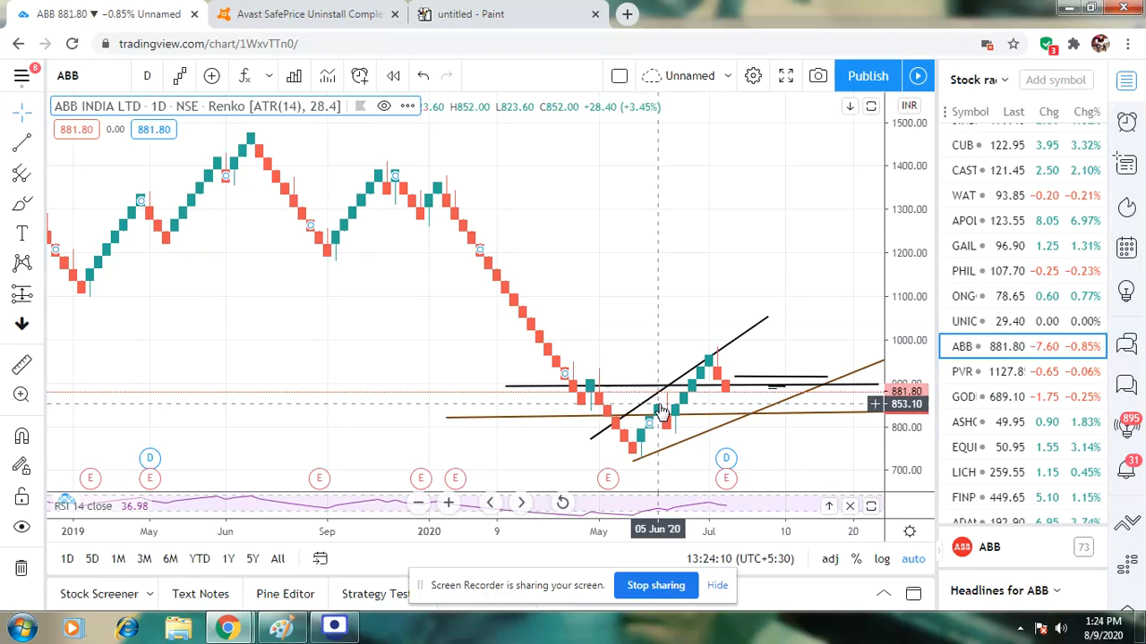
mouse_move(695, 389)
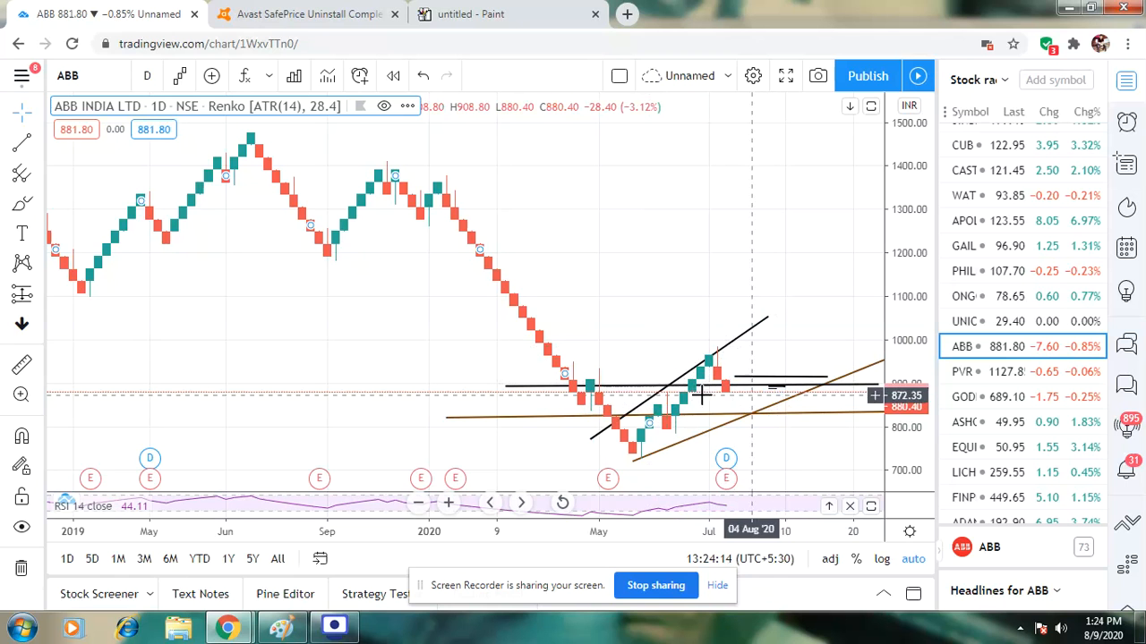
mouse_move(676, 411)
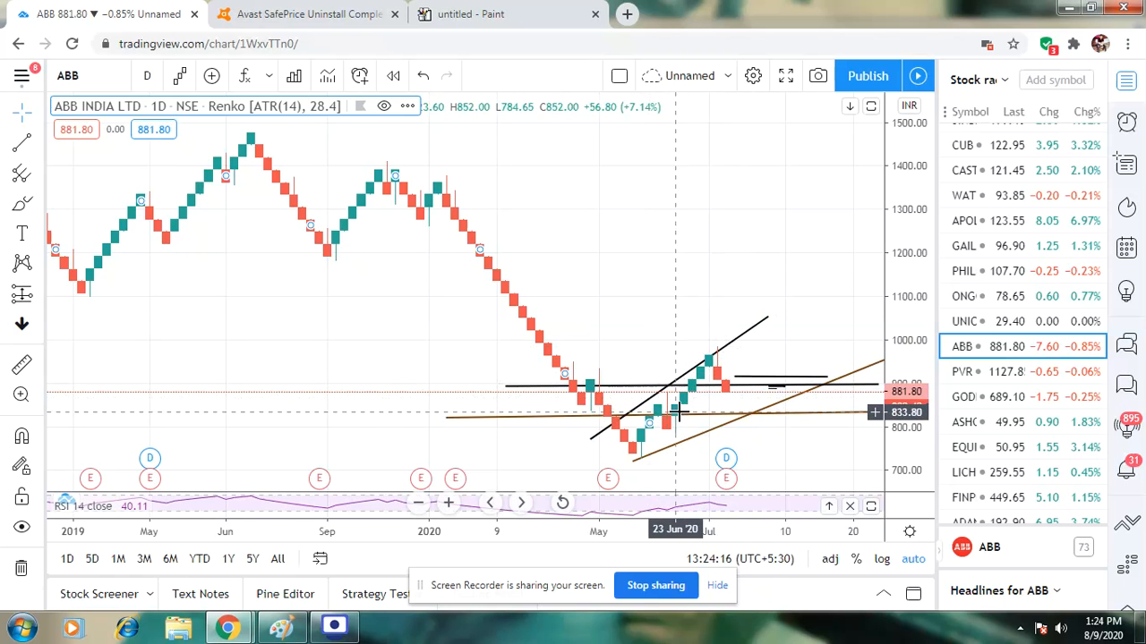
mouse_move(663, 419)
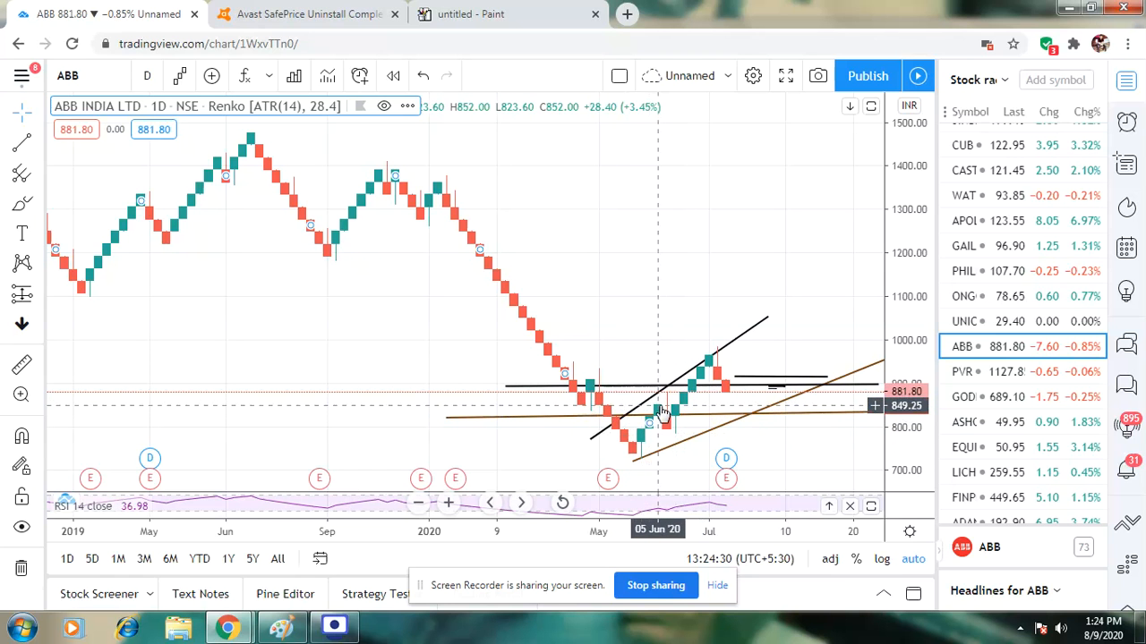
mouse_move(730, 383)
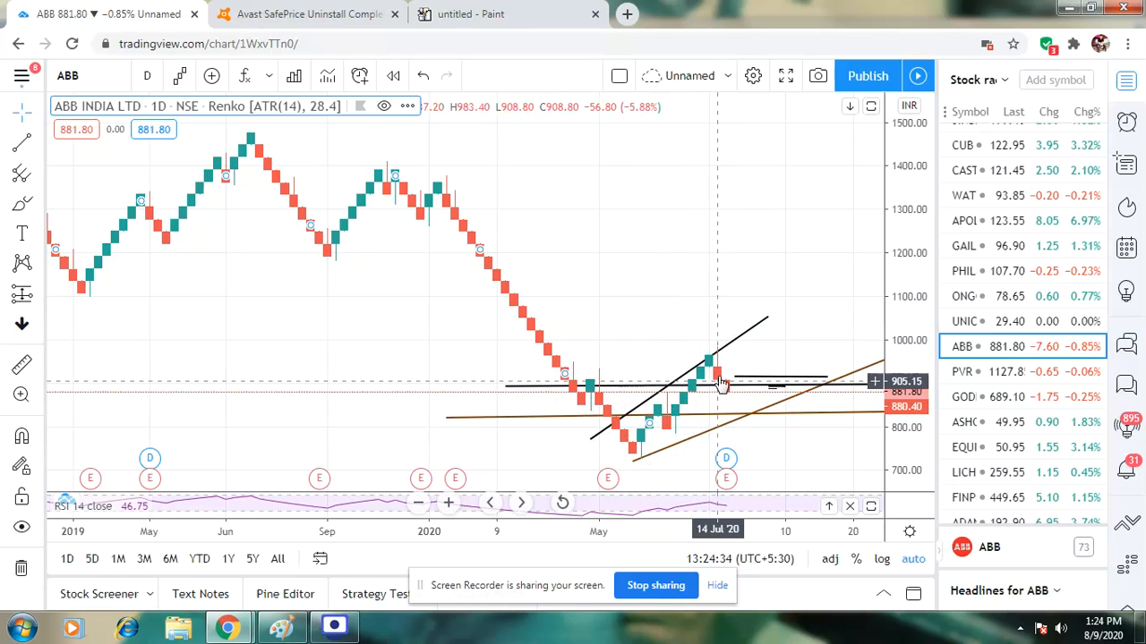
mouse_move(734, 394)
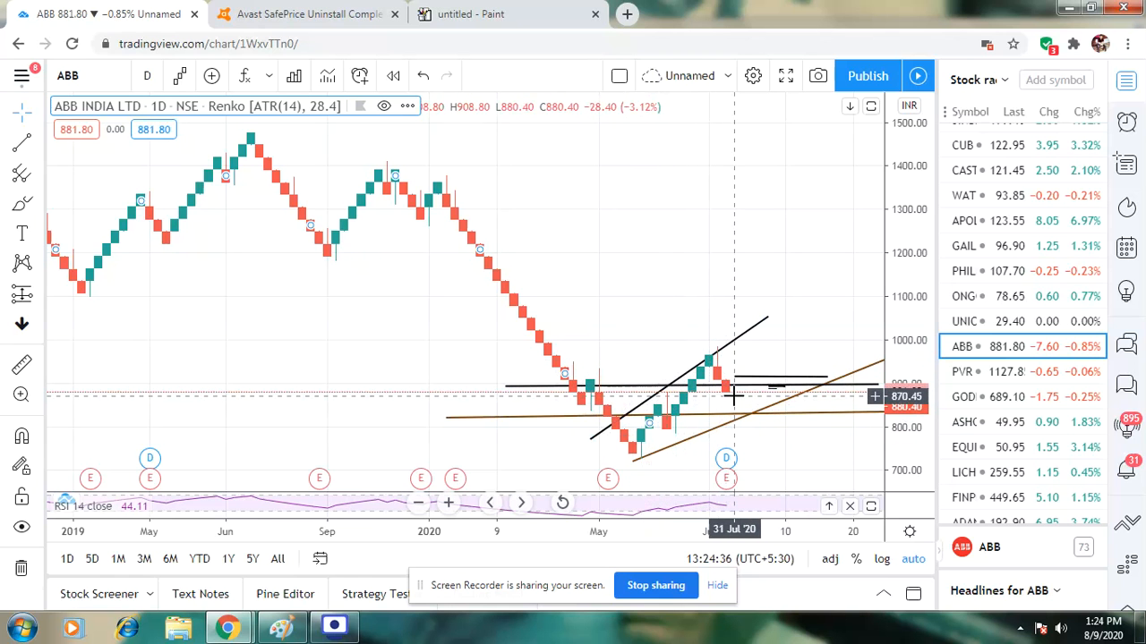
mouse_move(741, 405)
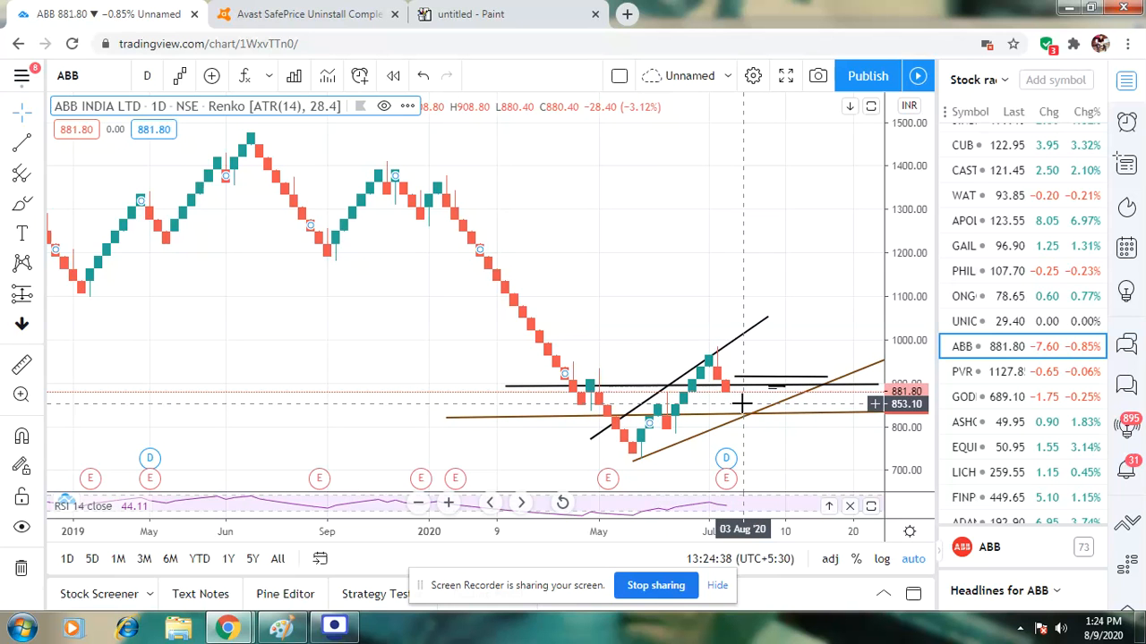
mouse_move(737, 339)
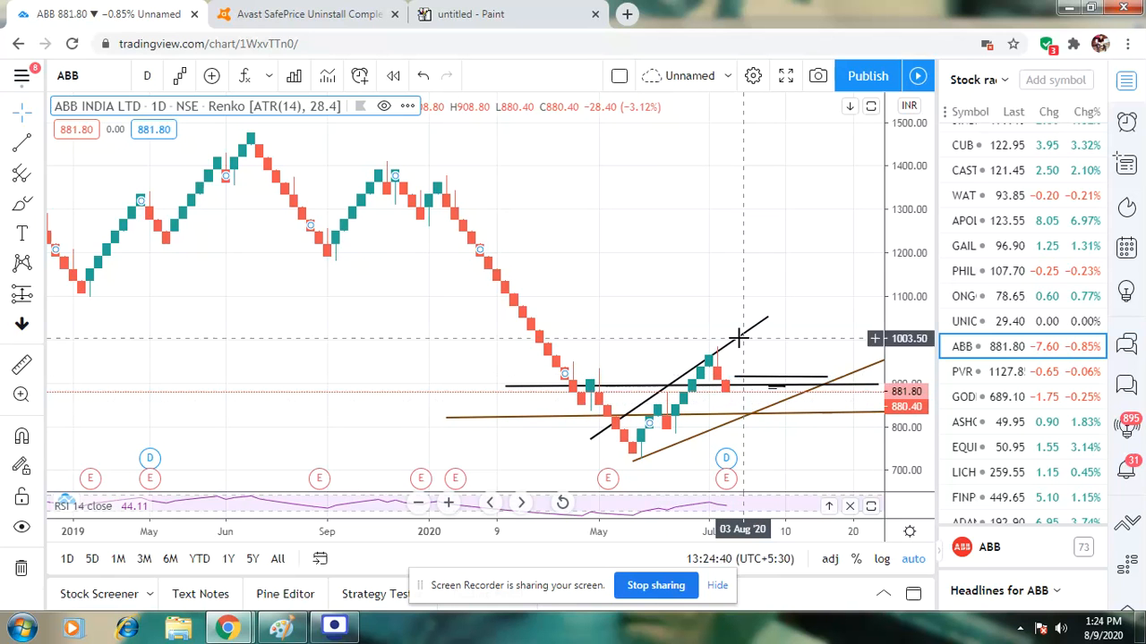
mouse_move(512, 361)
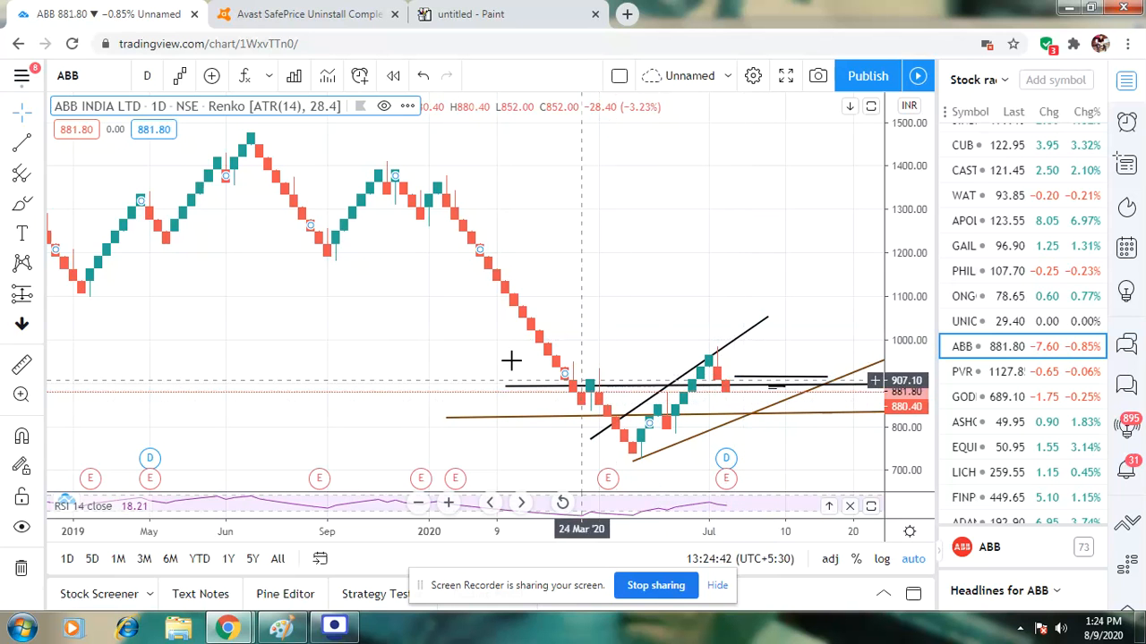
mouse_move(404, 275)
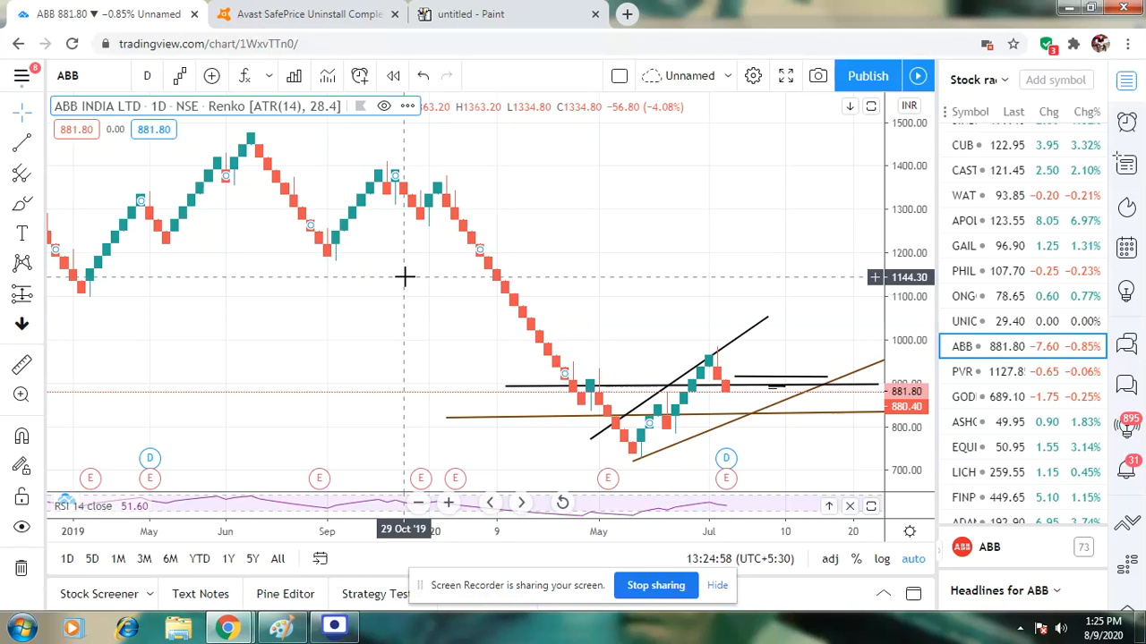
mouse_move(416, 288)
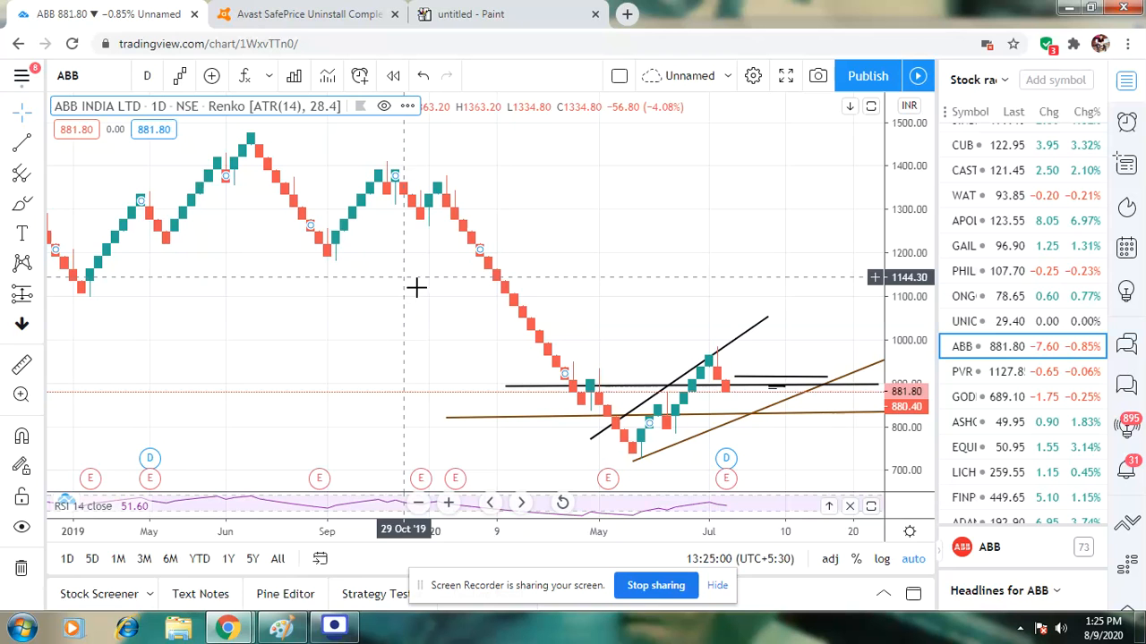